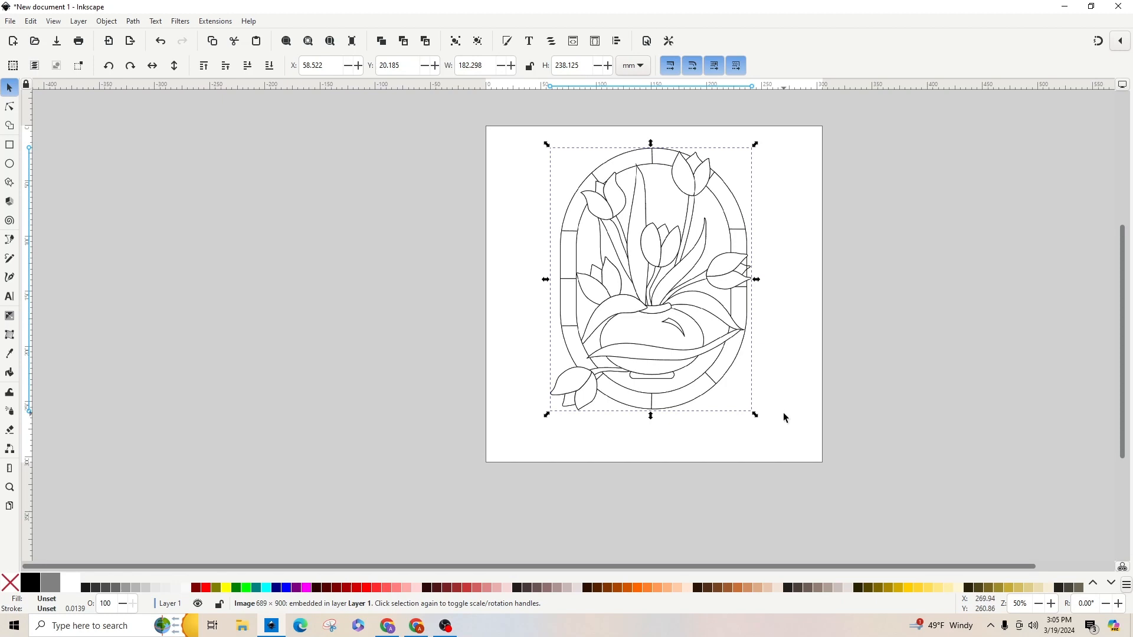
Deselect the imported tulip image by clicking the empty canvas.
click(785, 419)
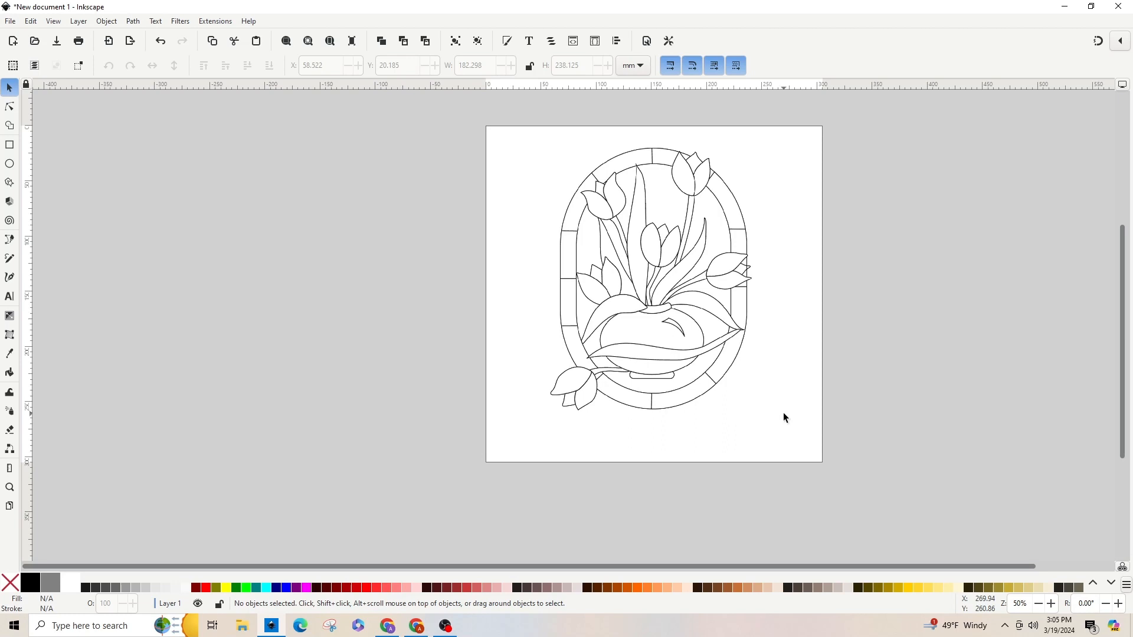
mouse_move(702, 320)
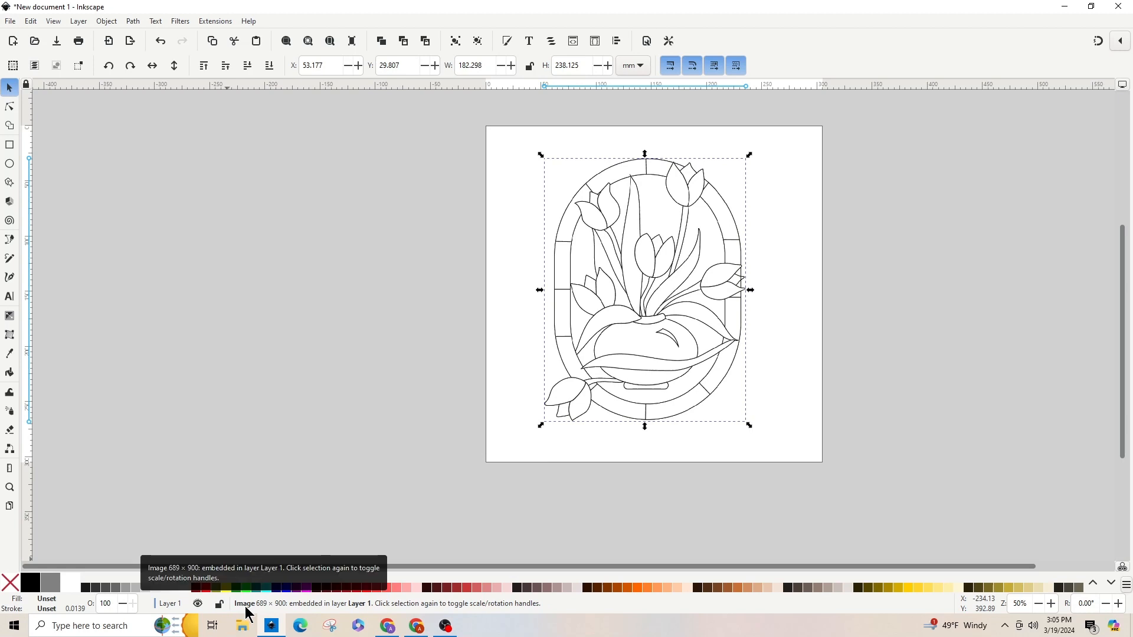
mouse_move(771, 319)
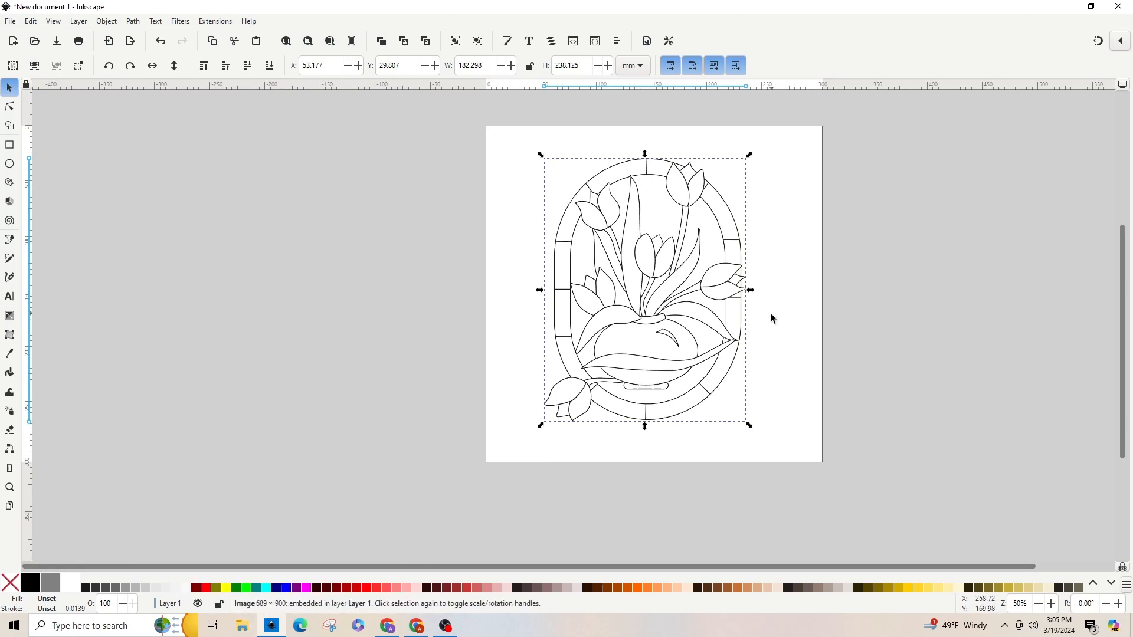
mouse_move(691, 255)
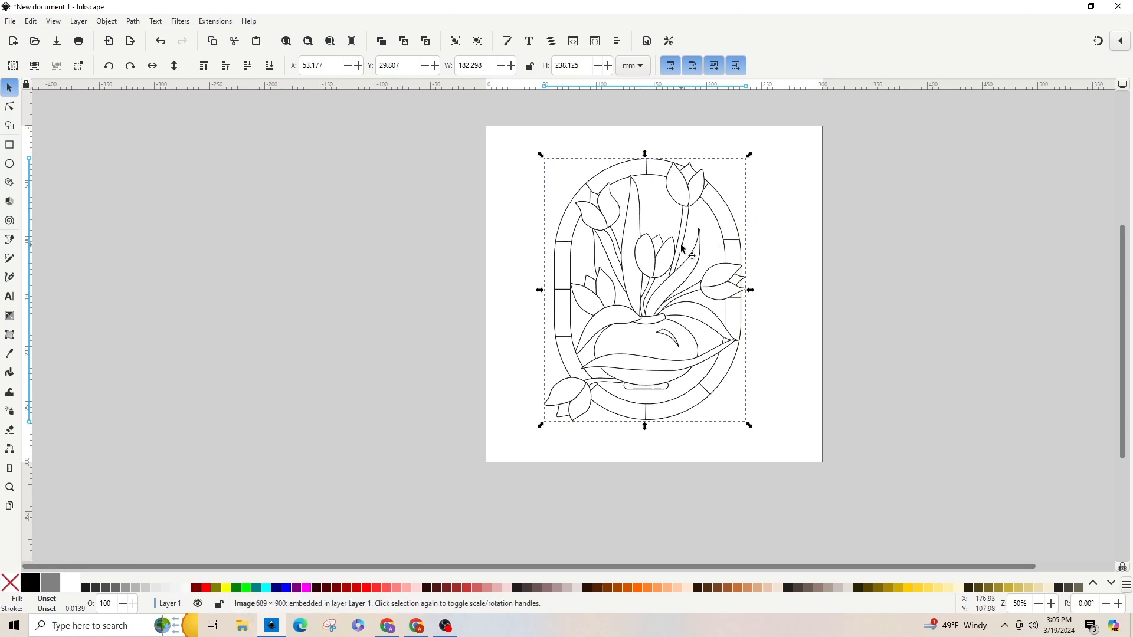
mouse_move(72, 8)
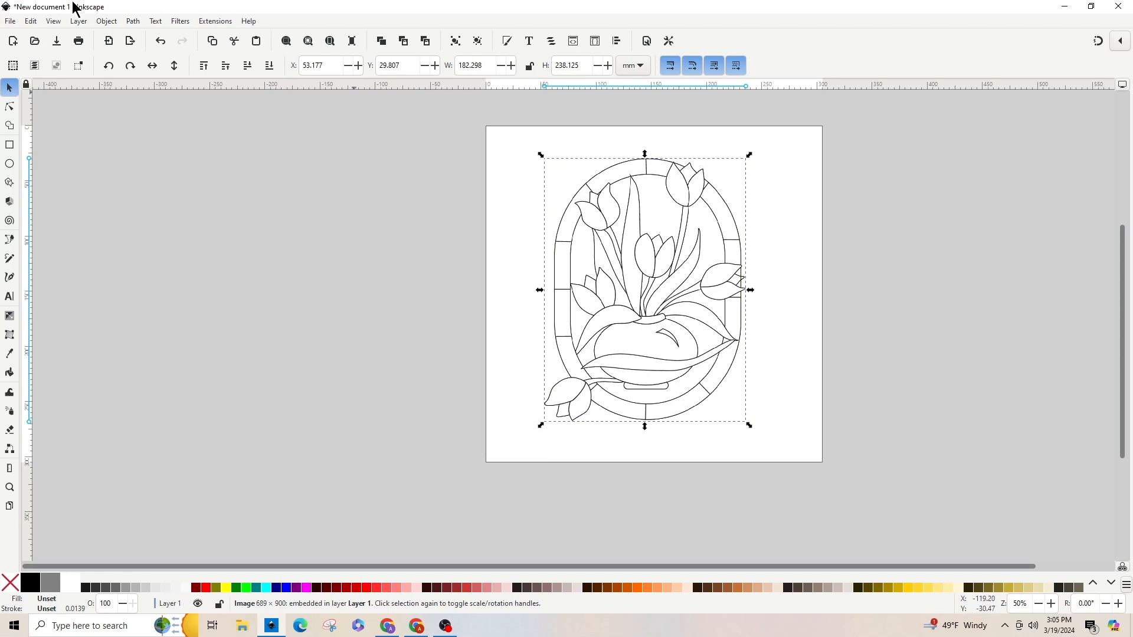
mouse_move(138, 25)
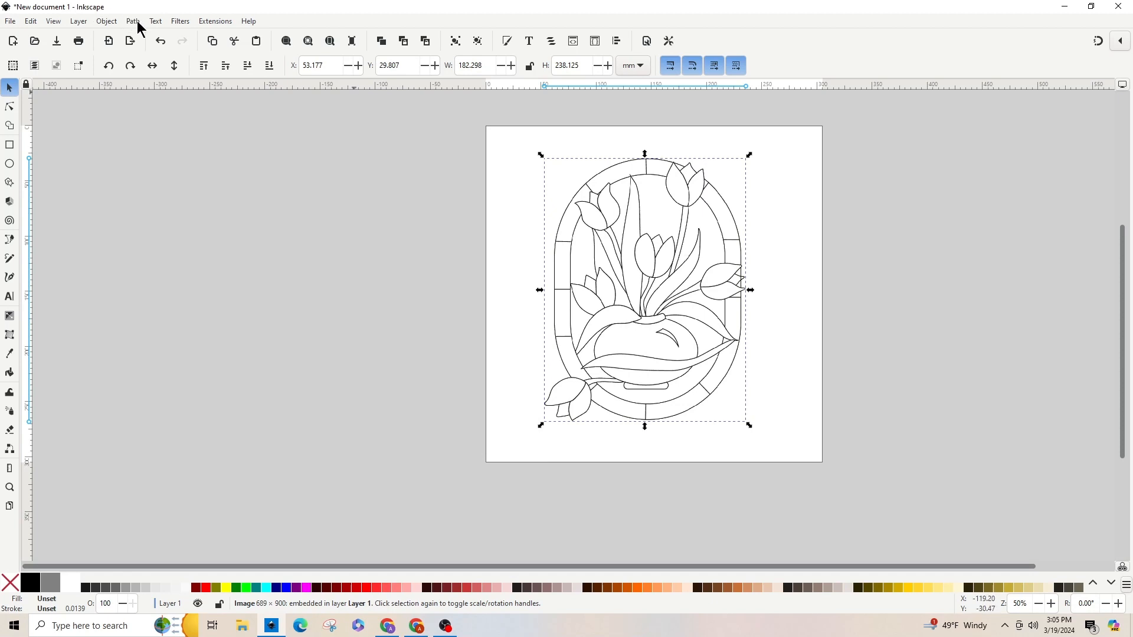
Trace the bitmap using Multicolor, Colors mode, 2 scans and background removal.
click(132, 21)
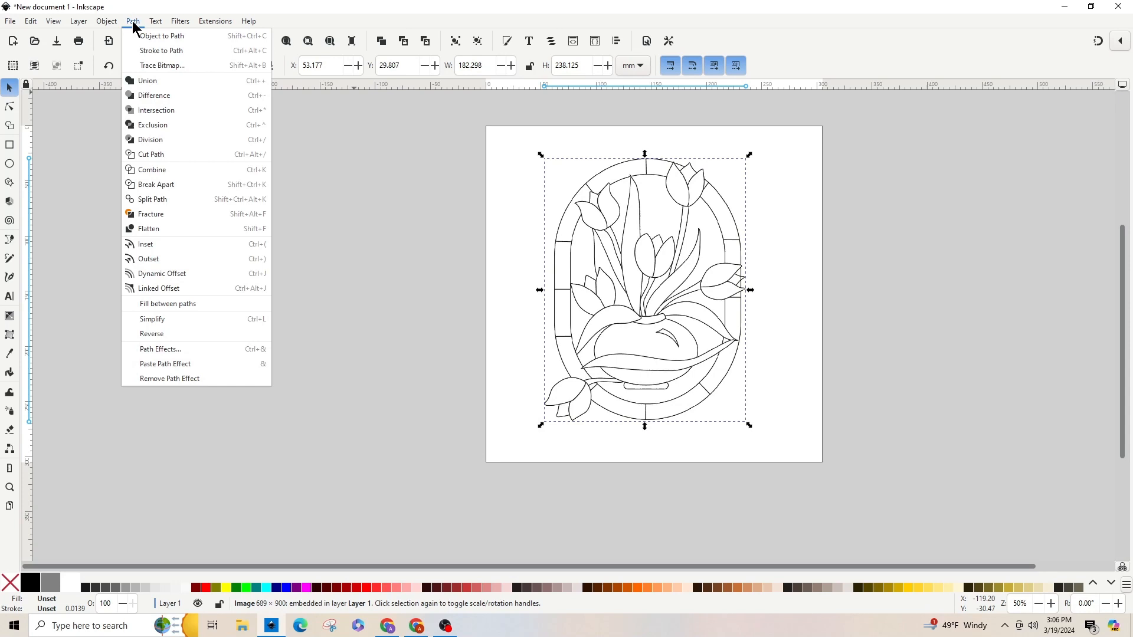
mouse_move(158, 72)
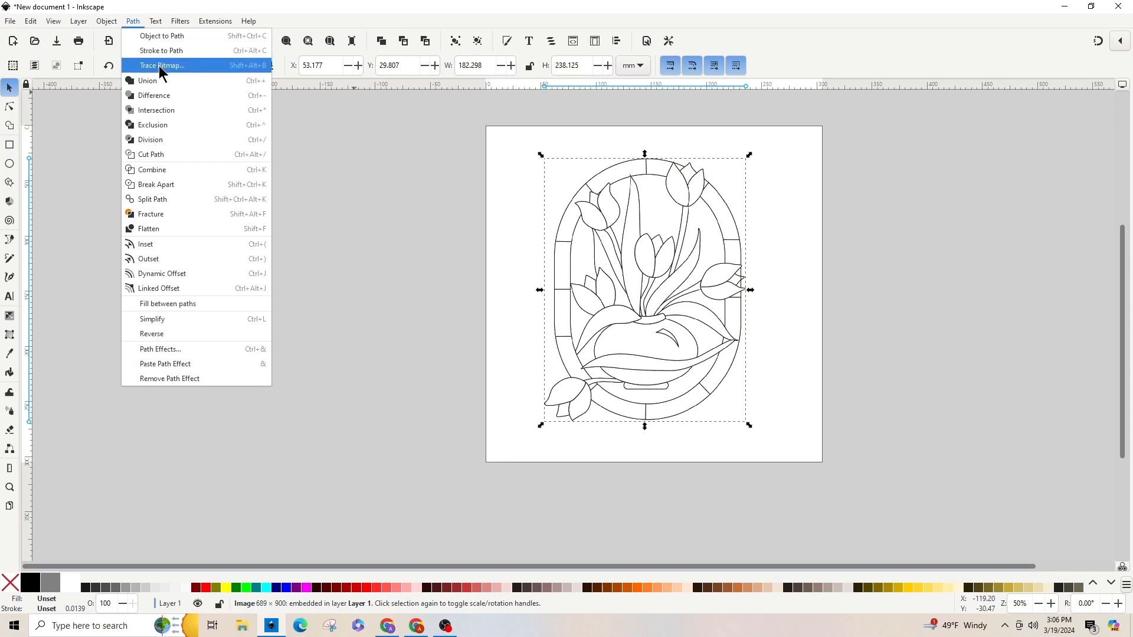
click(164, 65)
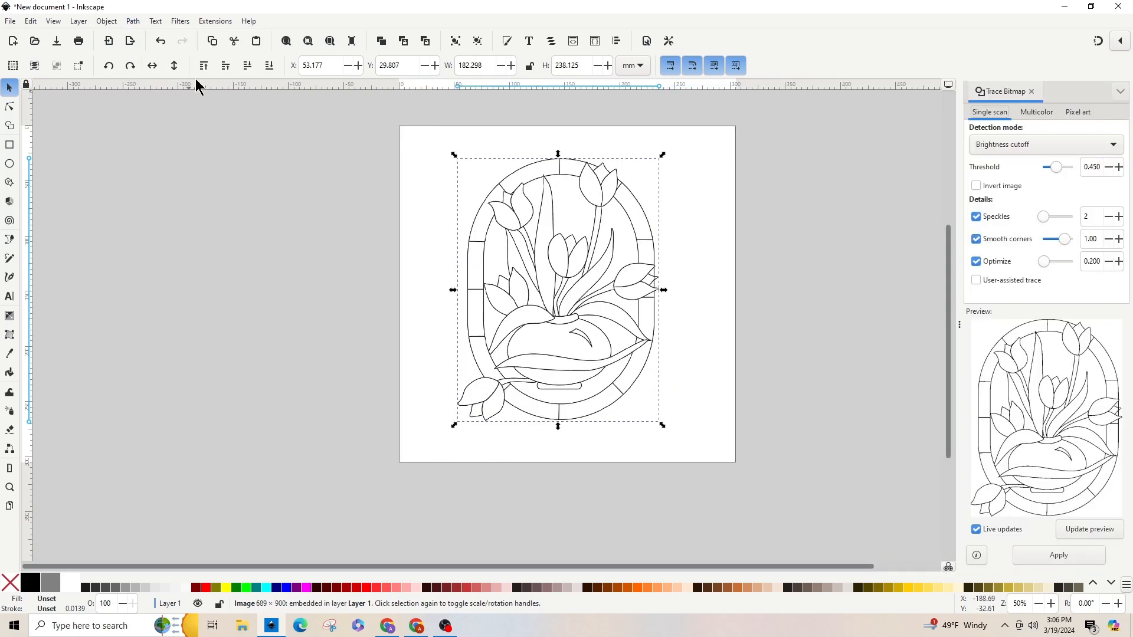
mouse_move(1060, 205)
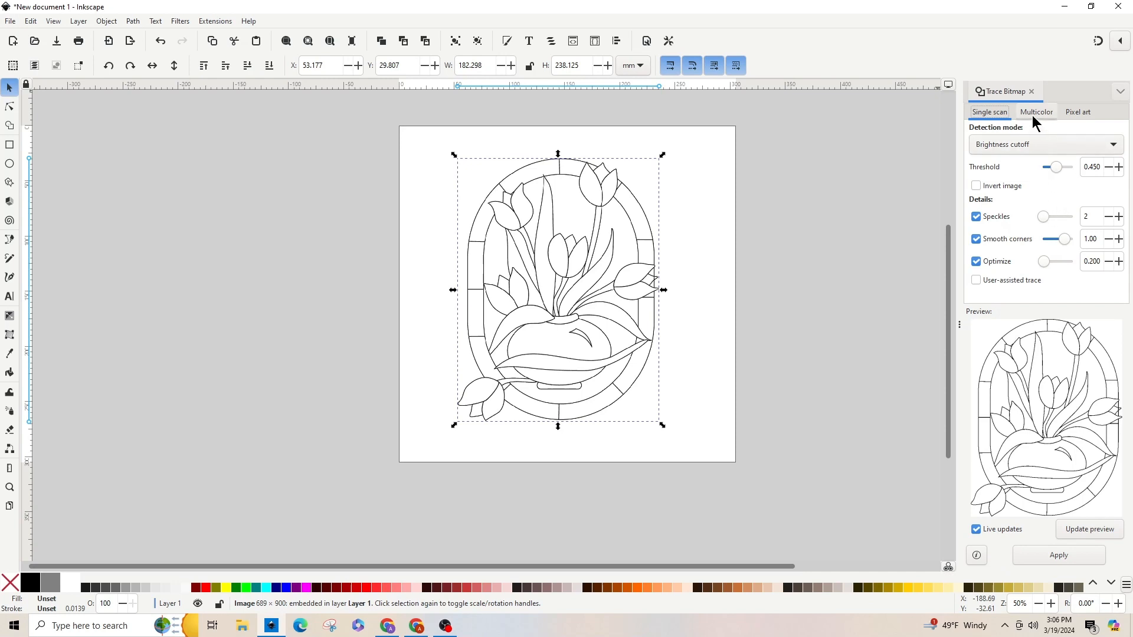
click(1036, 112)
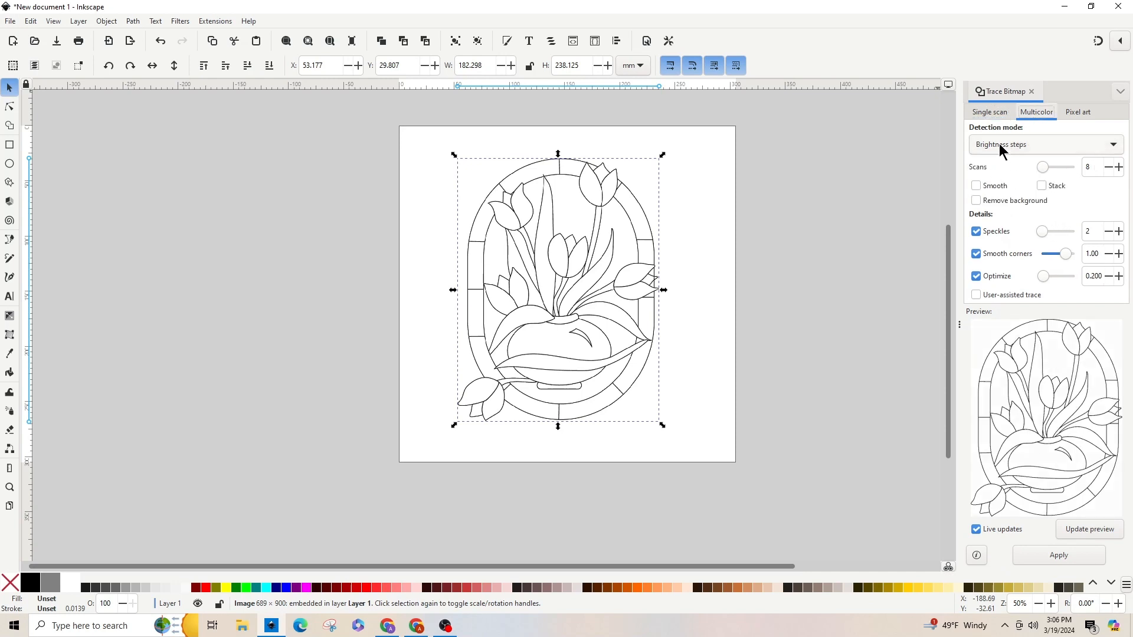
click(1046, 145)
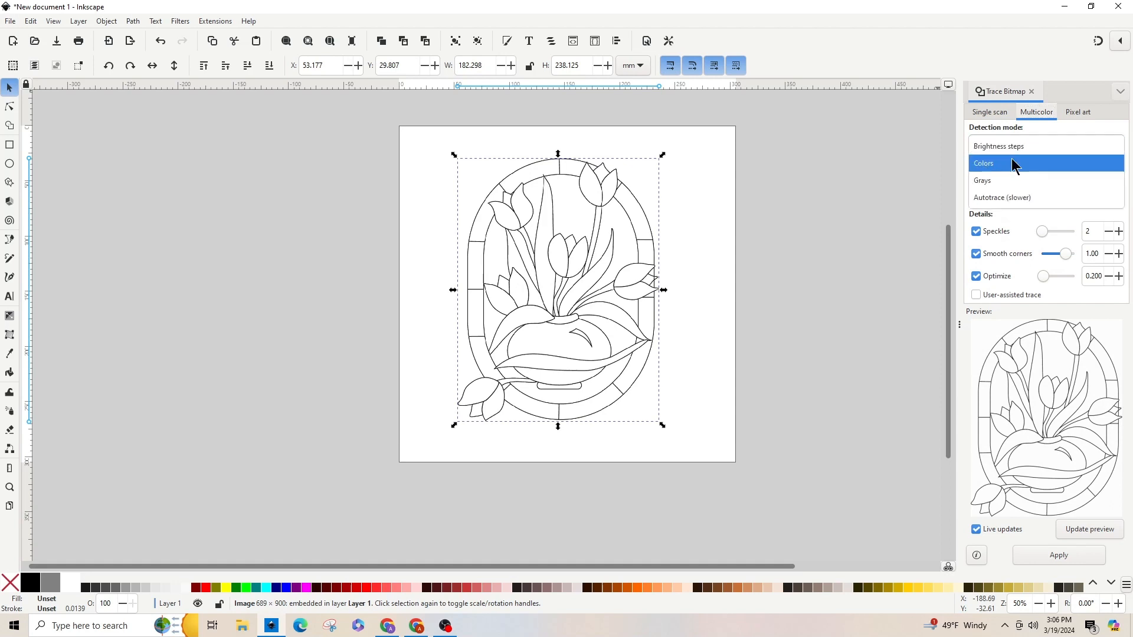
click(984, 164)
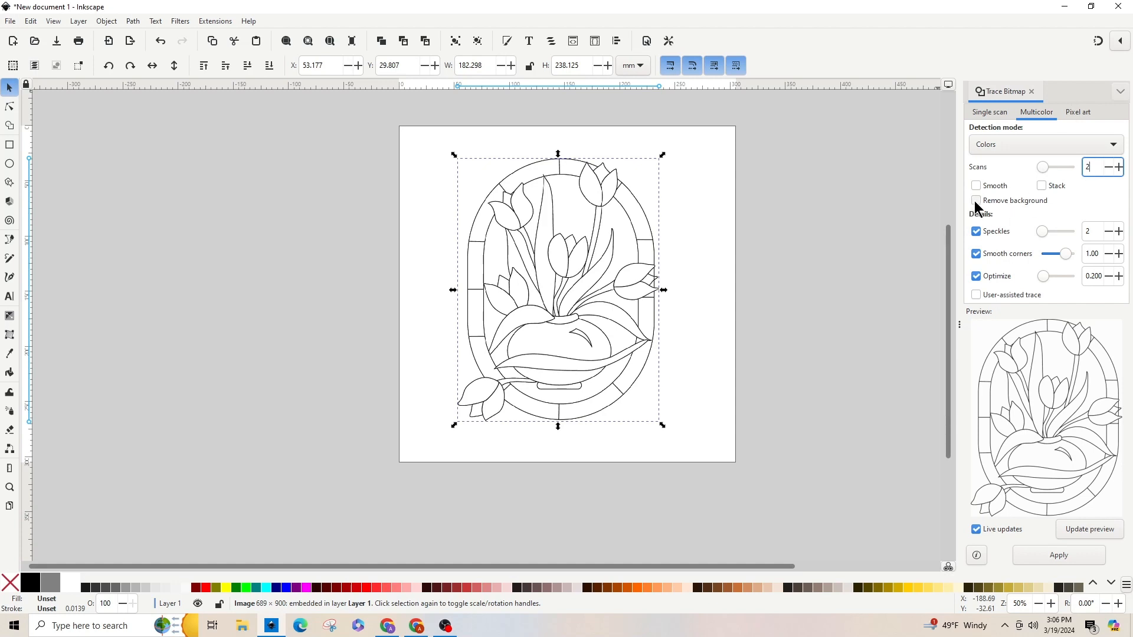
click(976, 200)
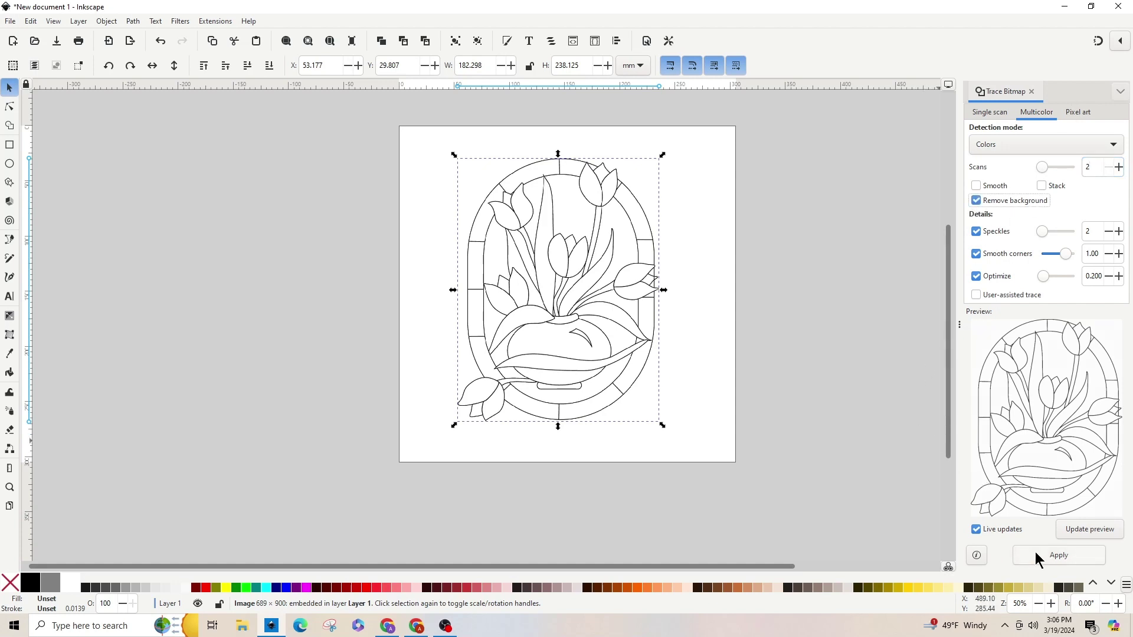
click(1059, 555)
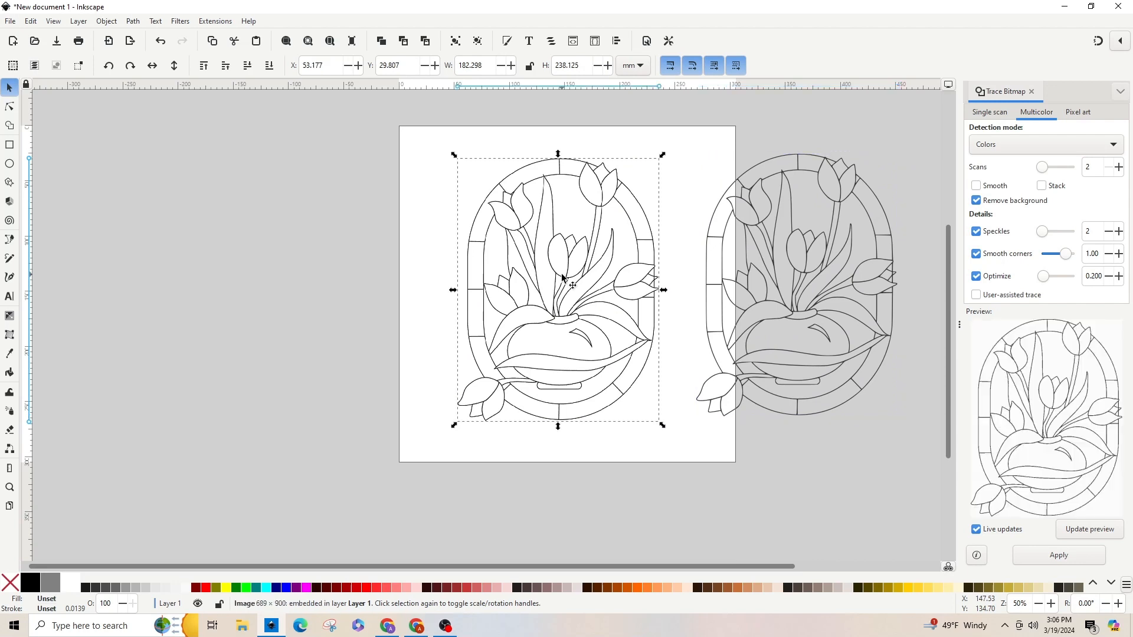
mouse_move(265, 603)
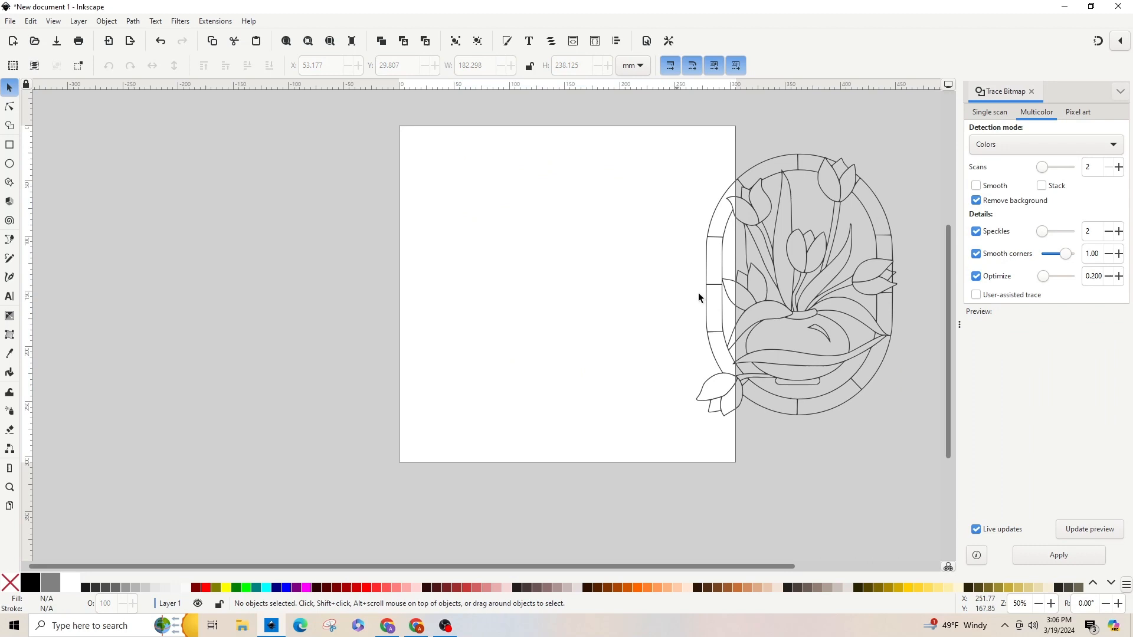
Drag the traced tulip outline to the page centre and inspect its nodes.
drag(795, 289, 591, 289)
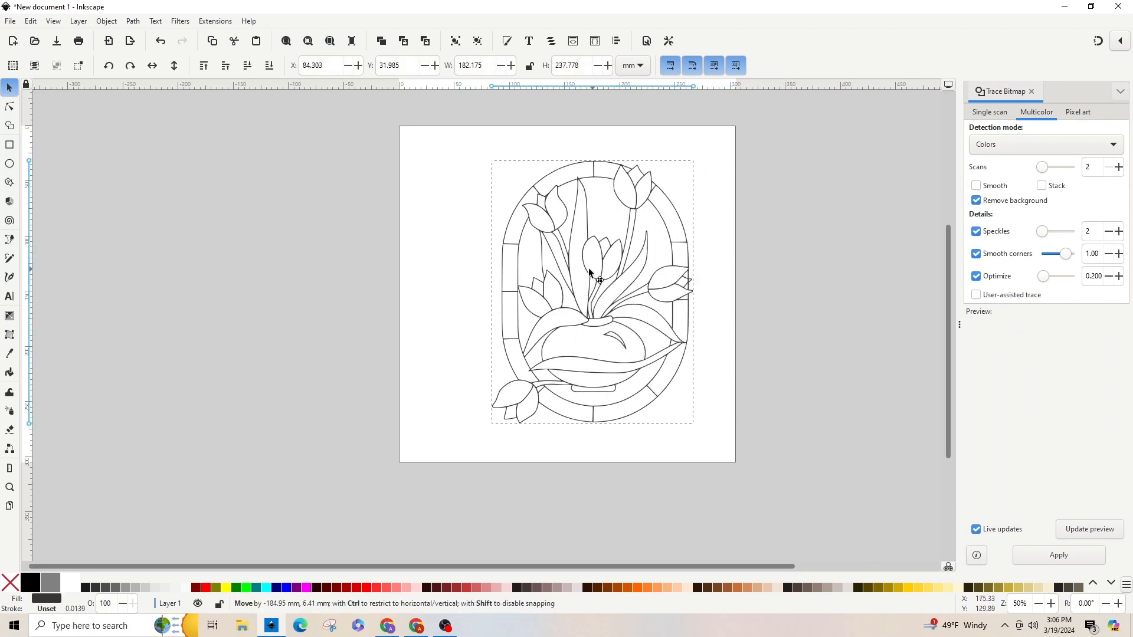
drag(590, 289, 567, 280)
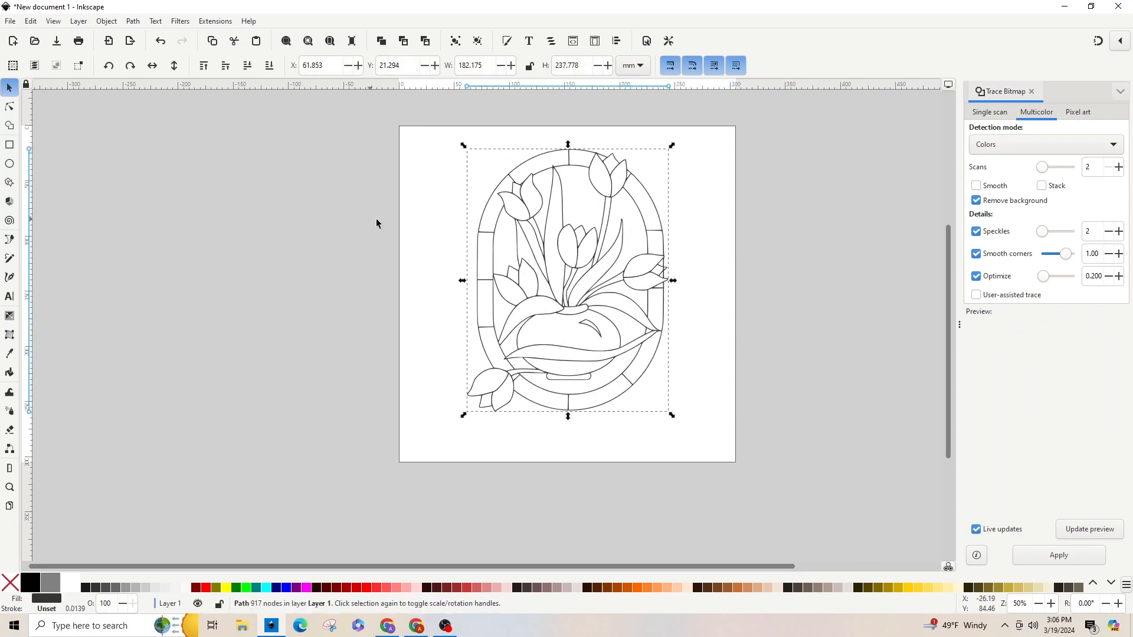
mouse_move(10, 110)
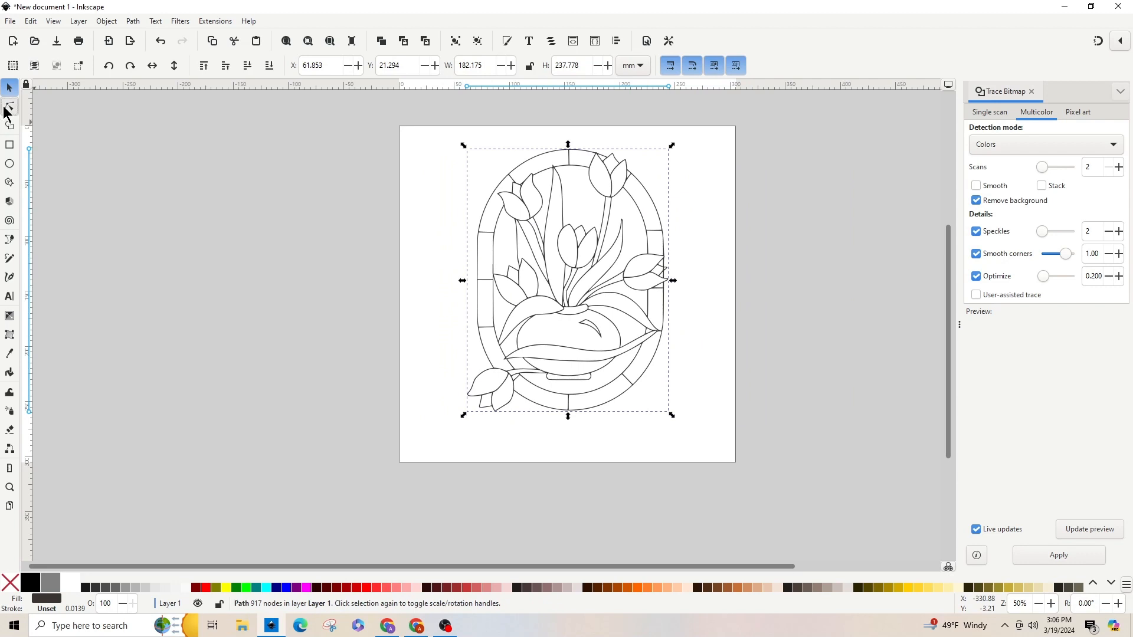
click(8, 106)
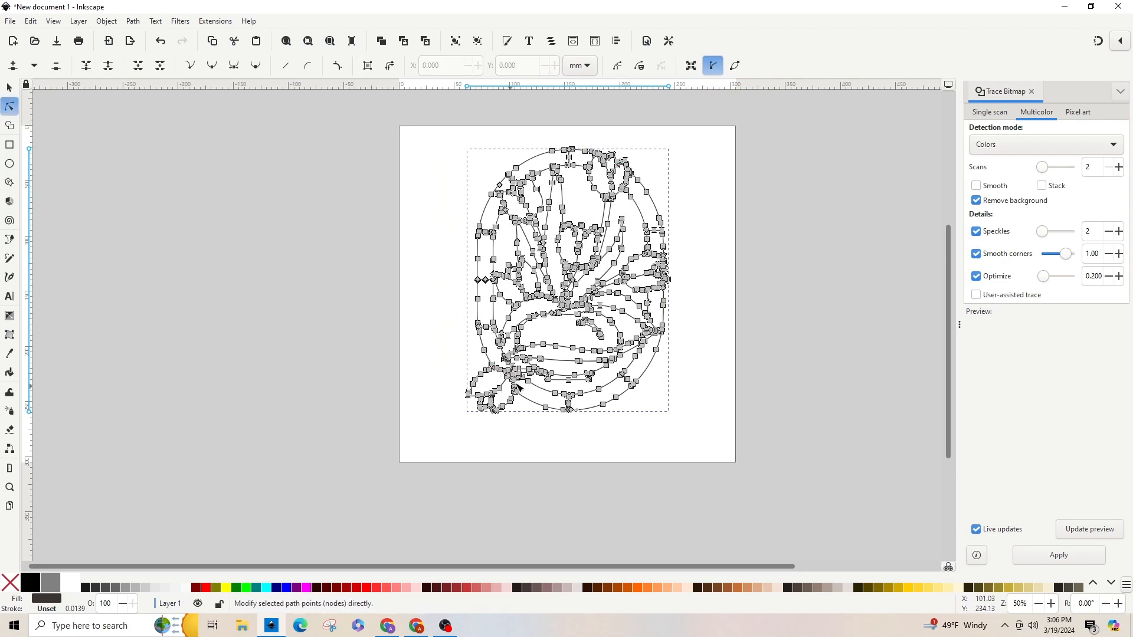
mouse_move(653, 363)
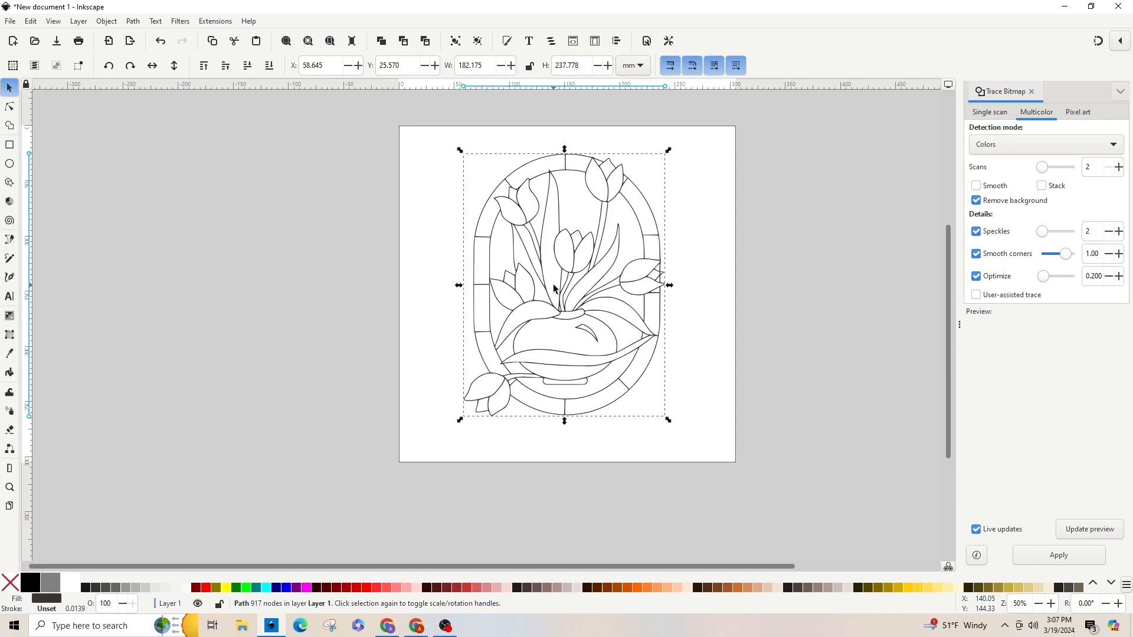
mouse_move(634, 302)
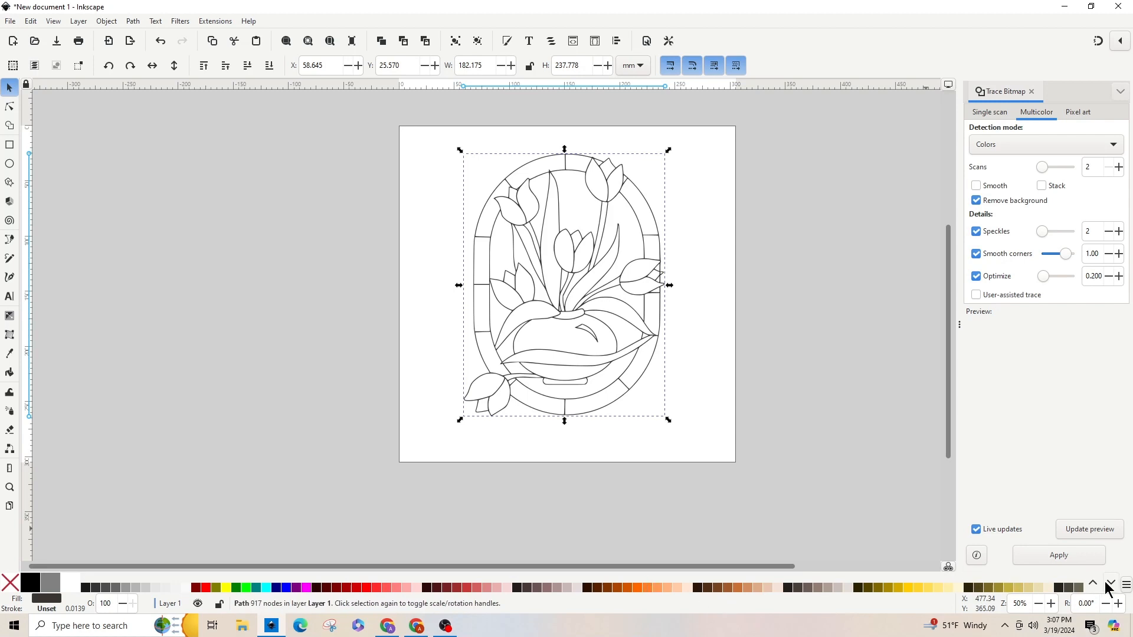
Scroll the palette to the pinks and apply pink to the traced outline.
click(1110, 584)
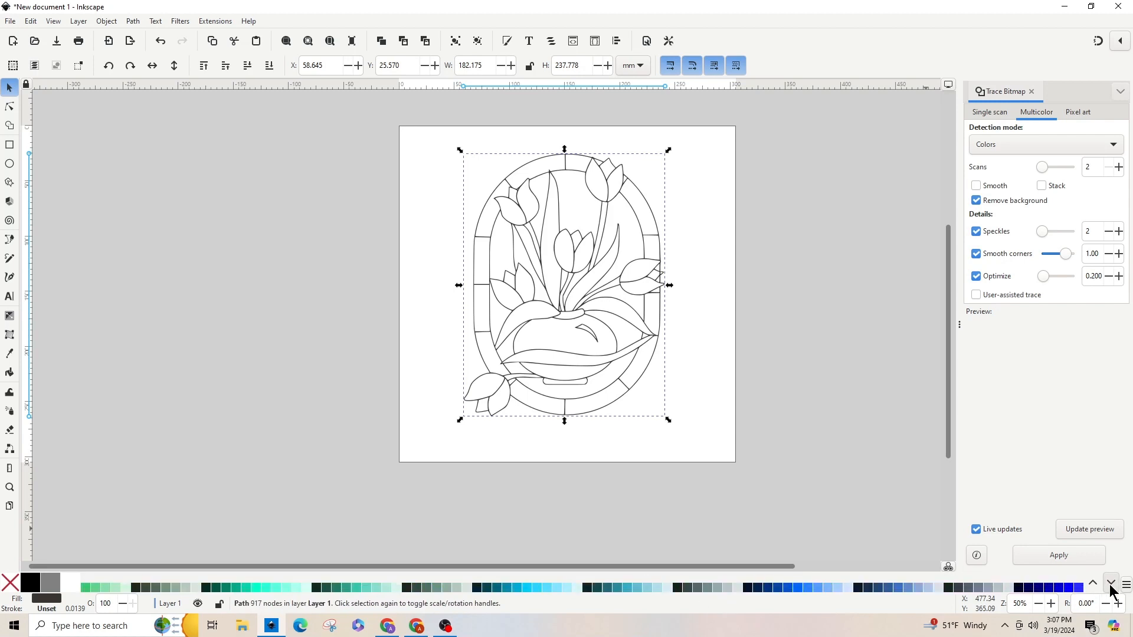
click(1111, 582)
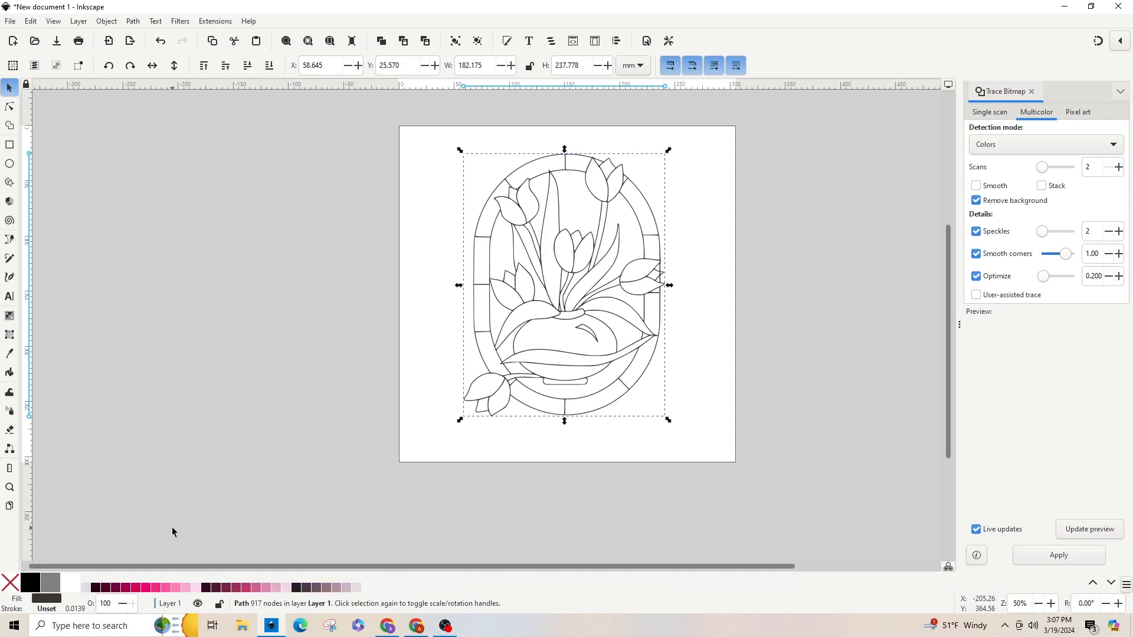
mouse_move(503, 292)
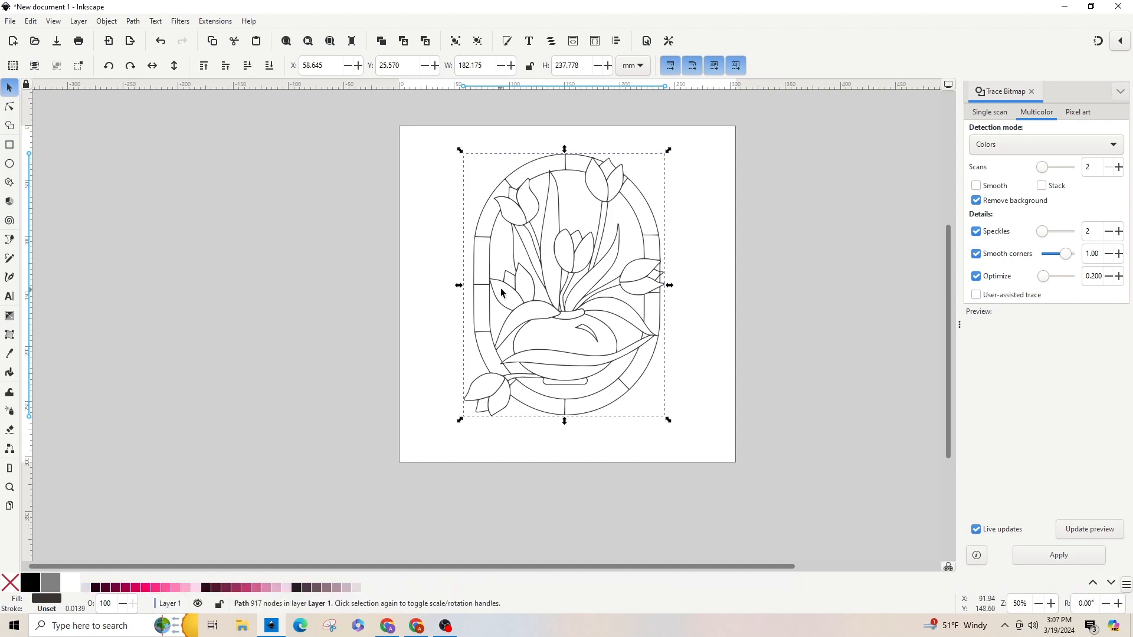
mouse_move(529, 222)
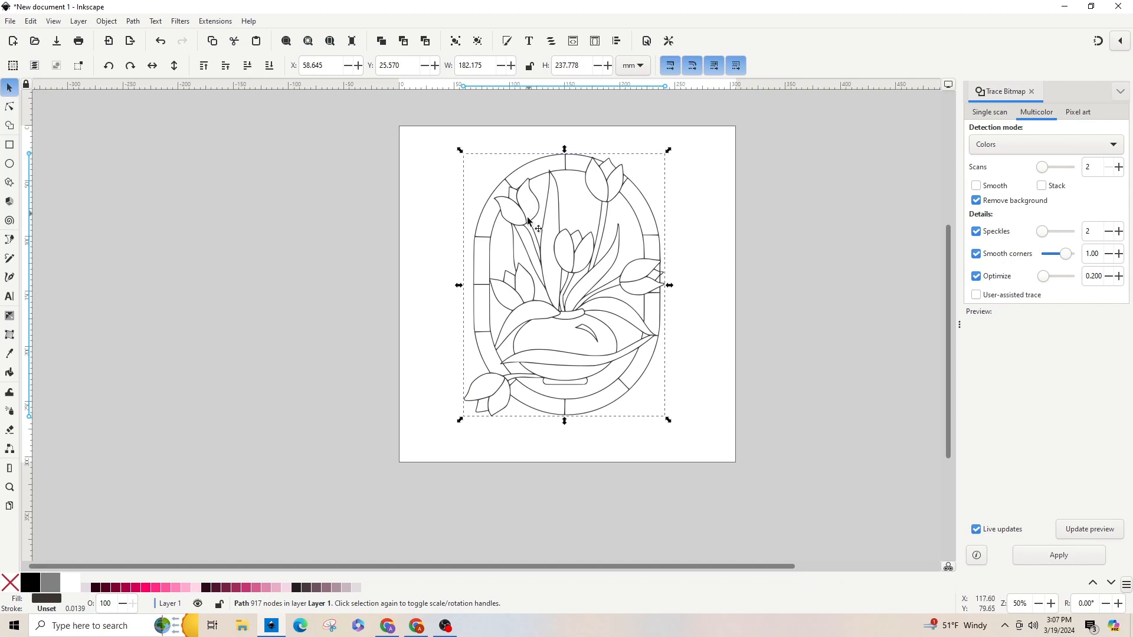
mouse_move(367, 497)
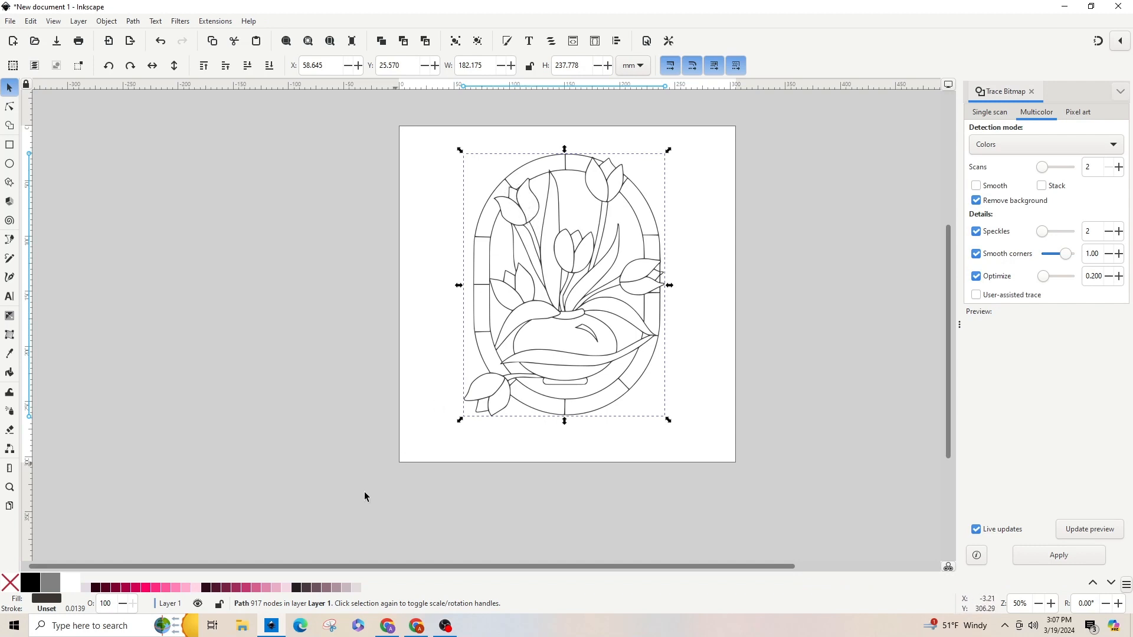
click(155, 587)
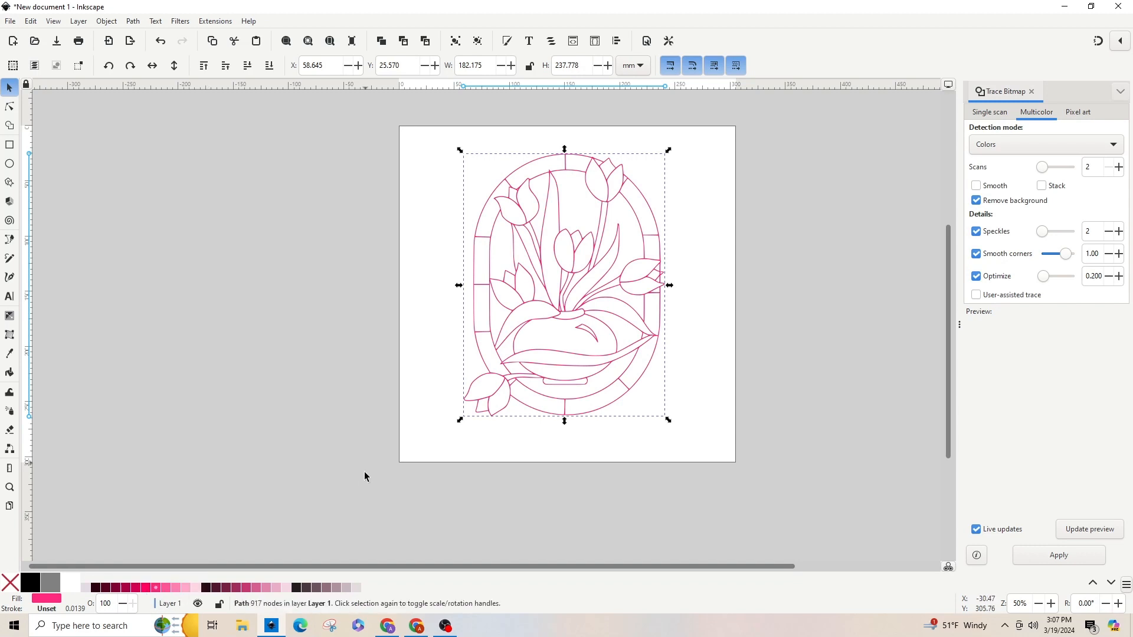
mouse_move(612, 294)
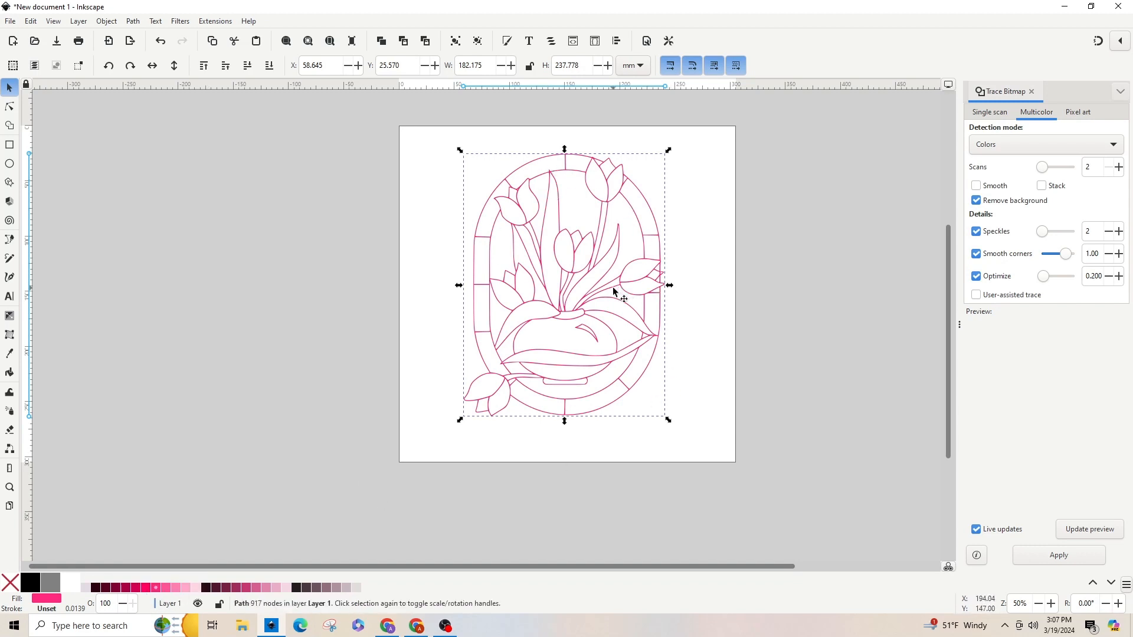
mouse_move(311, 223)
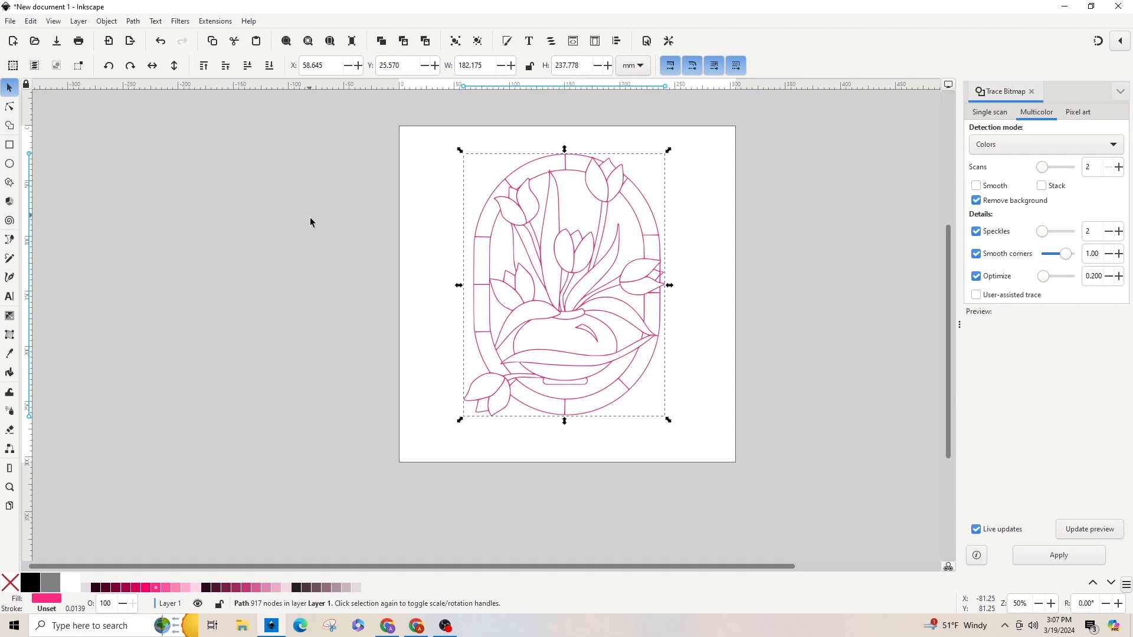
mouse_move(320, 272)
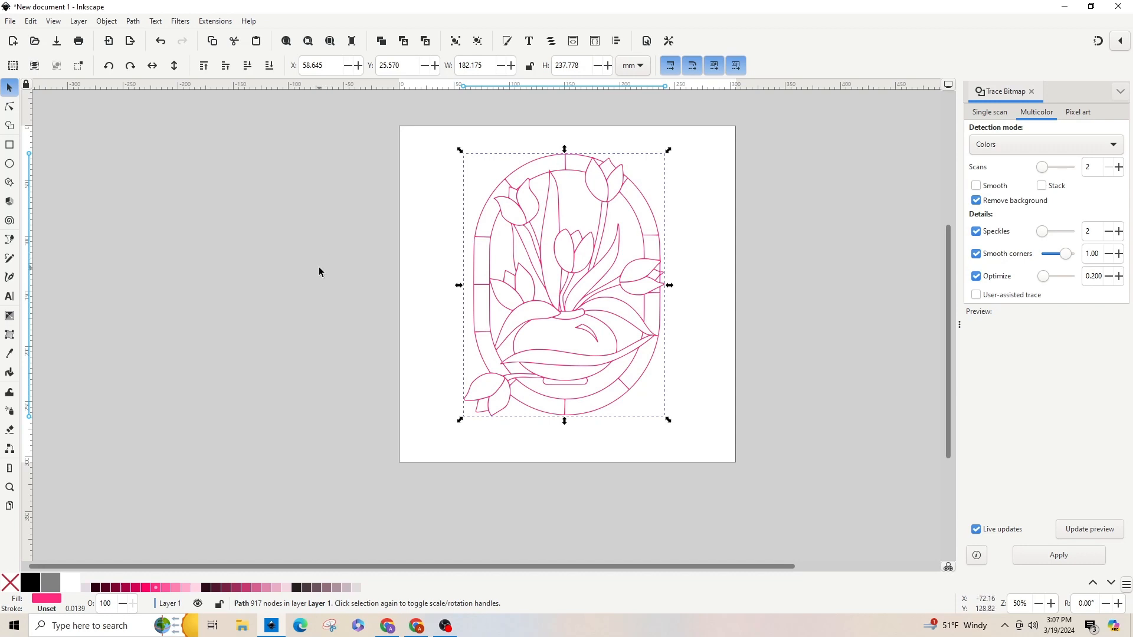
mouse_move(308, 305)
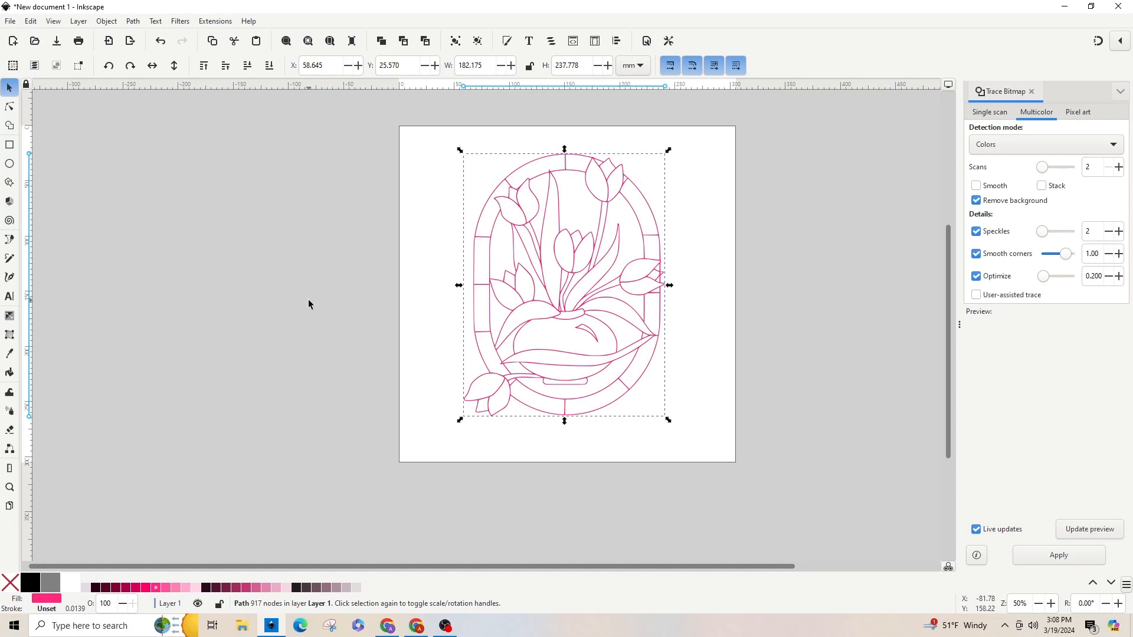
mouse_move(365, 378)
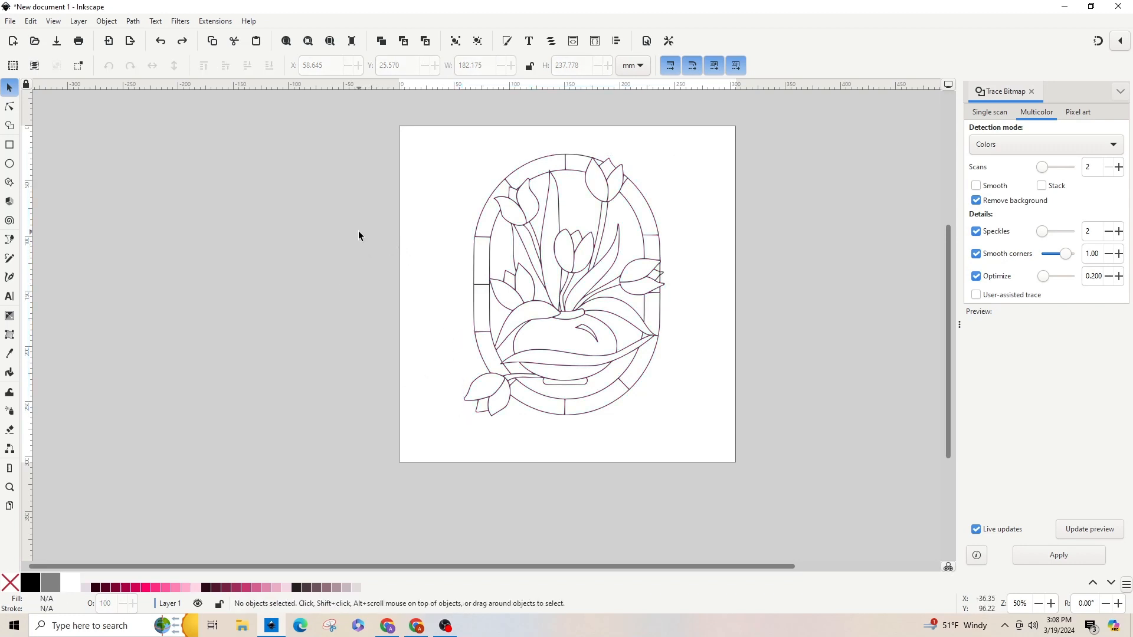
mouse_move(140, 586)
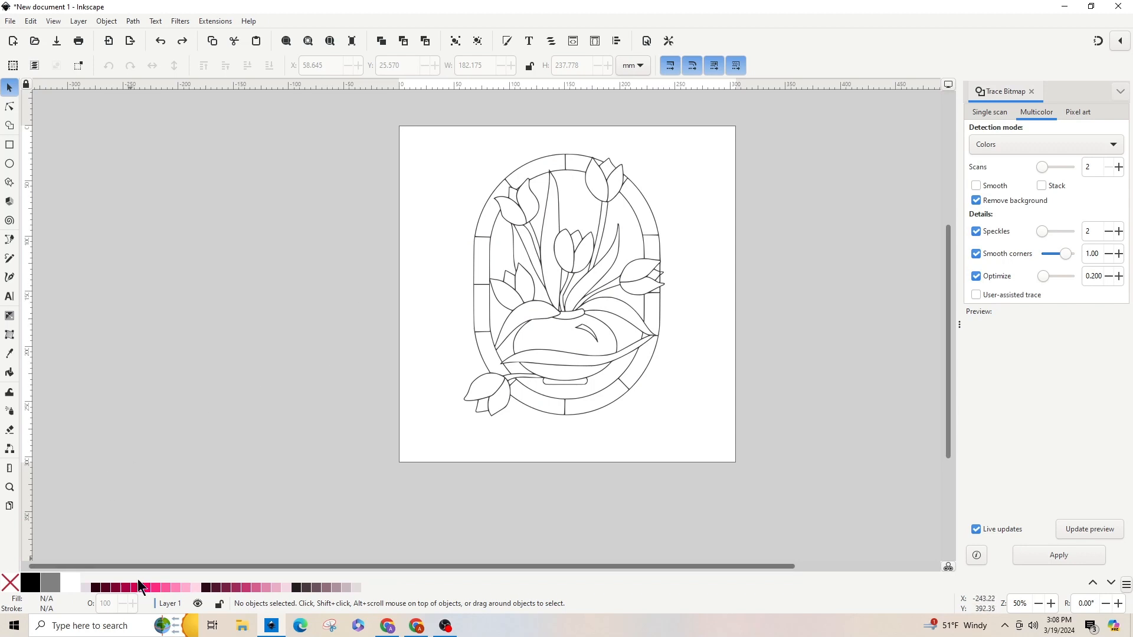
mouse_move(147, 589)
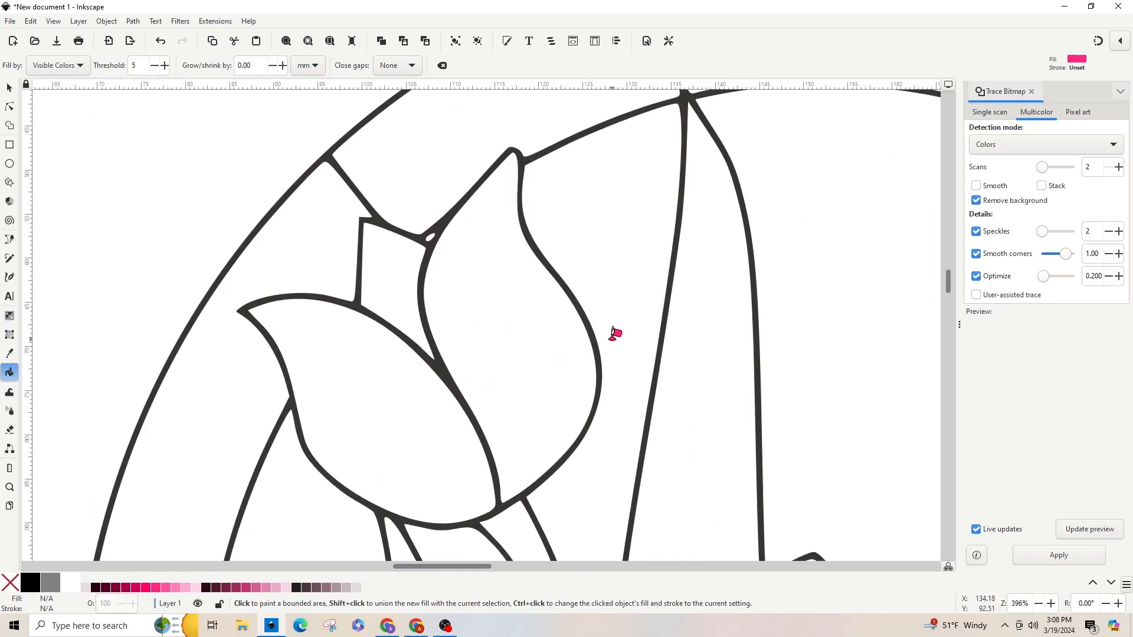
Fill the tulip petals with pink using the Paint Bucket, then return to the Selector.
click(614, 335)
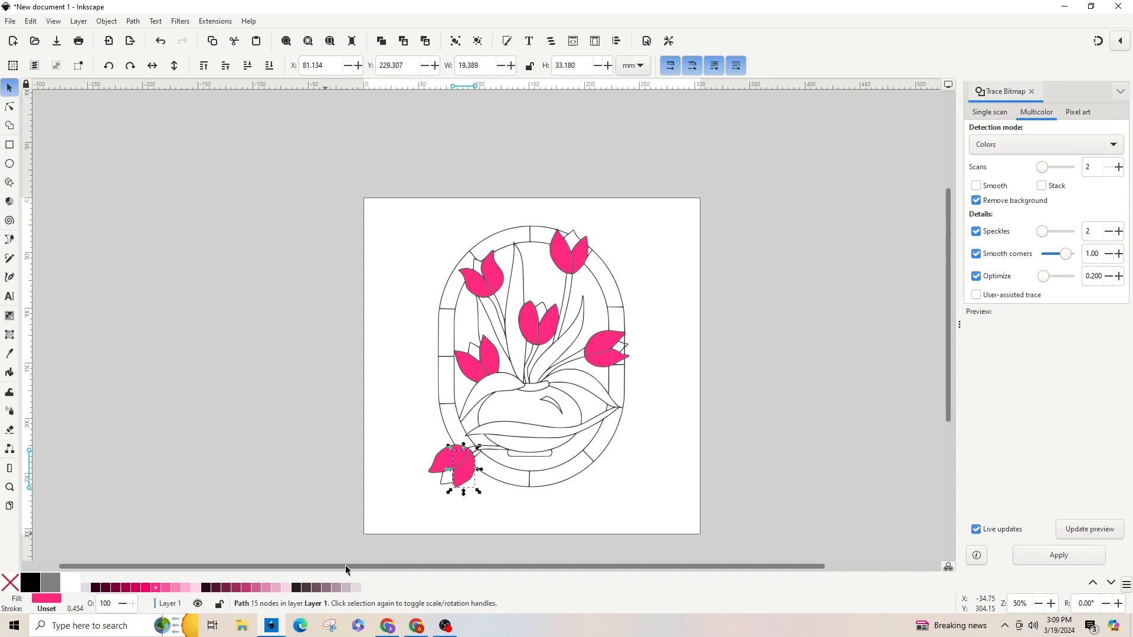
click(310, 515)
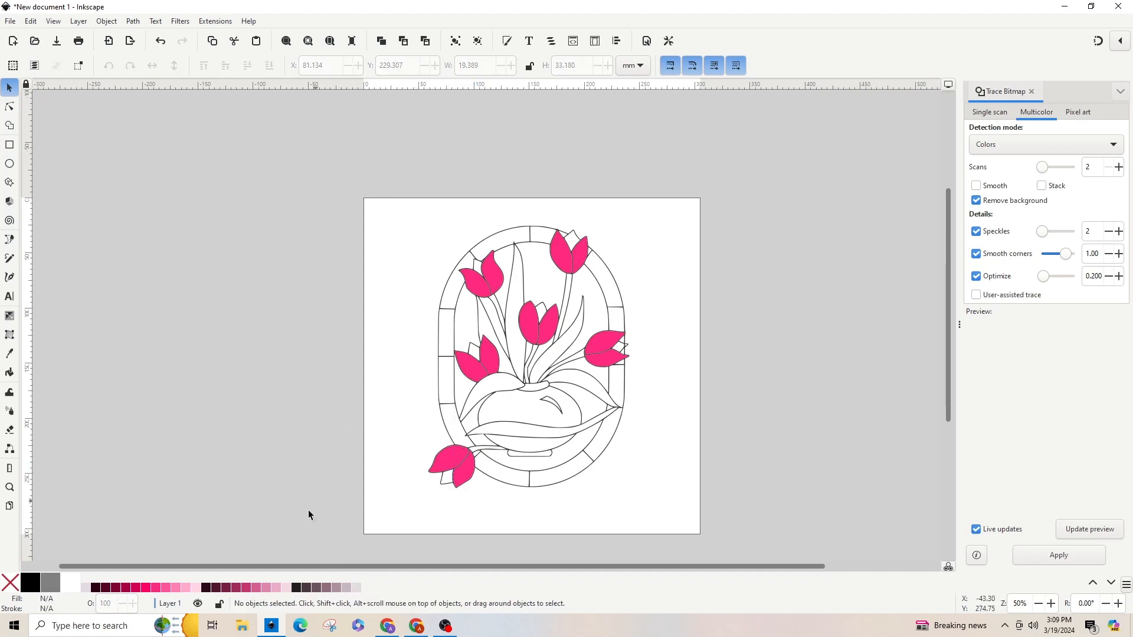
mouse_move(124, 324)
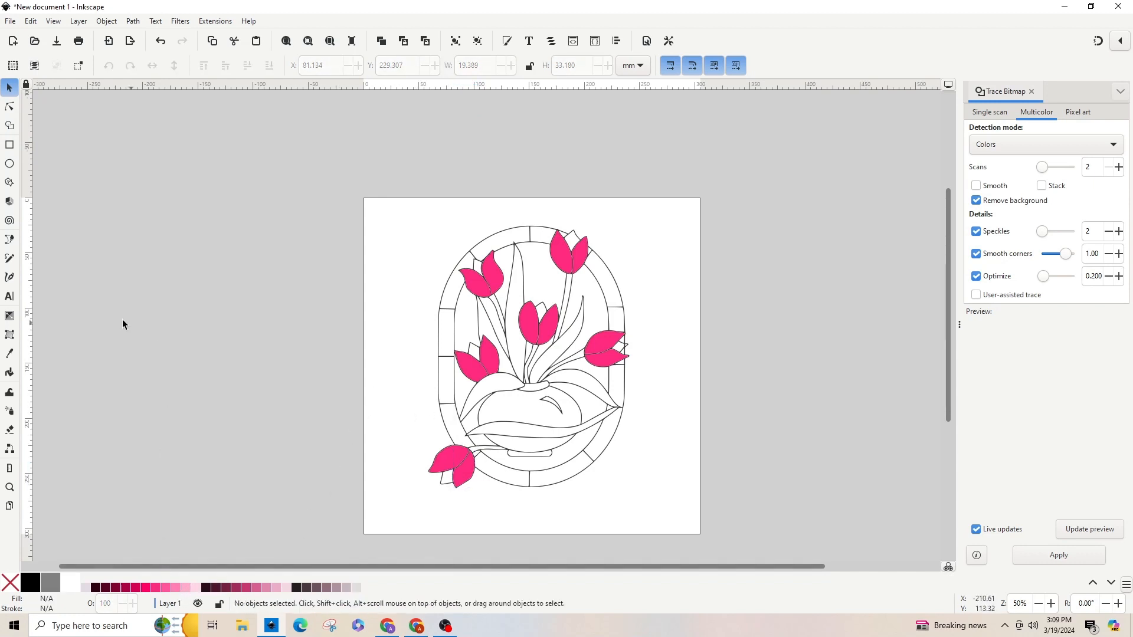
mouse_move(14, 376)
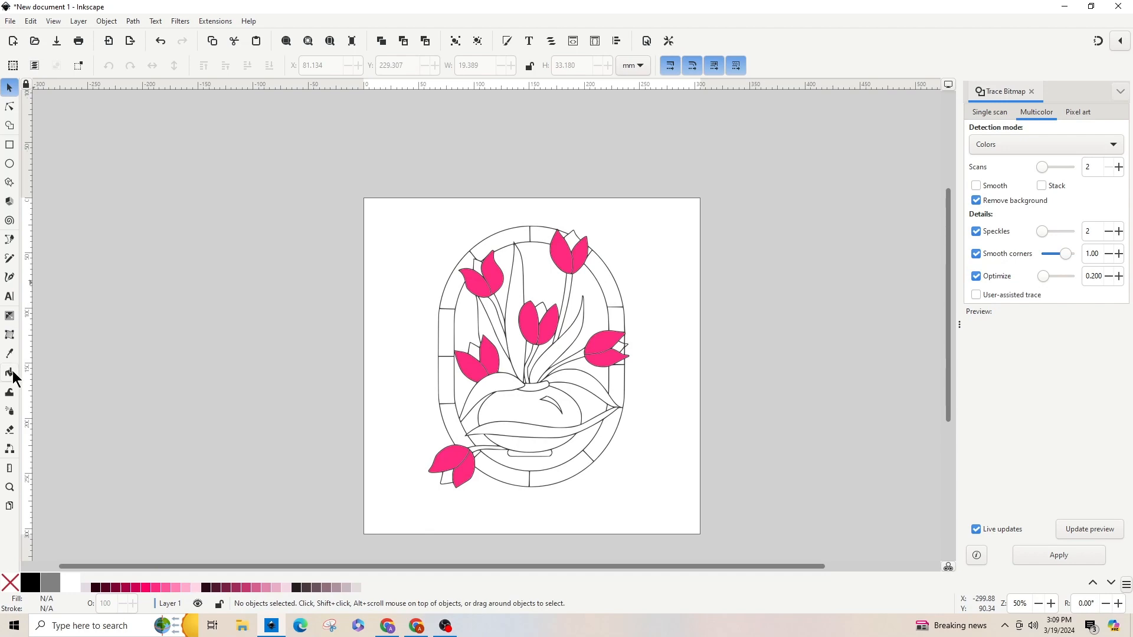
click(9, 372)
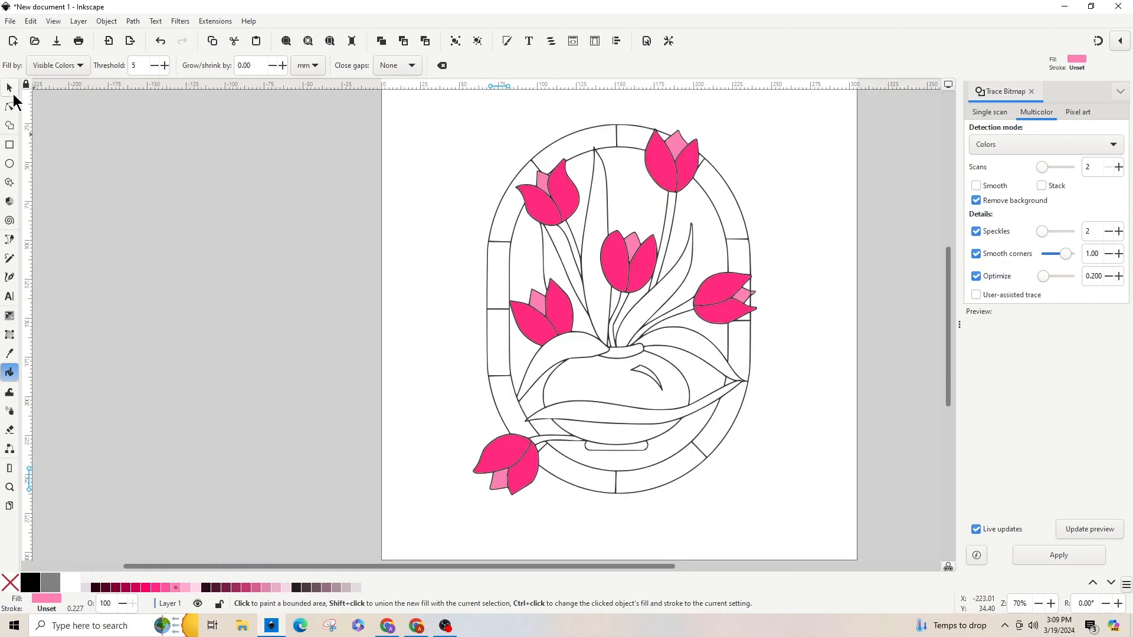
click(9, 87)
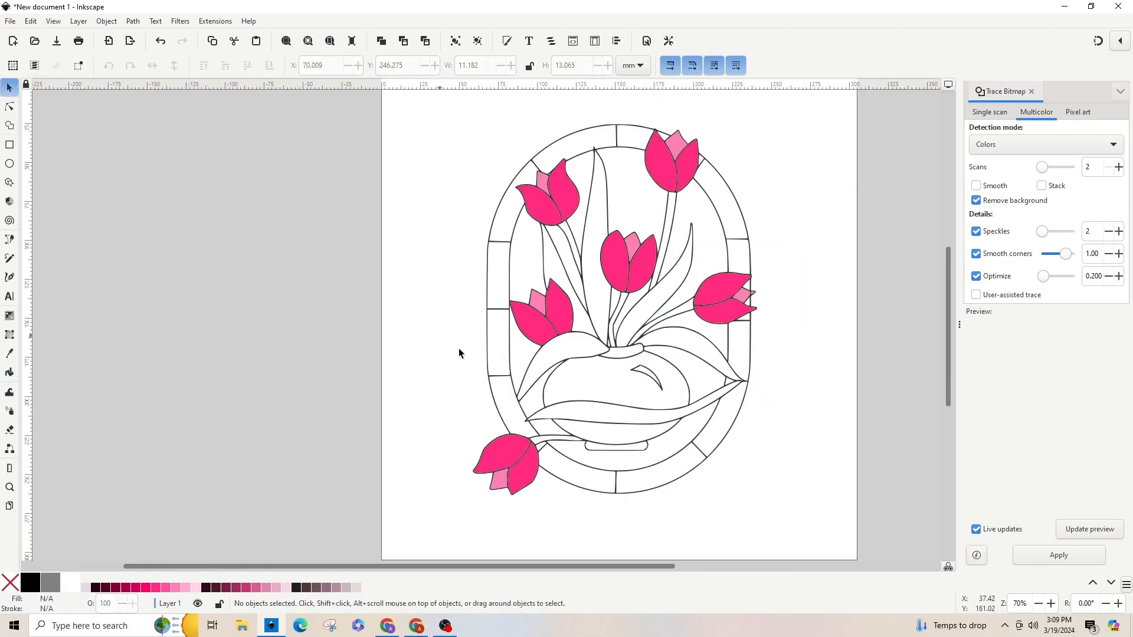
mouse_move(570, 256)
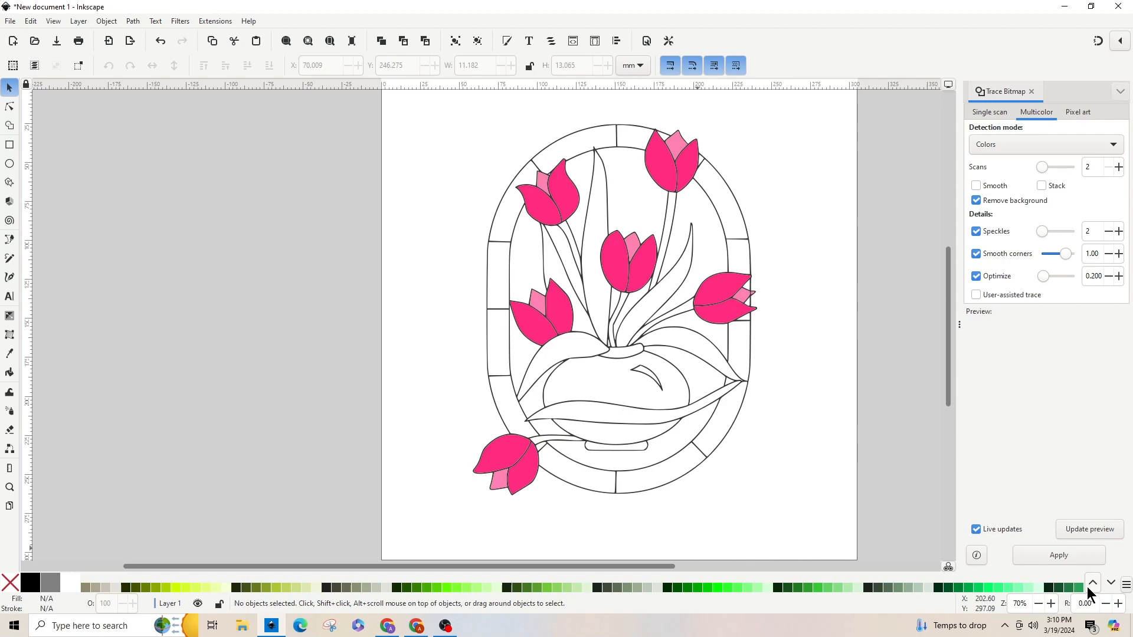
mouse_move(731, 582)
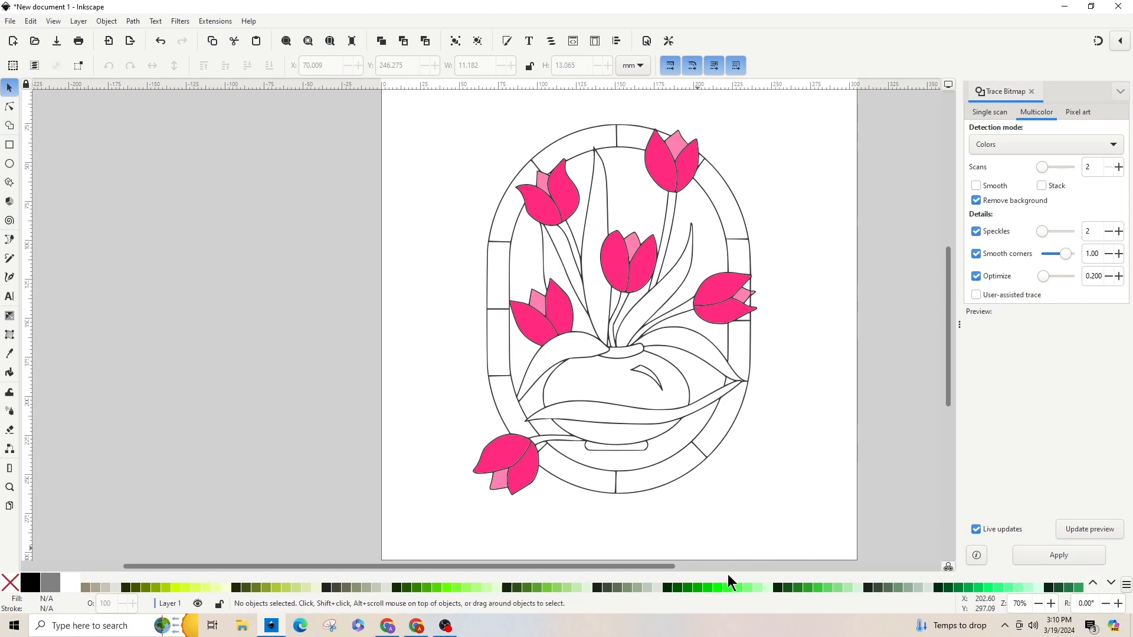
mouse_move(401, 599)
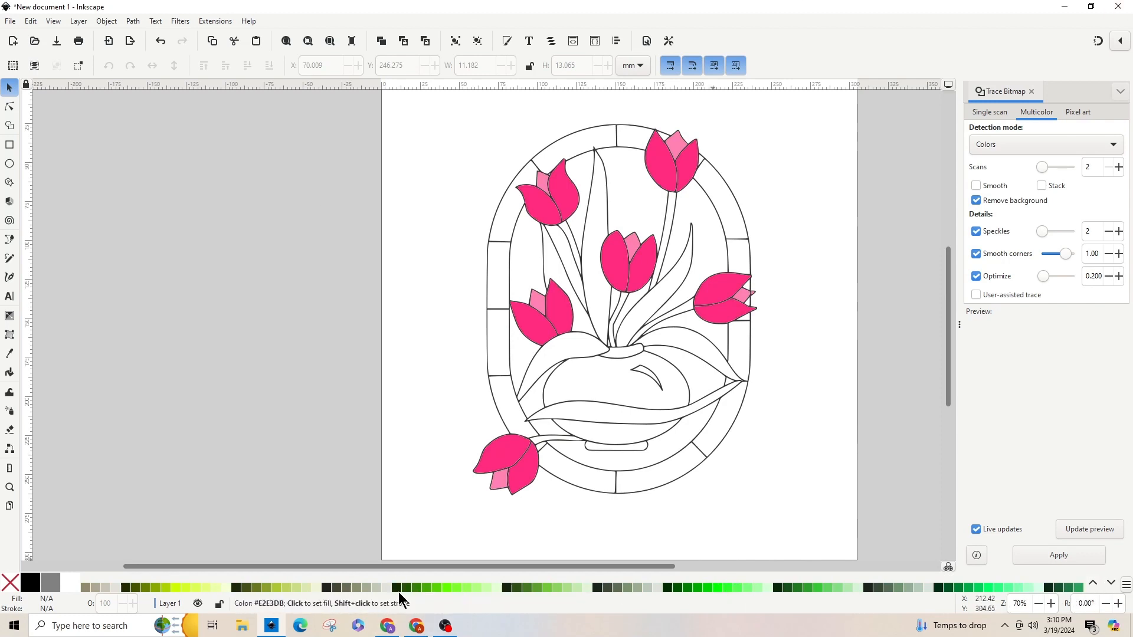
Pick dark green and Paint Bucket the tulip stem areas.
click(9, 372)
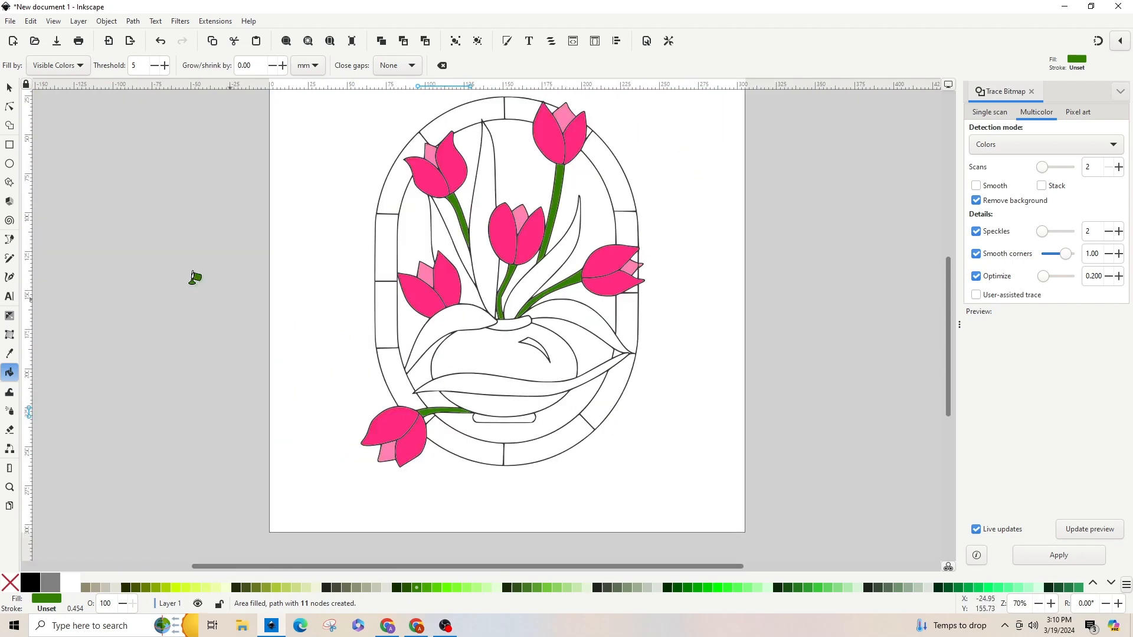
mouse_move(25, 106)
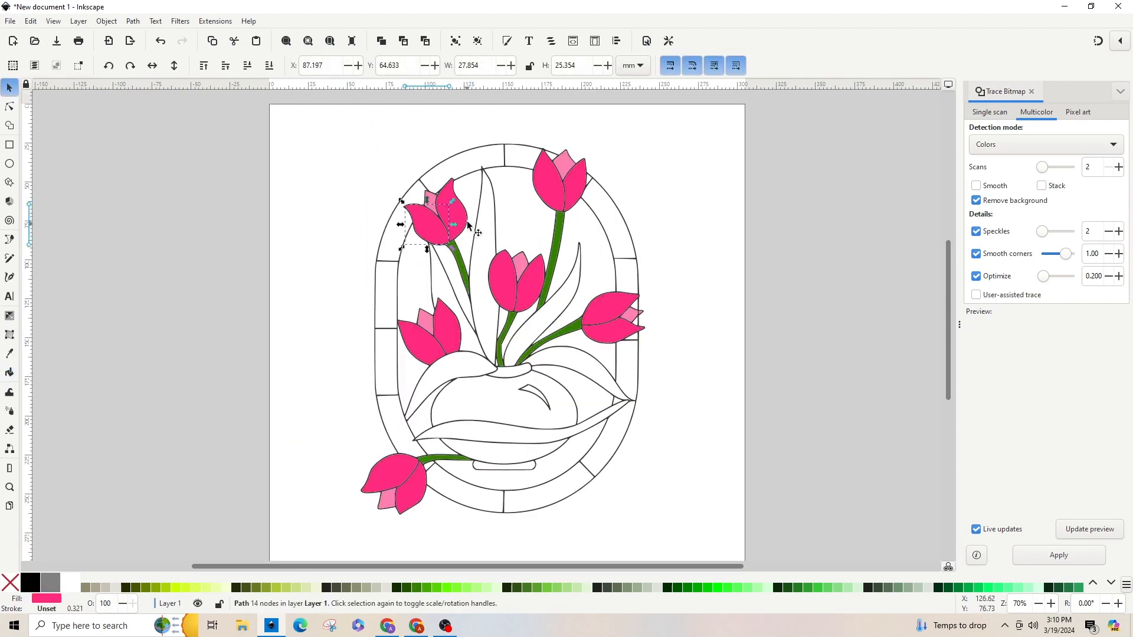
mouse_move(463, 239)
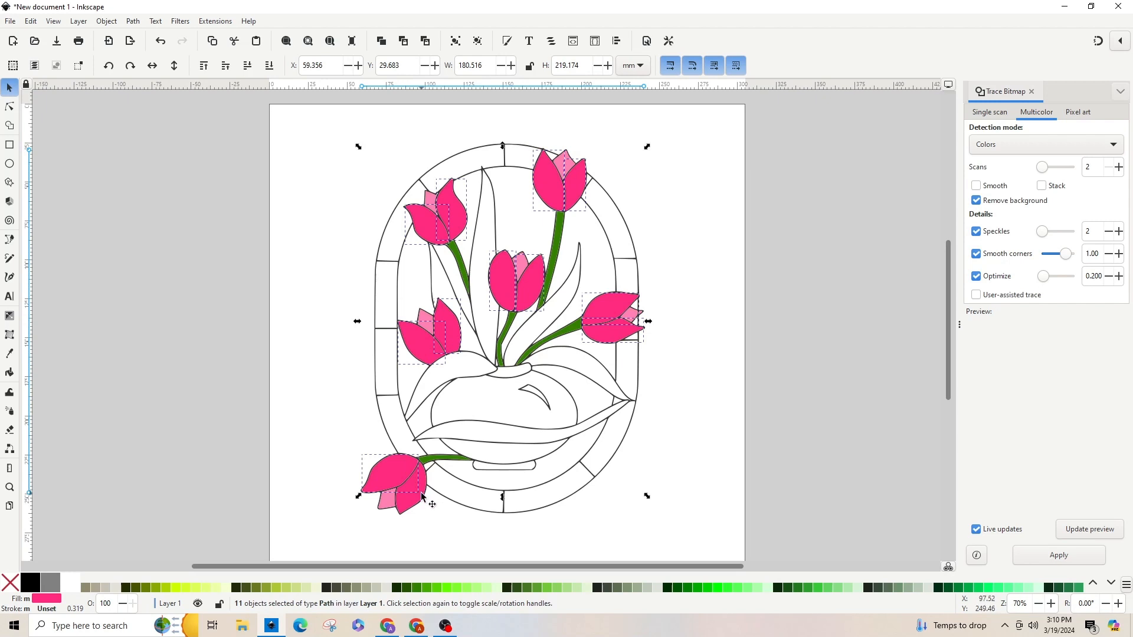
Merge the selected tulip and stem fill pieces with Path > Combine, then deselect.
click(132, 20)
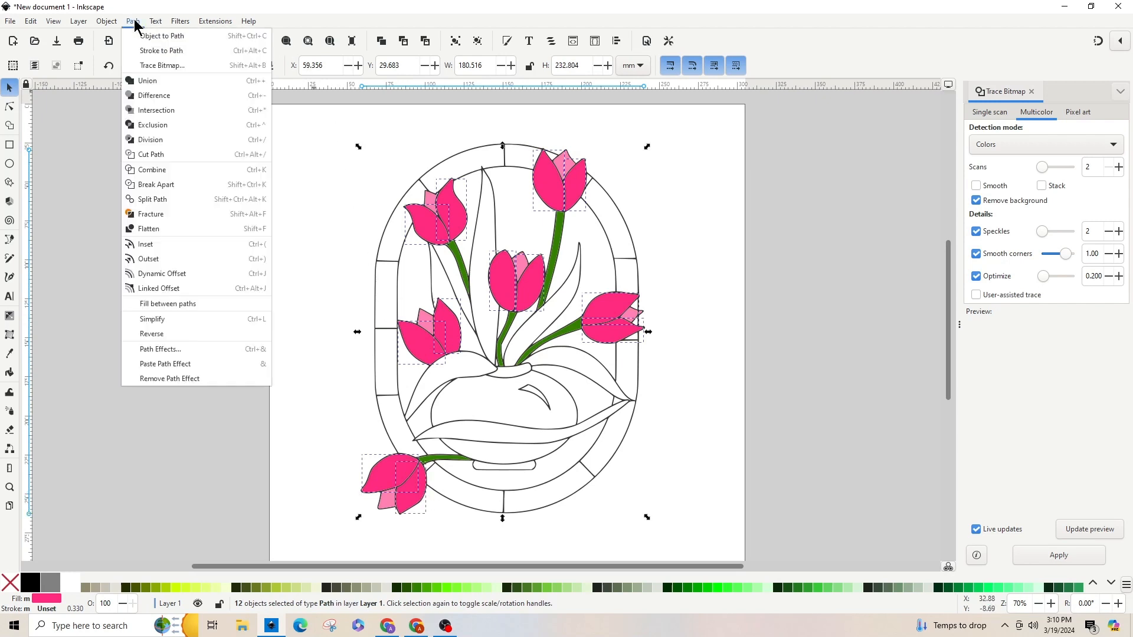
click(146, 81)
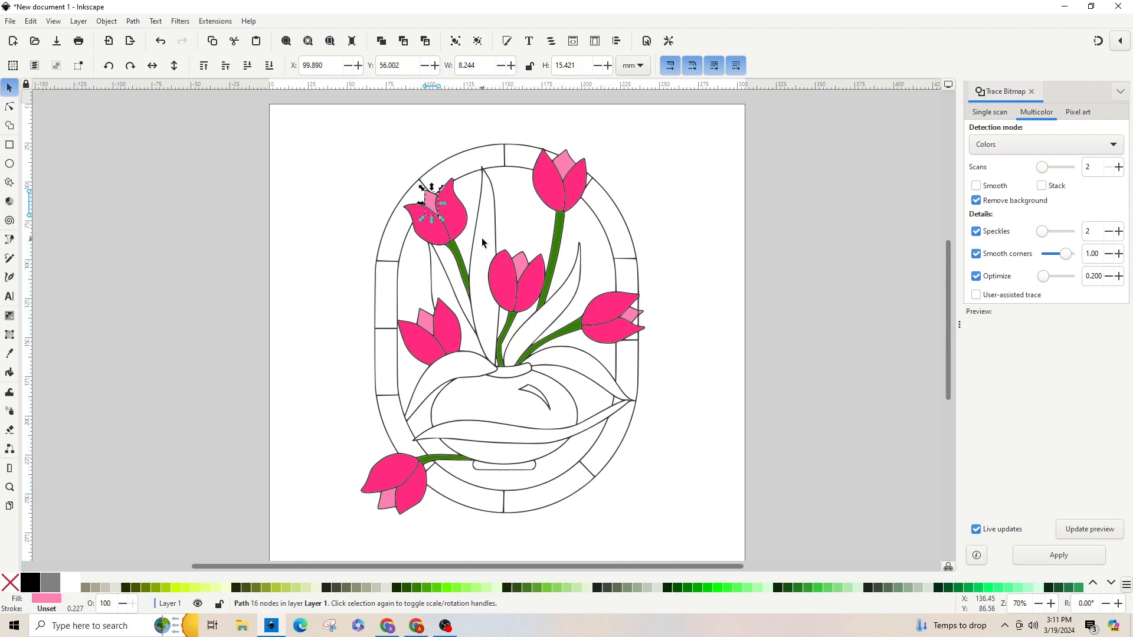
mouse_move(560, 197)
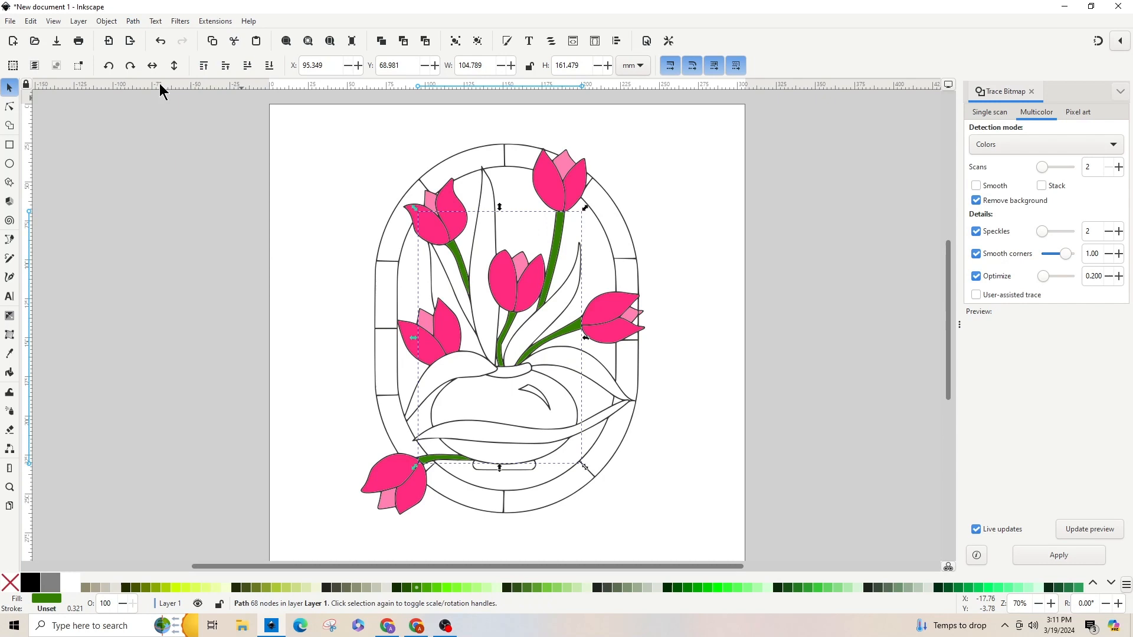
click(336, 267)
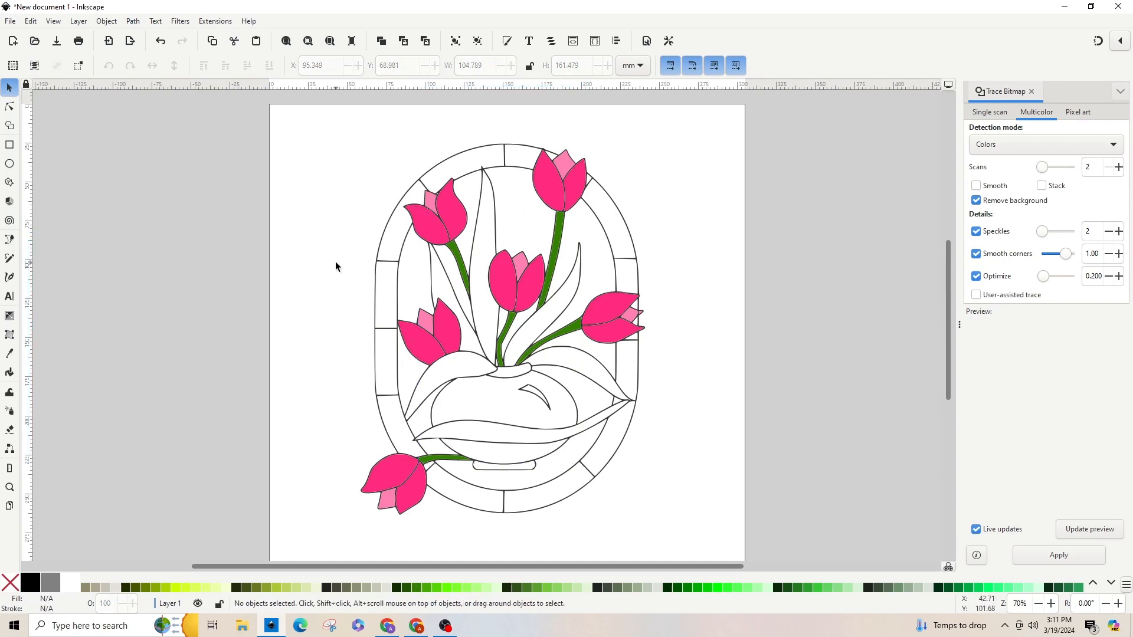
mouse_move(506, 539)
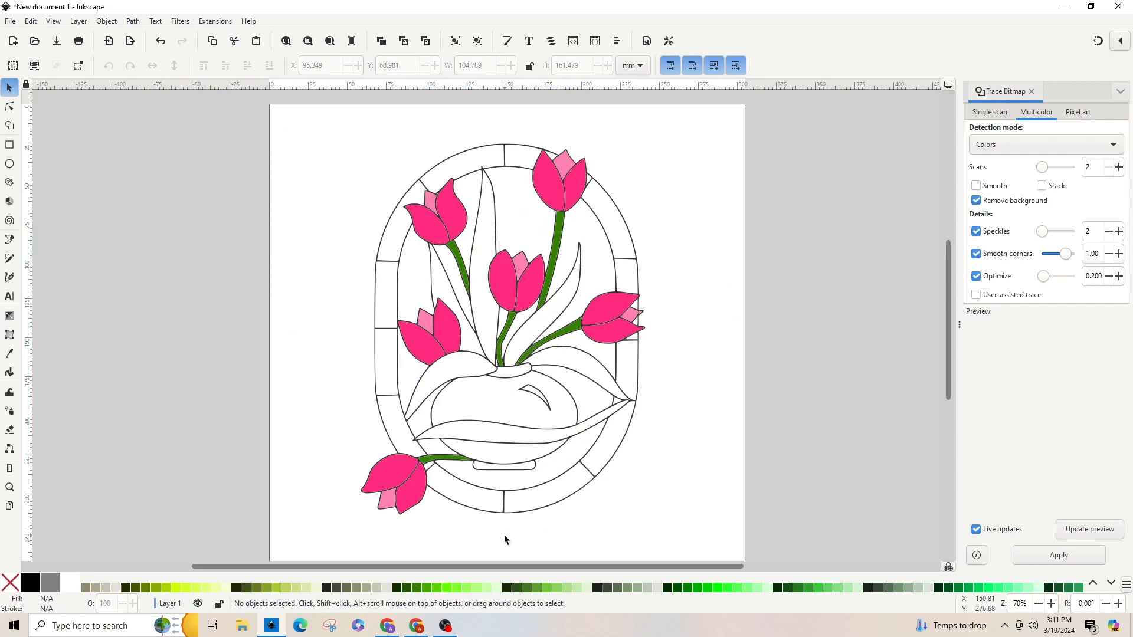
mouse_move(550, 594)
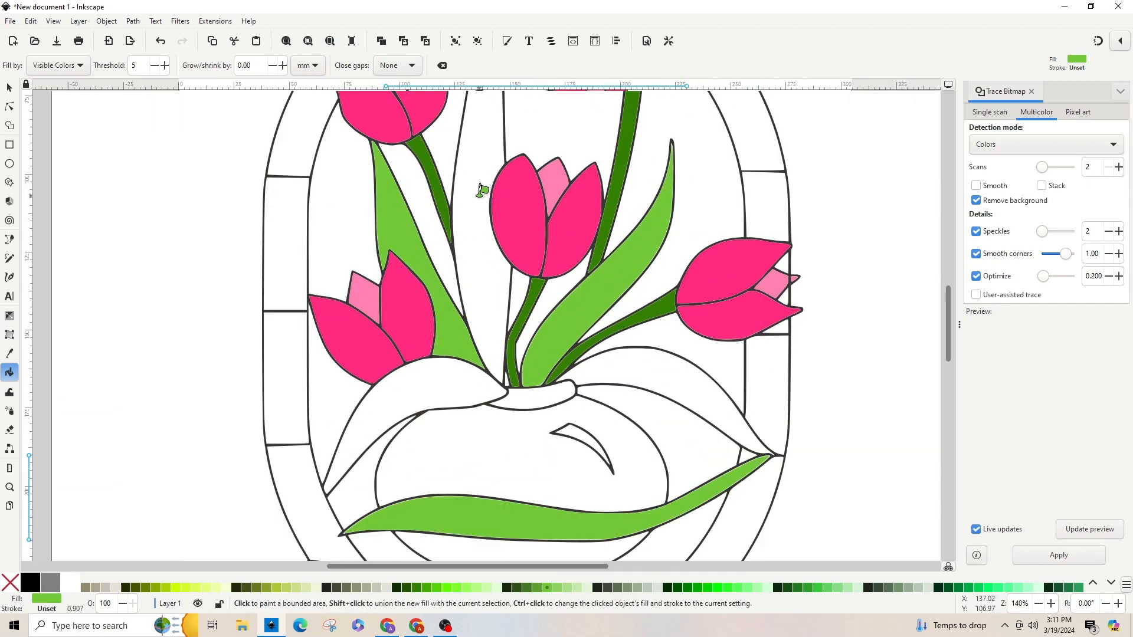
Select all the light green leaf pieces and combine them into one path.
scroll(down, 3)
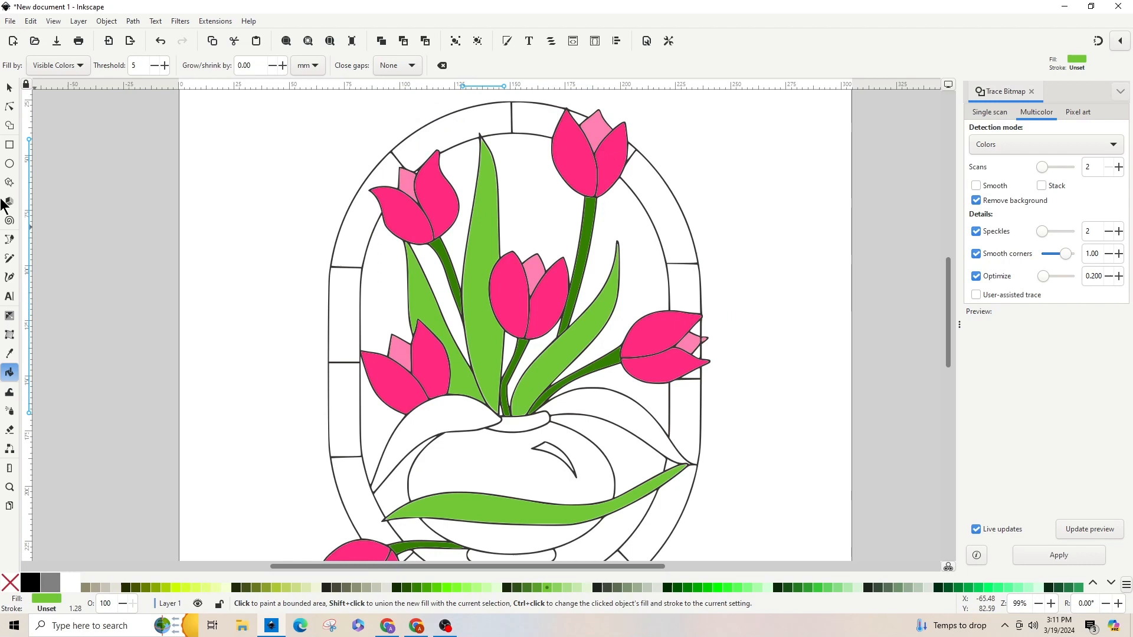
click(8, 87)
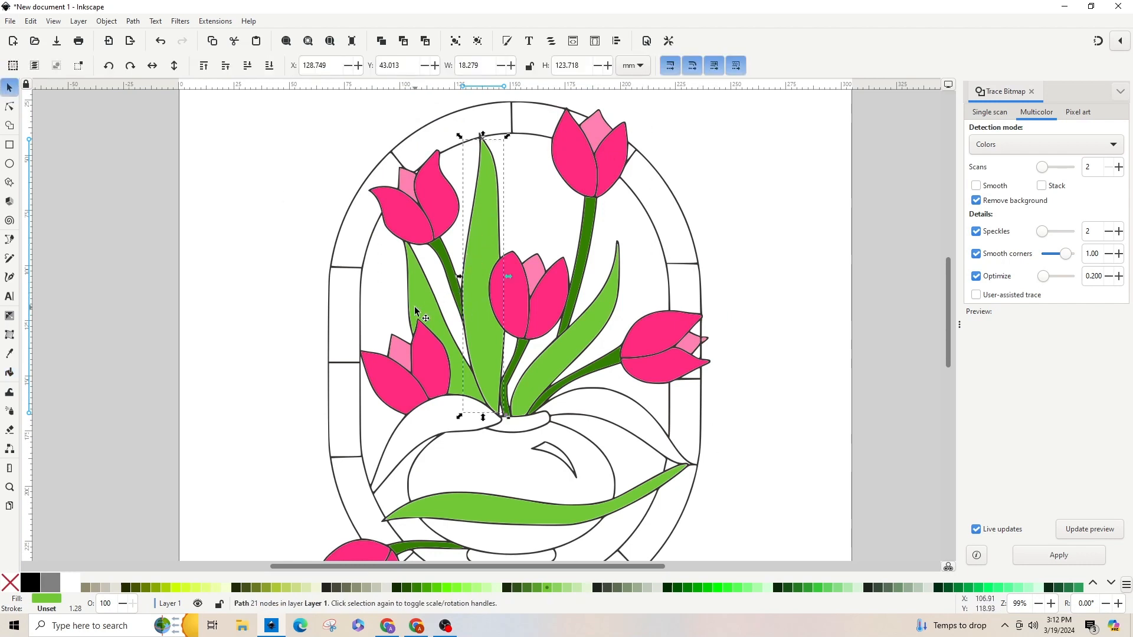
click(521, 312)
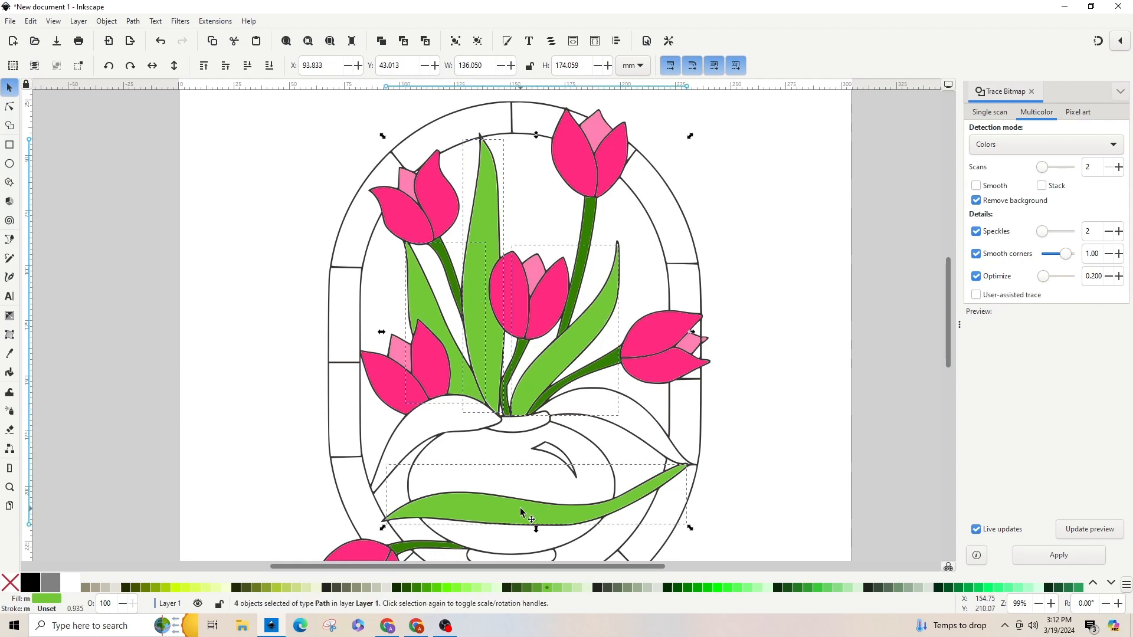
click(132, 21)
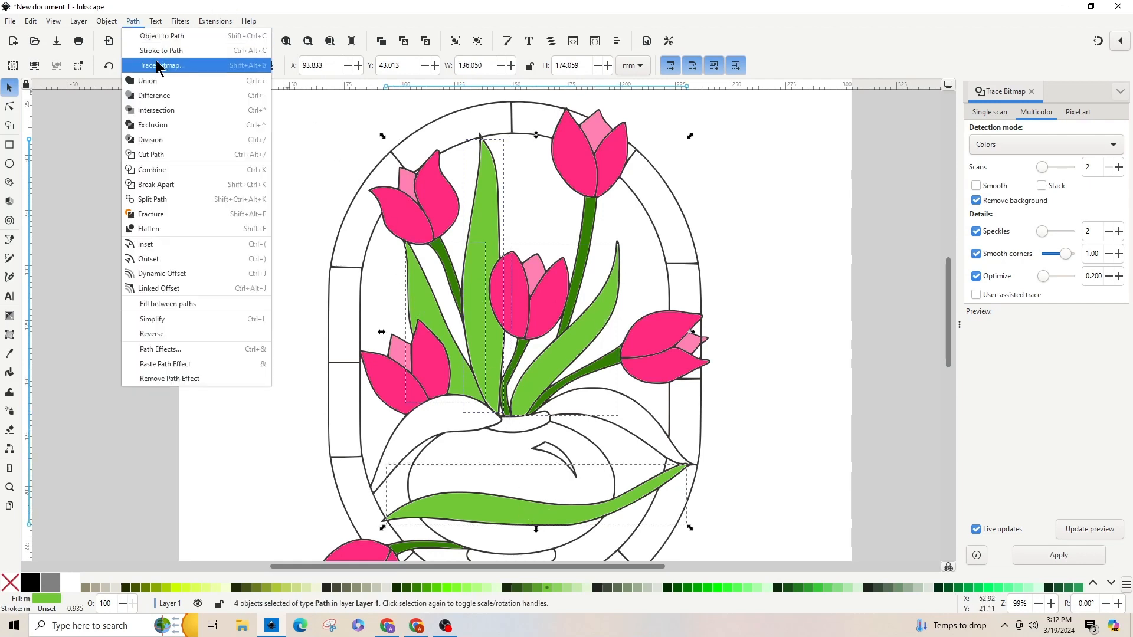
click(276, 298)
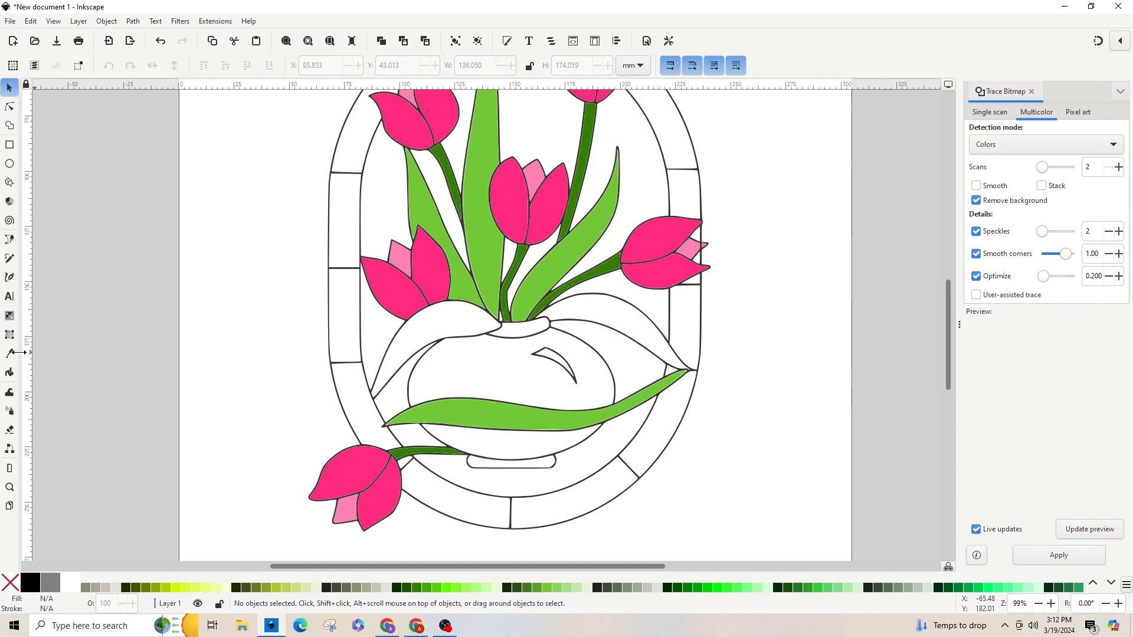
Fill the two vase-rim leaves with the stems' dark green and convert them to paths.
click(9, 373)
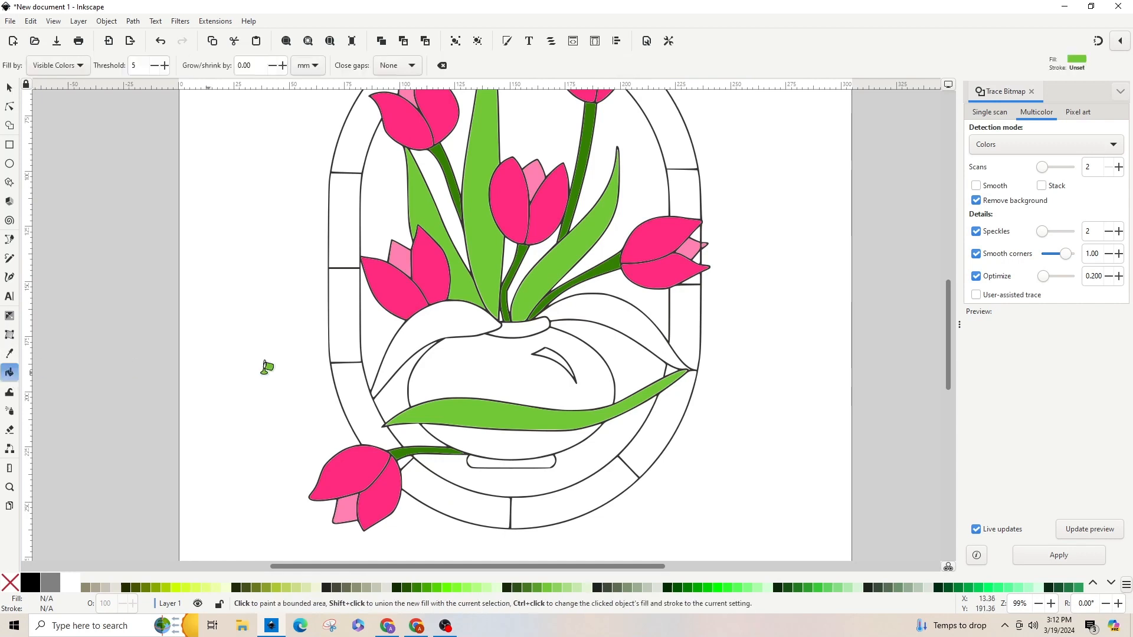
click(599, 304)
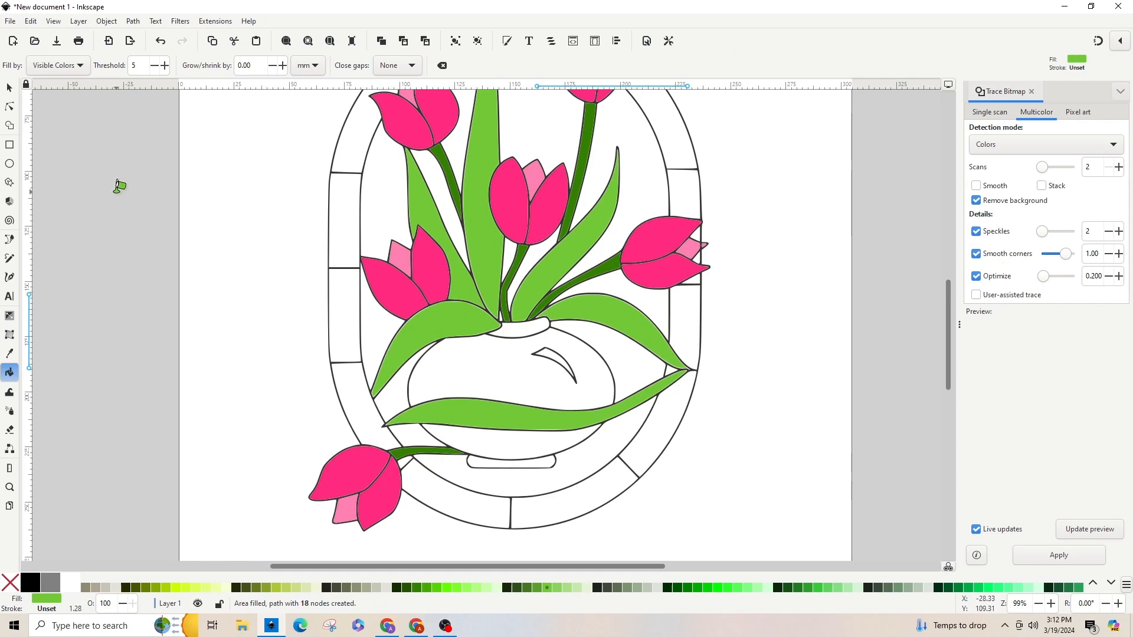
mouse_move(305, 469)
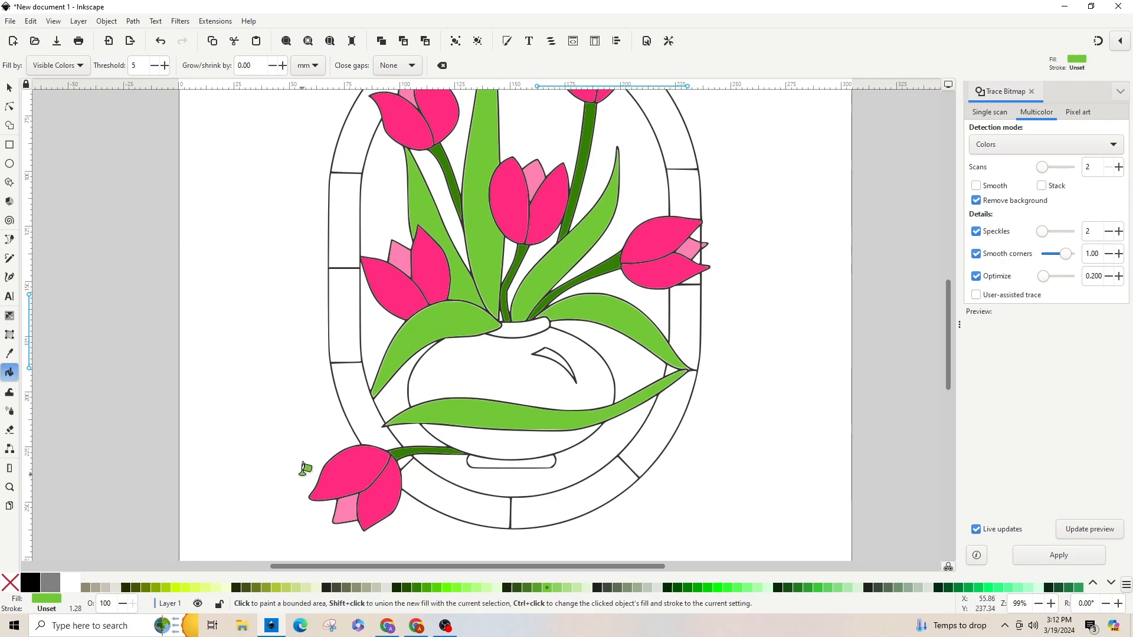
mouse_move(9, 131)
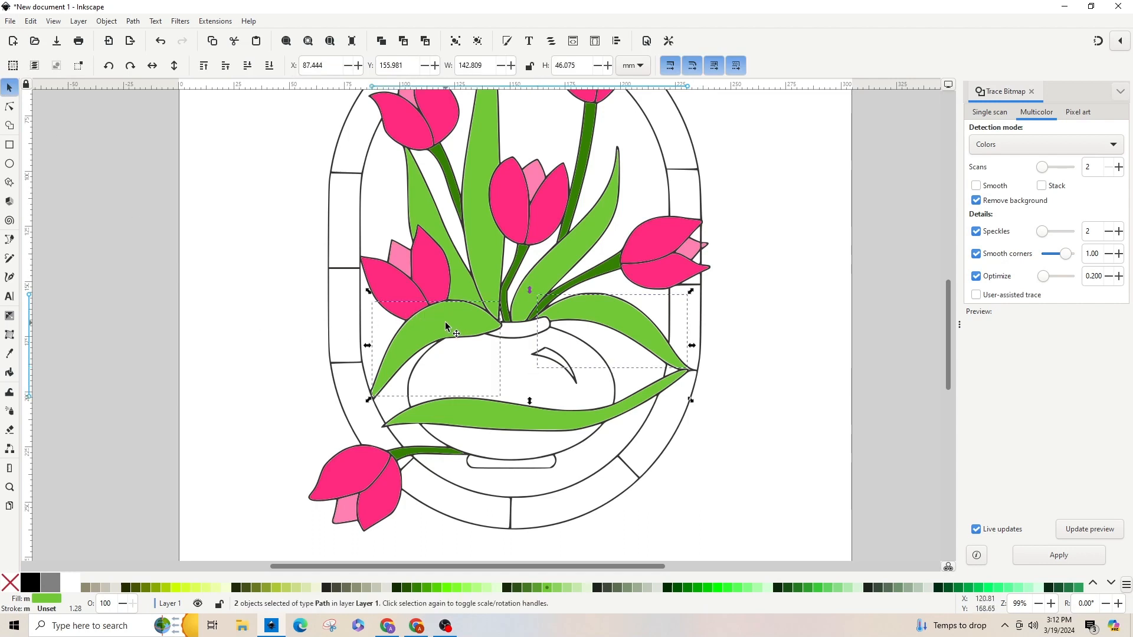
mouse_move(121, 11)
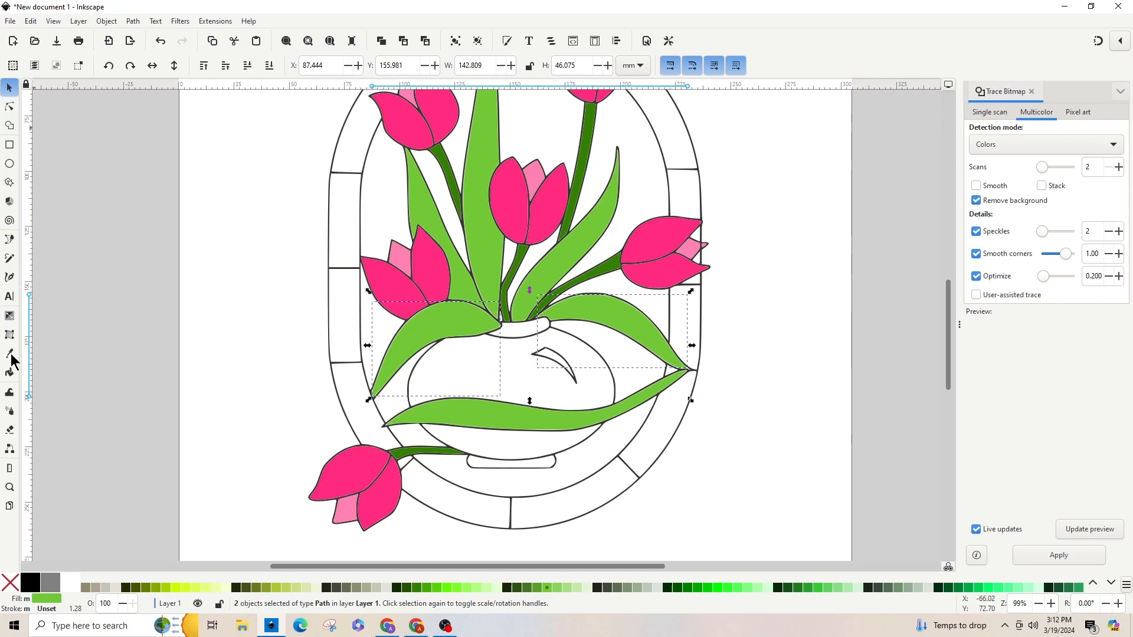
click(9, 353)
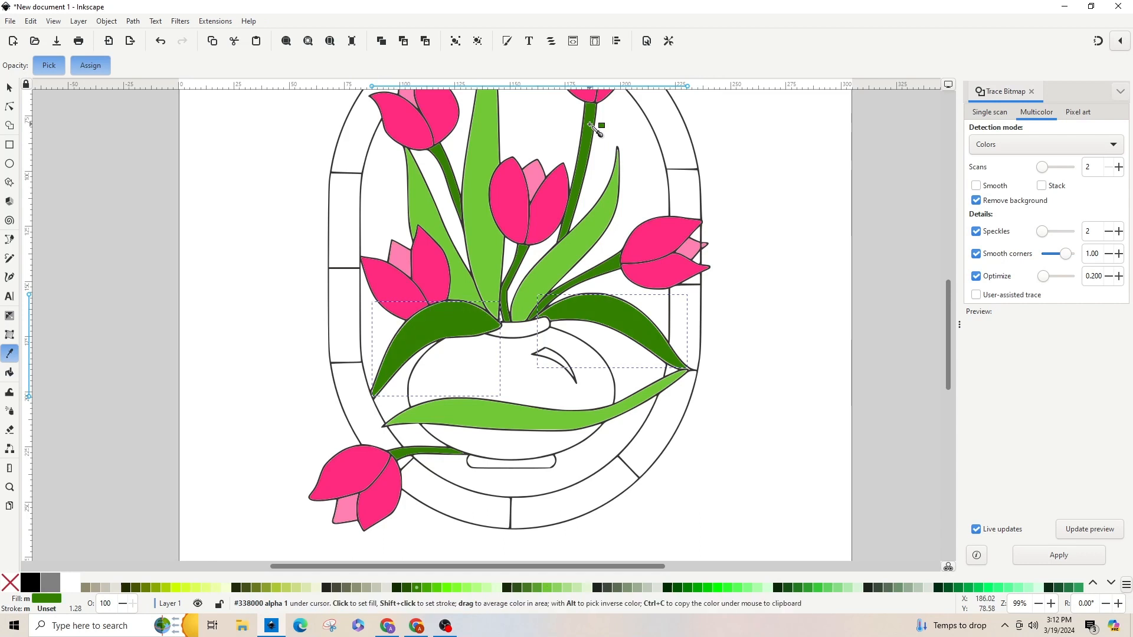
scroll(down, 3)
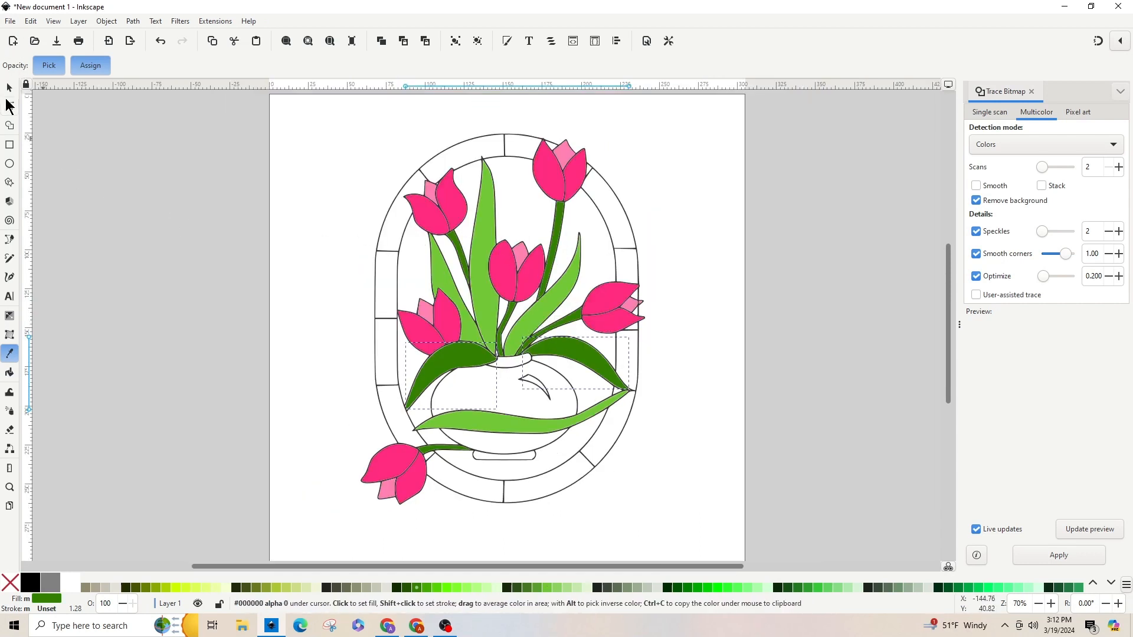
click(132, 21)
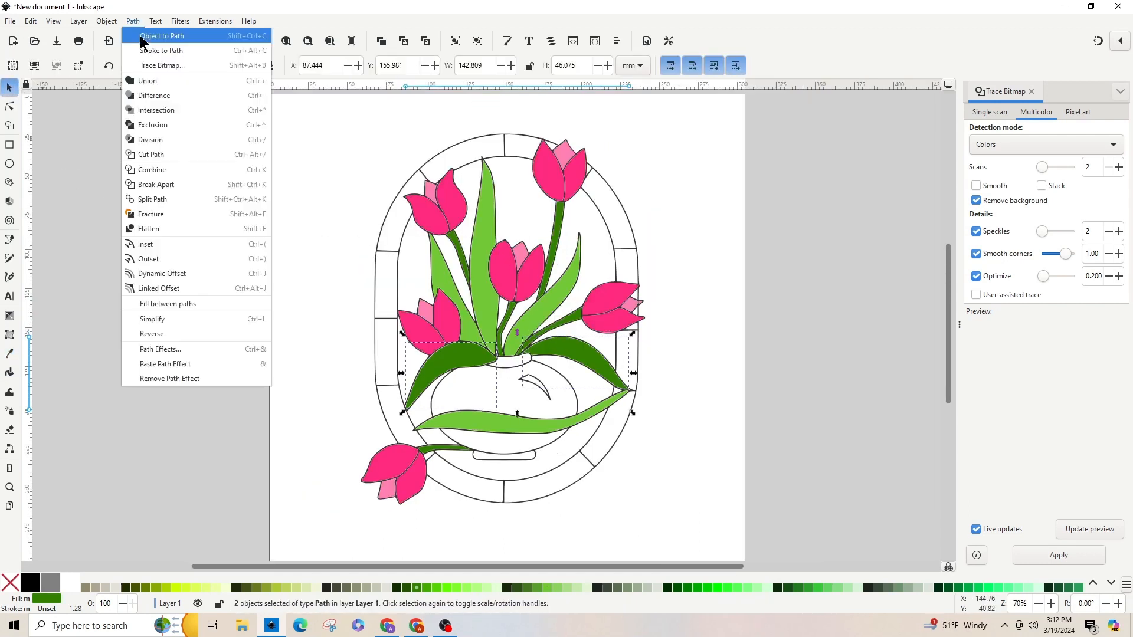
click(166, 35)
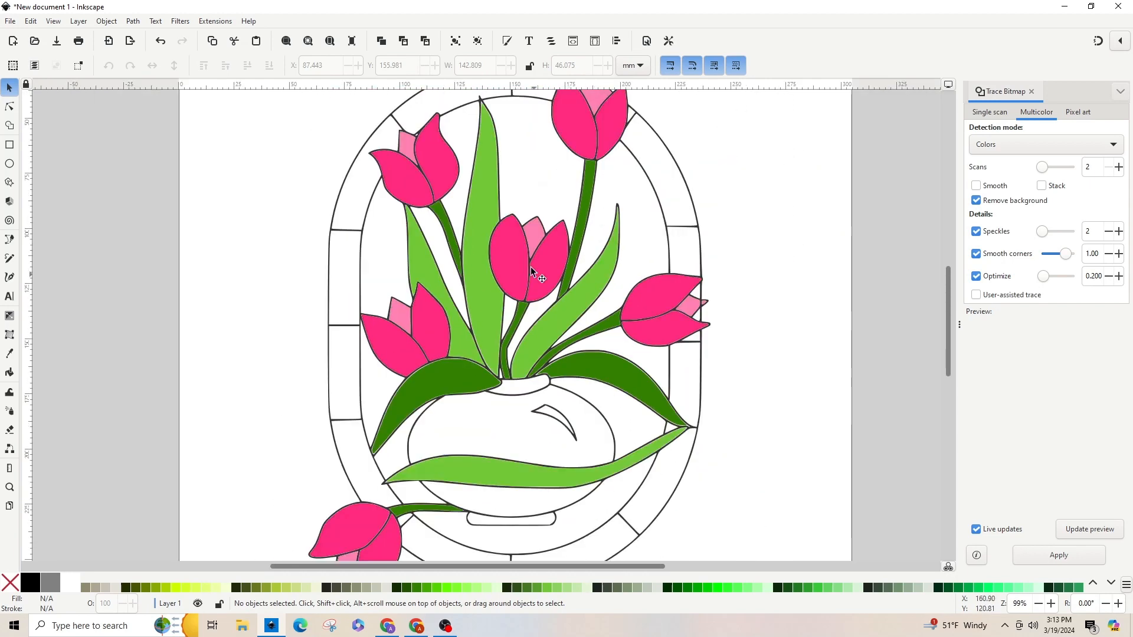
mouse_move(233, 214)
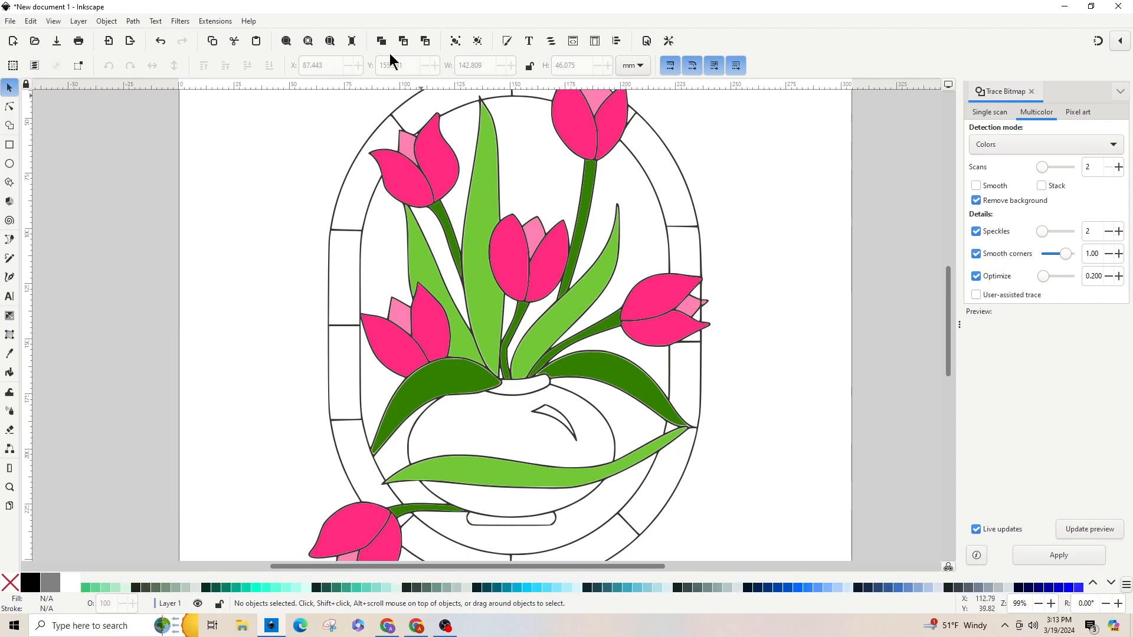
mouse_move(574, 615)
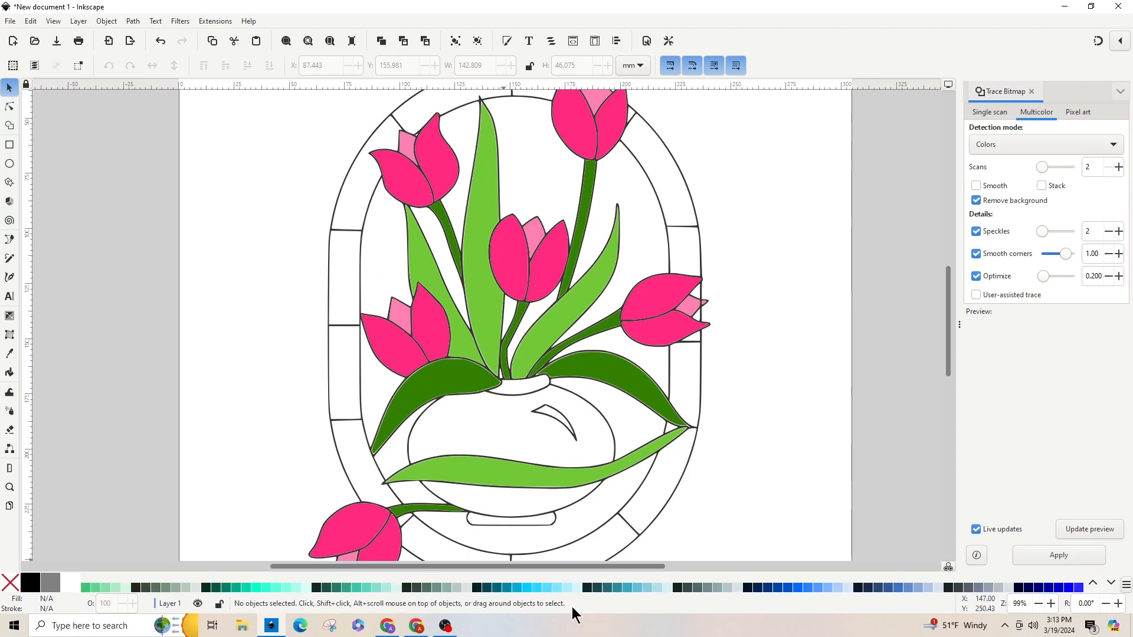
mouse_move(637, 594)
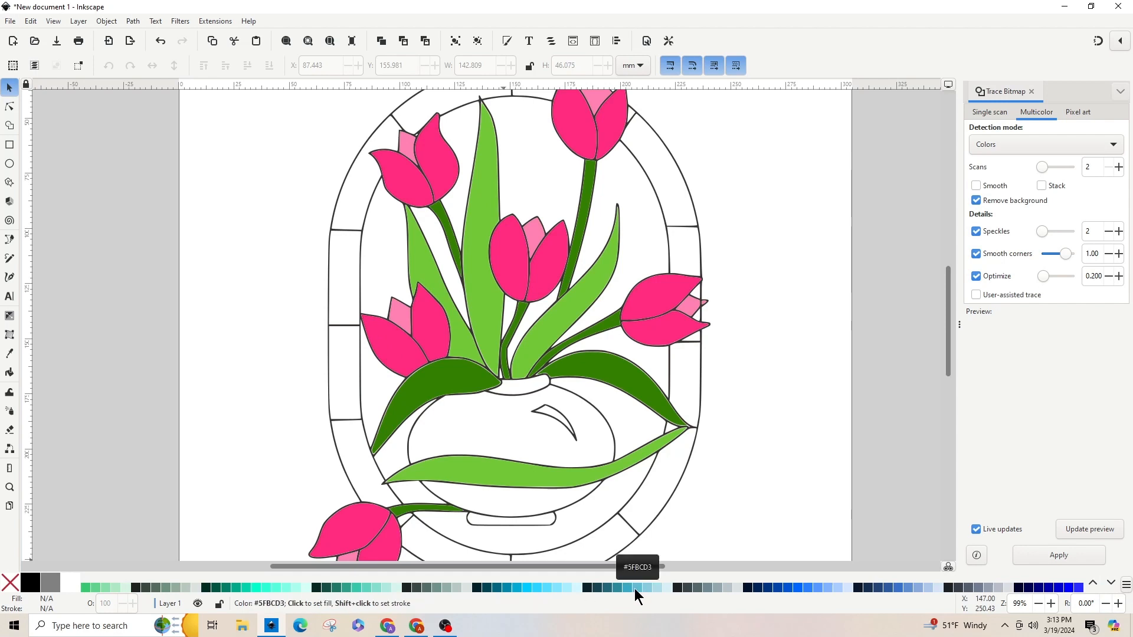
mouse_move(650, 597)
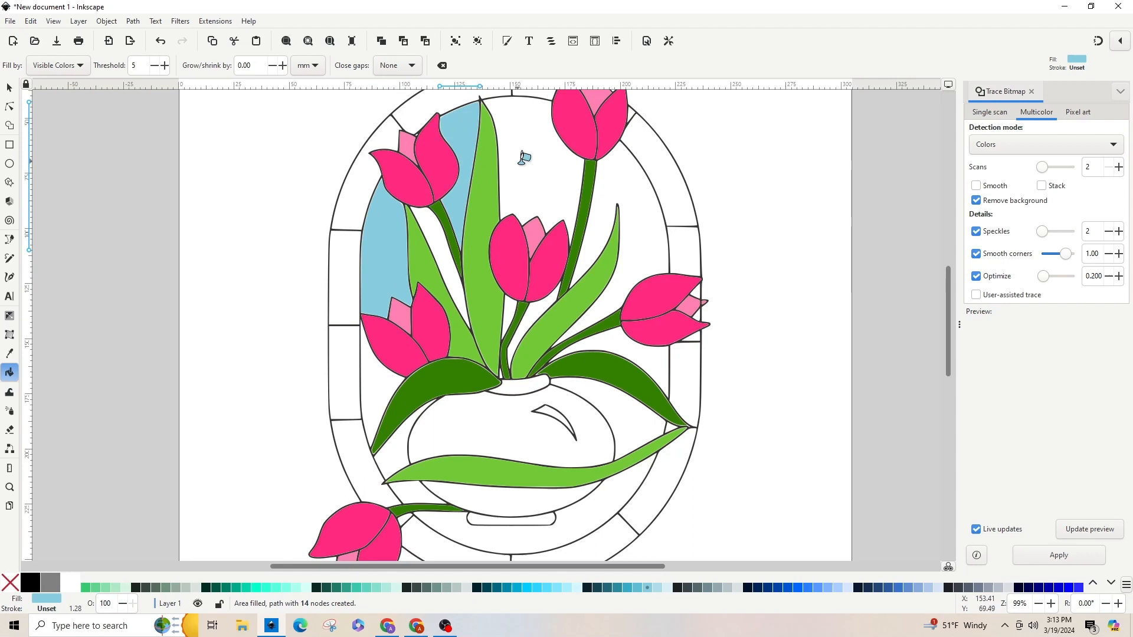
Fill the last background gap with blue and combine all blue pieces into one path.
click(384, 407)
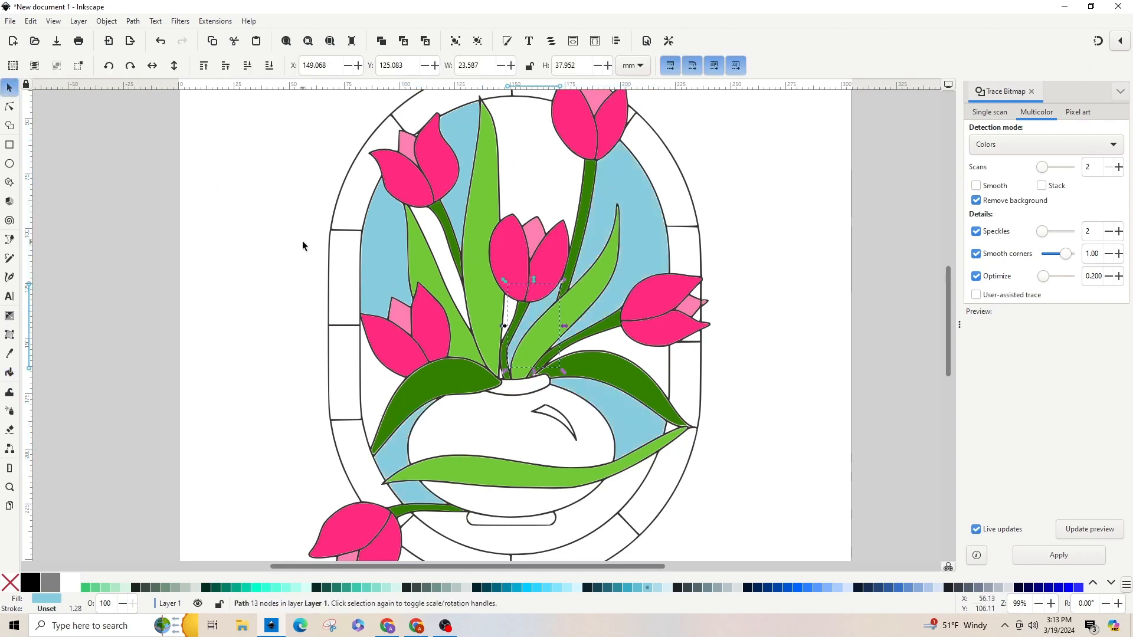
mouse_move(386, 262)
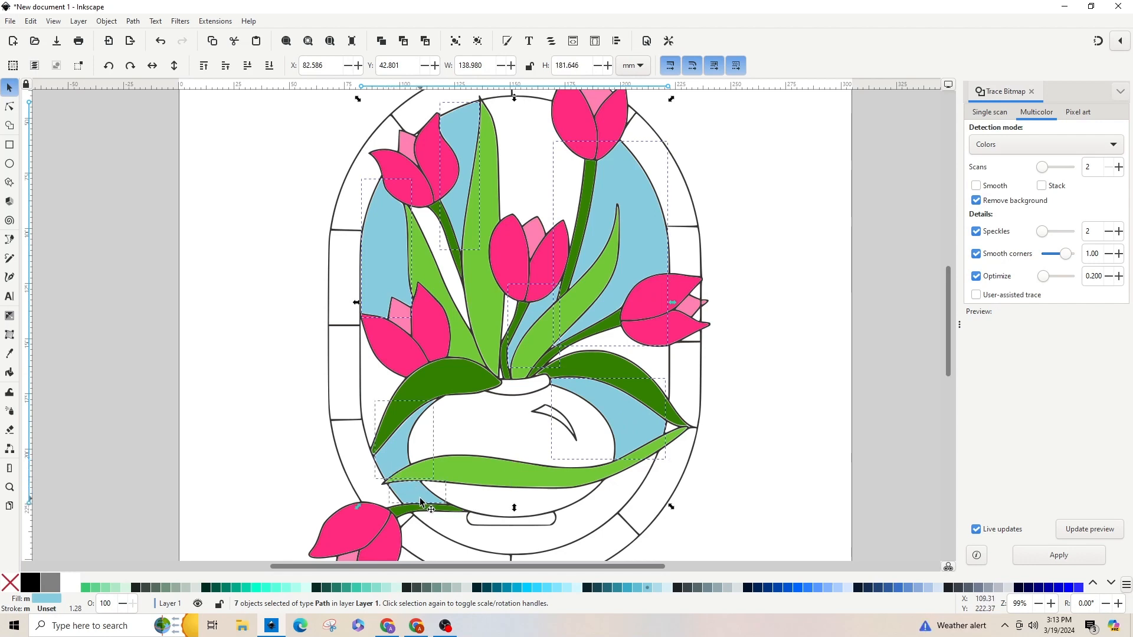
click(132, 21)
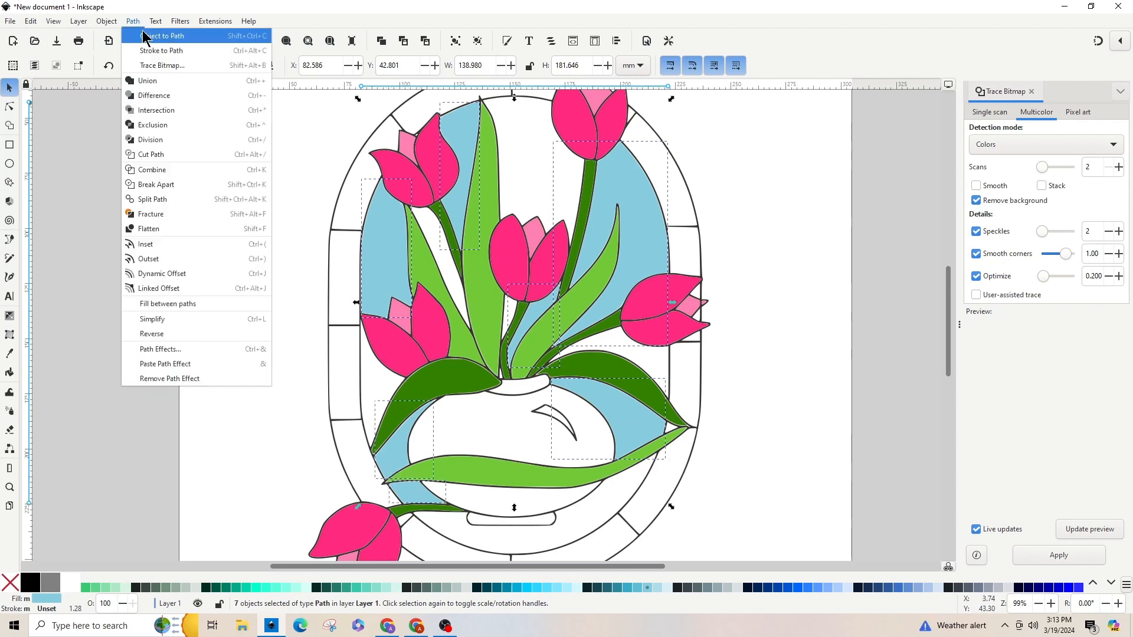
click(162, 35)
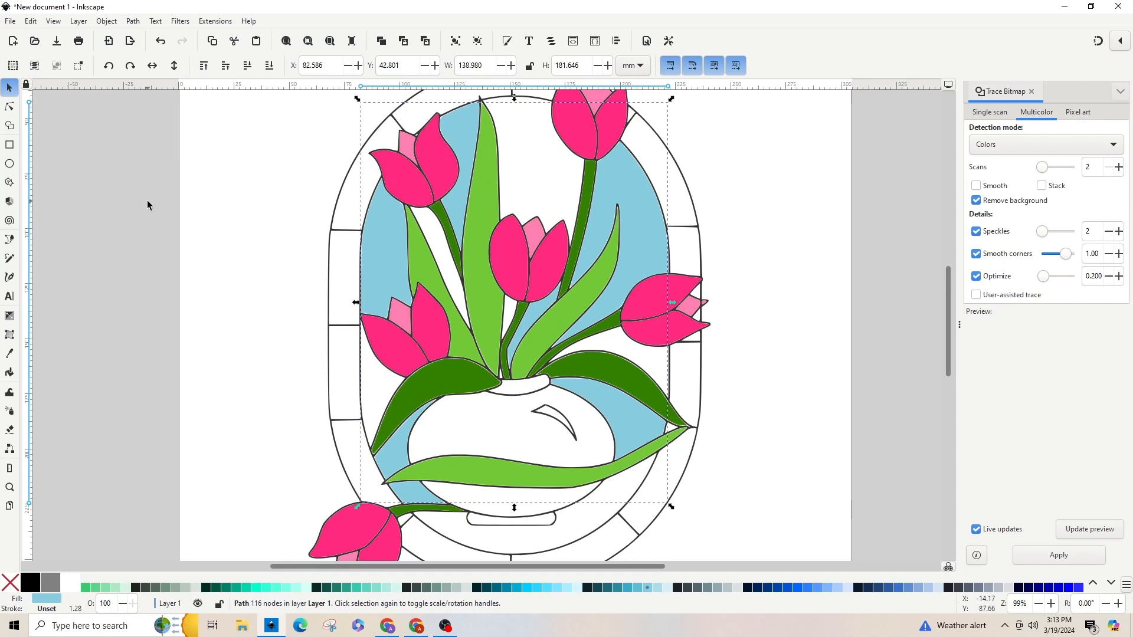
click(398, 405)
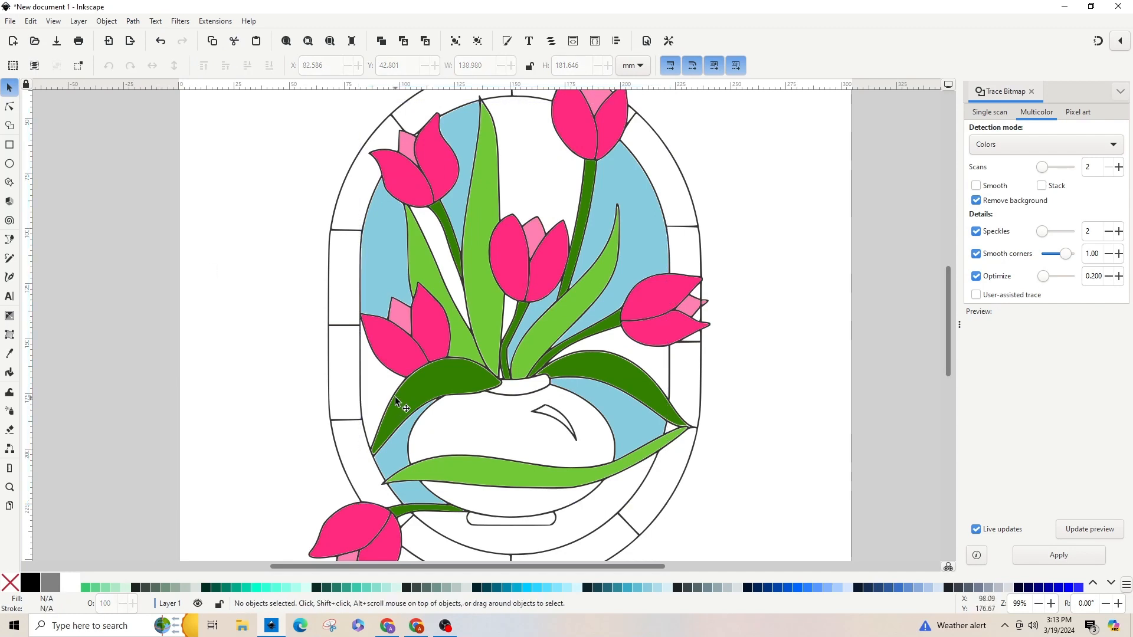
mouse_move(585, 610)
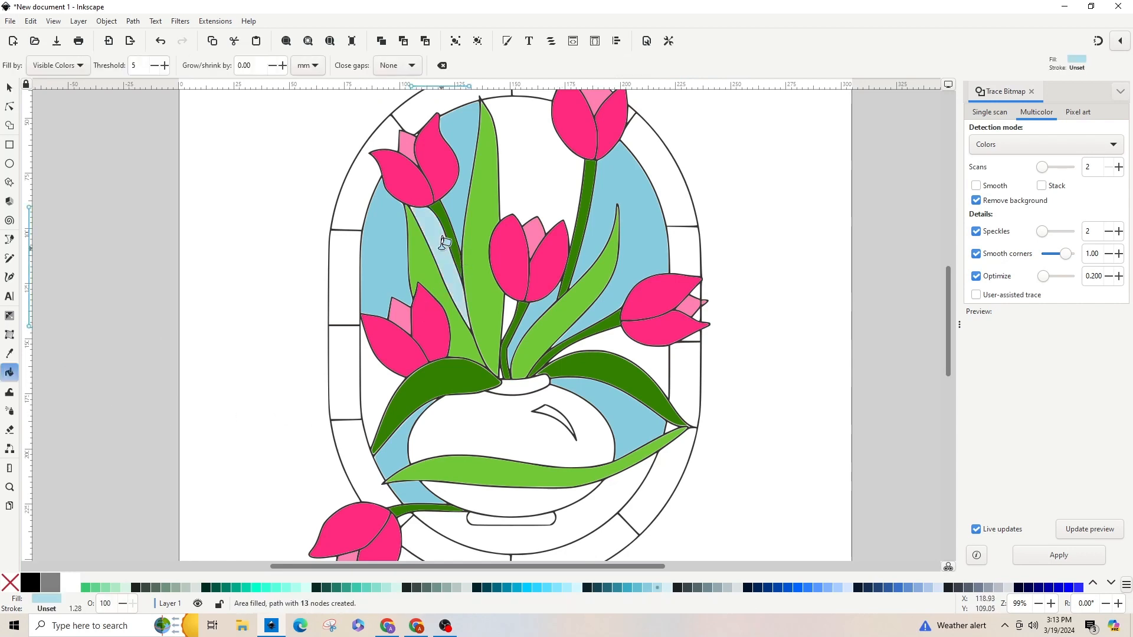
click(545, 331)
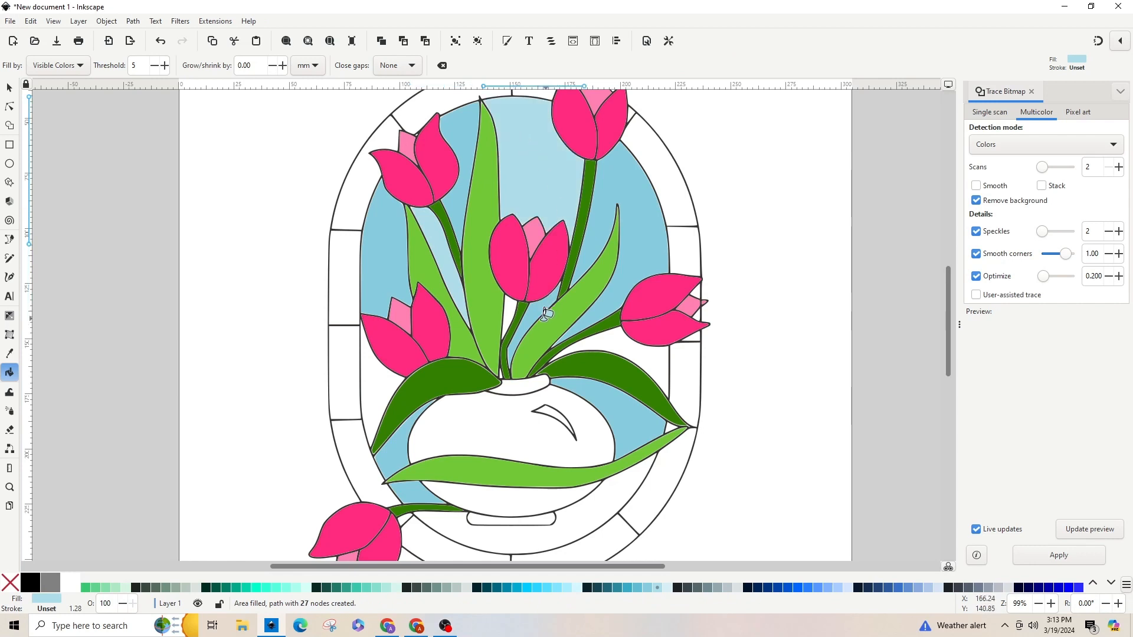
click(388, 371)
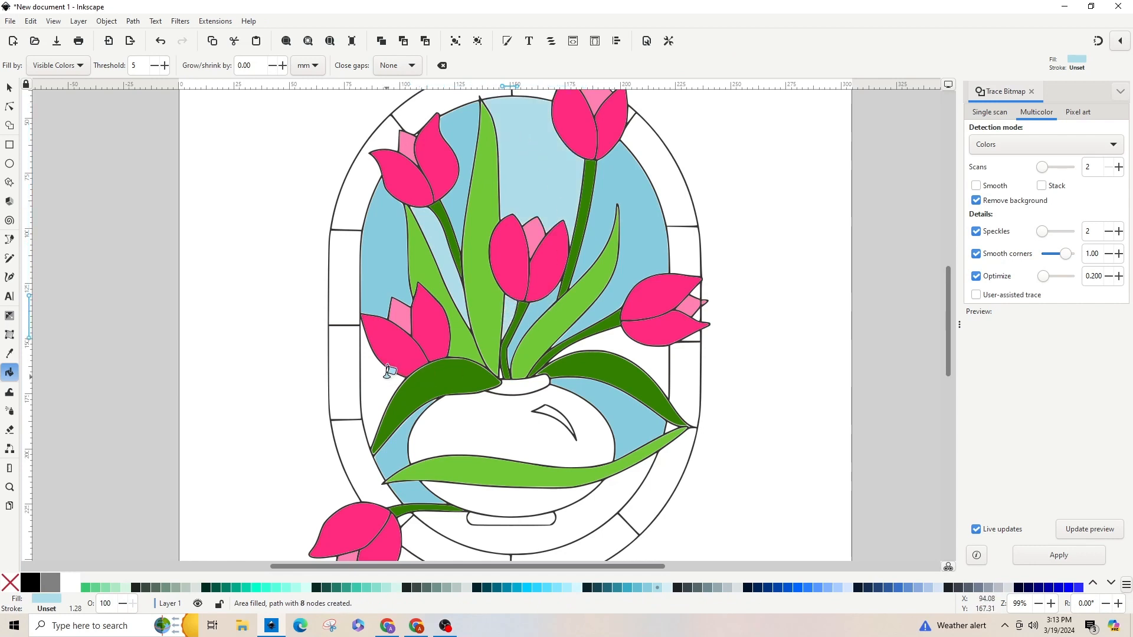
click(541, 502)
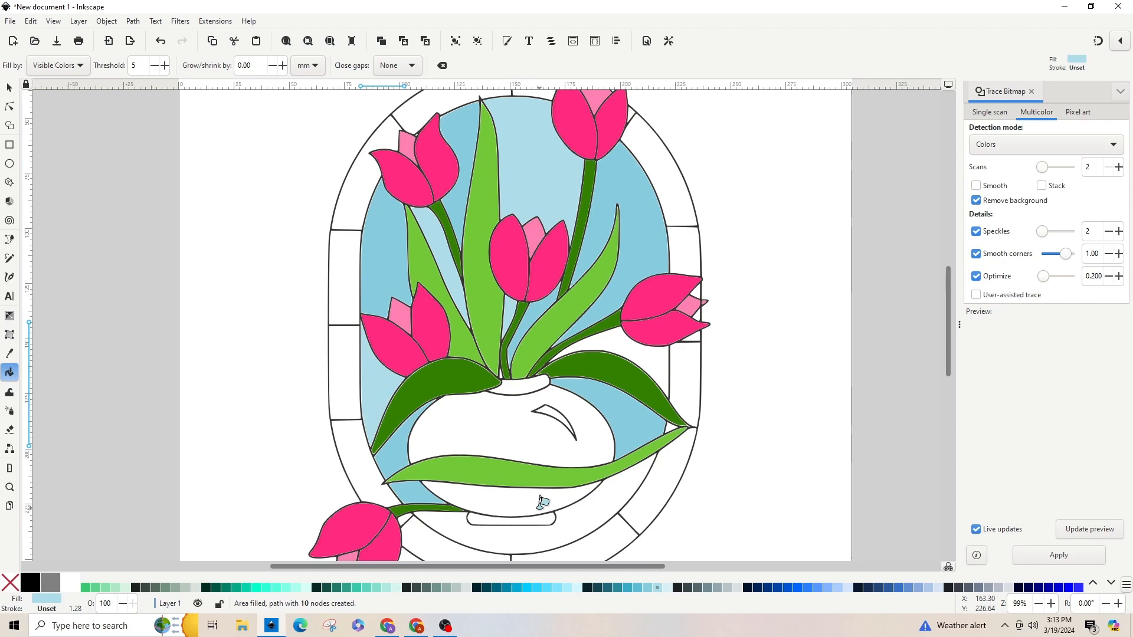
mouse_move(601, 360)
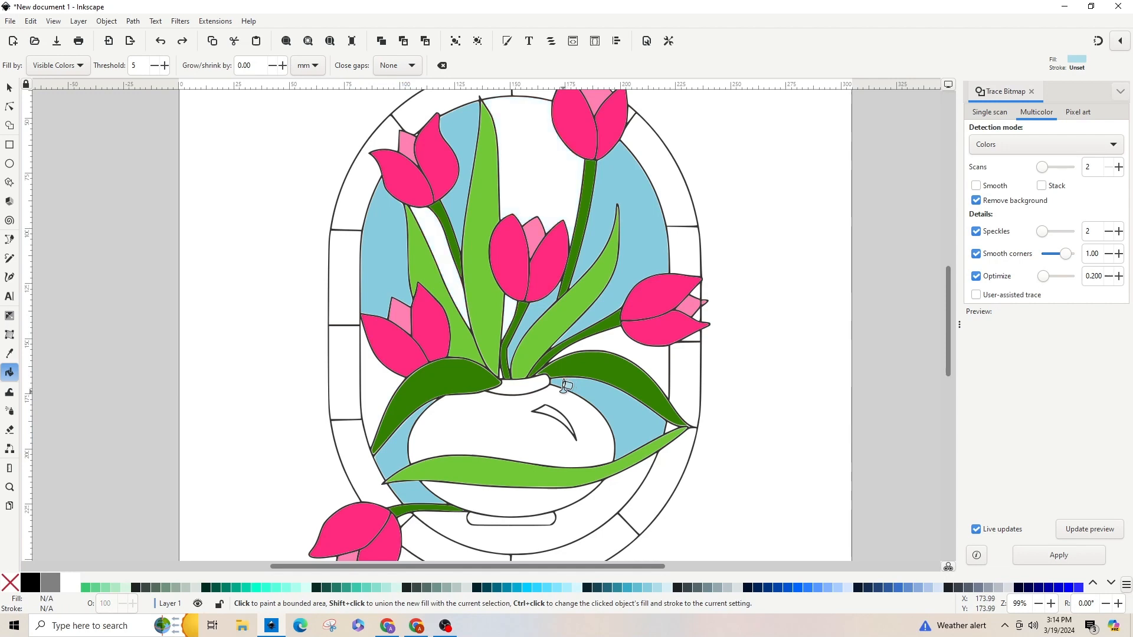
mouse_move(189, 85)
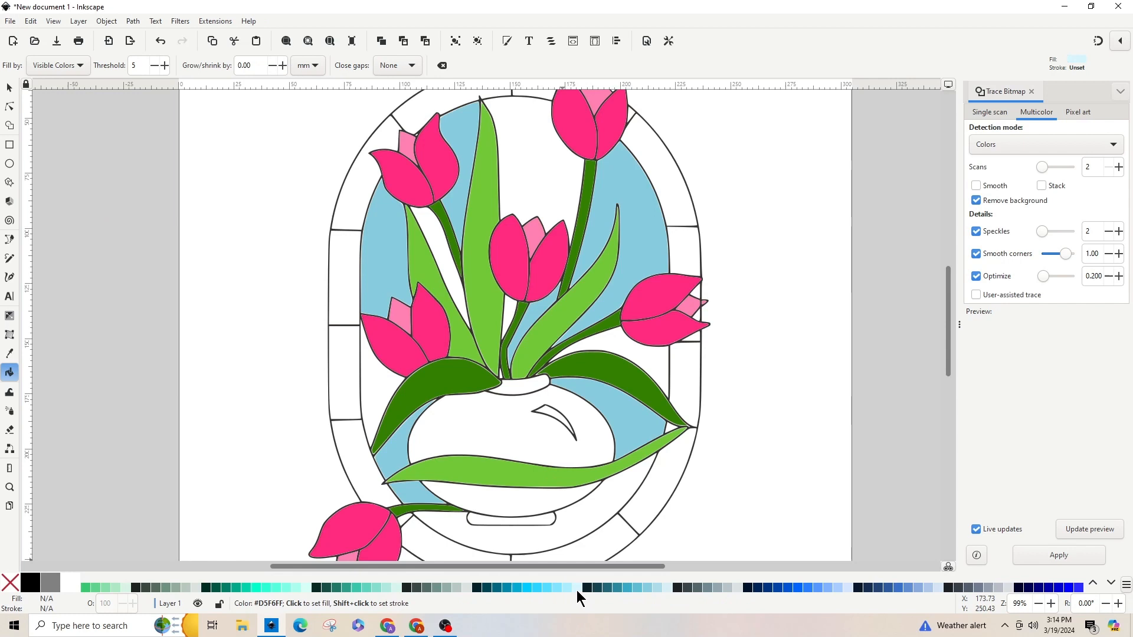
Fill the top background, the central stem gap and the area beneath the vase with #D5F6FF.
click(540, 148)
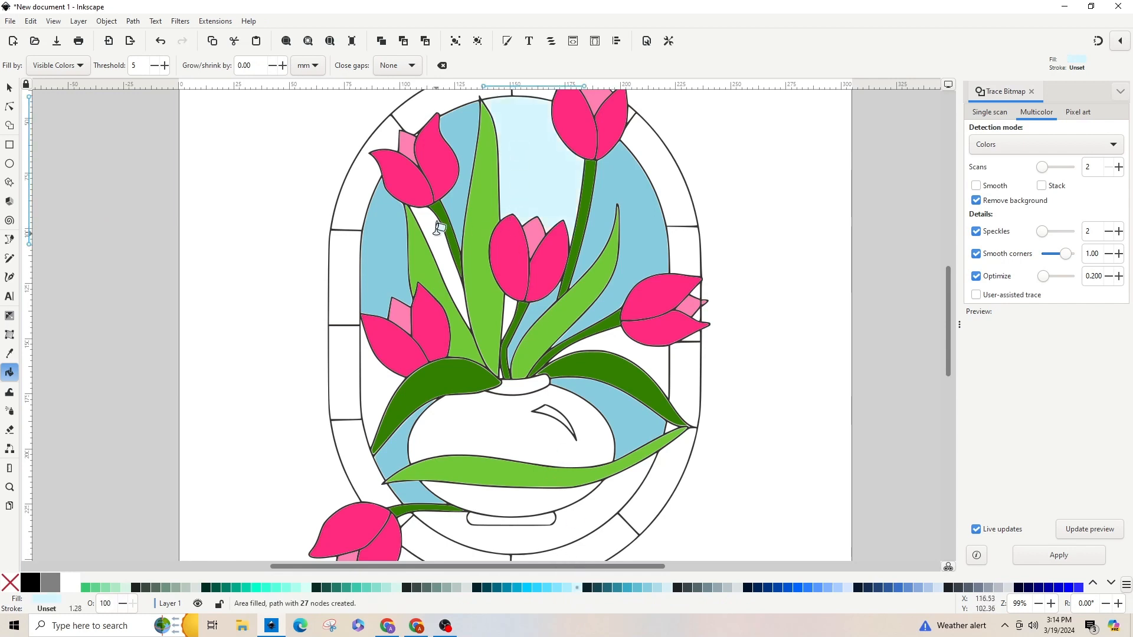
click(618, 340)
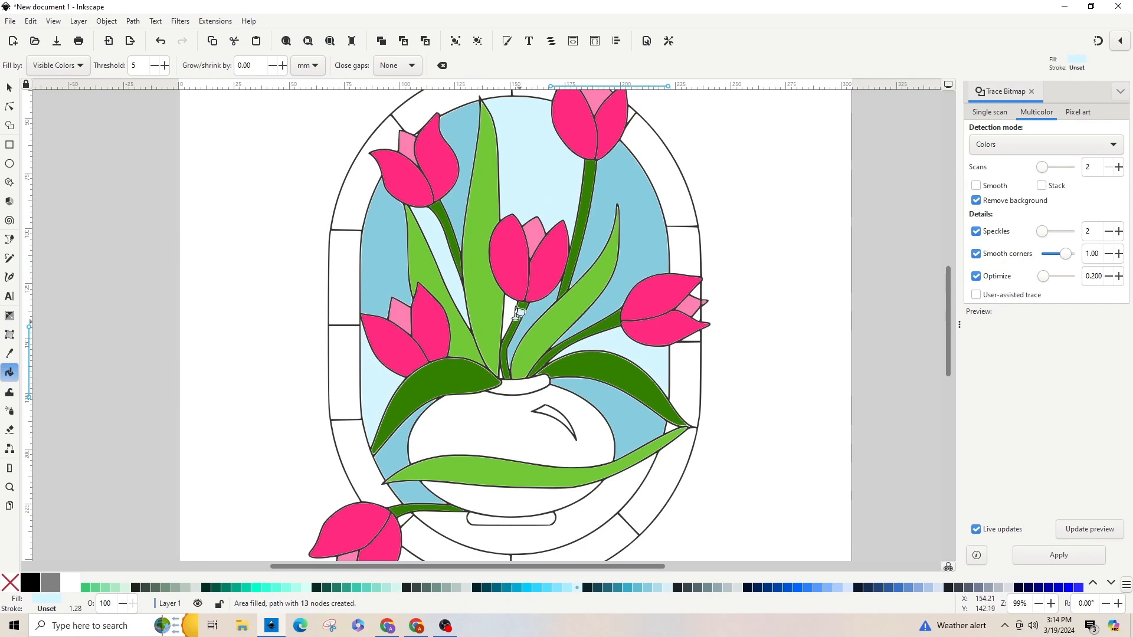
click(585, 509)
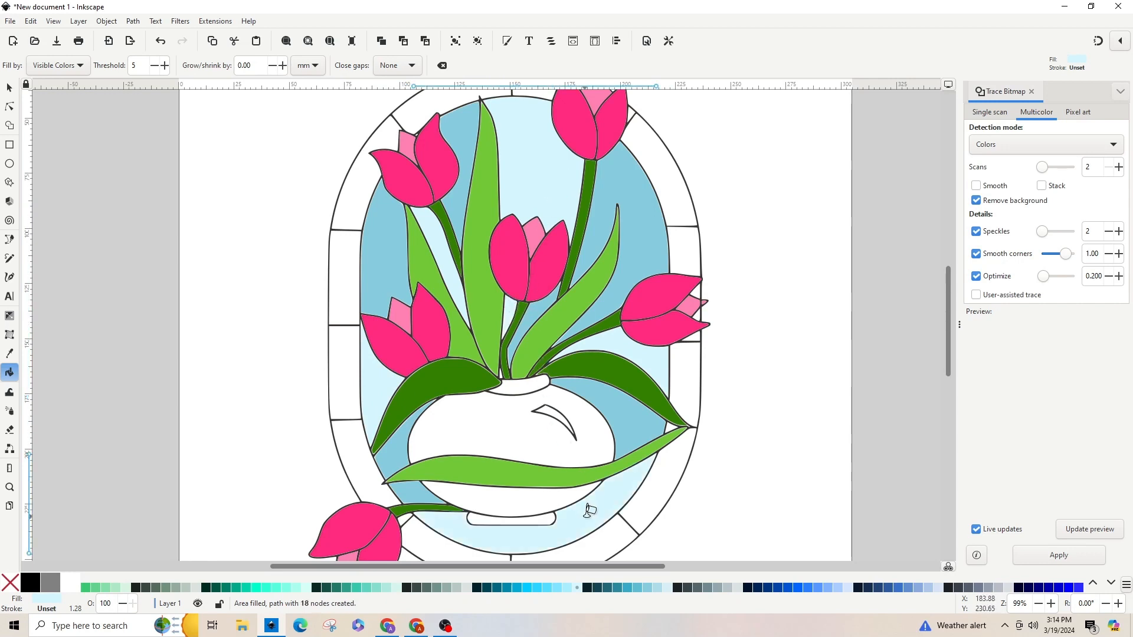
mouse_move(821, 360)
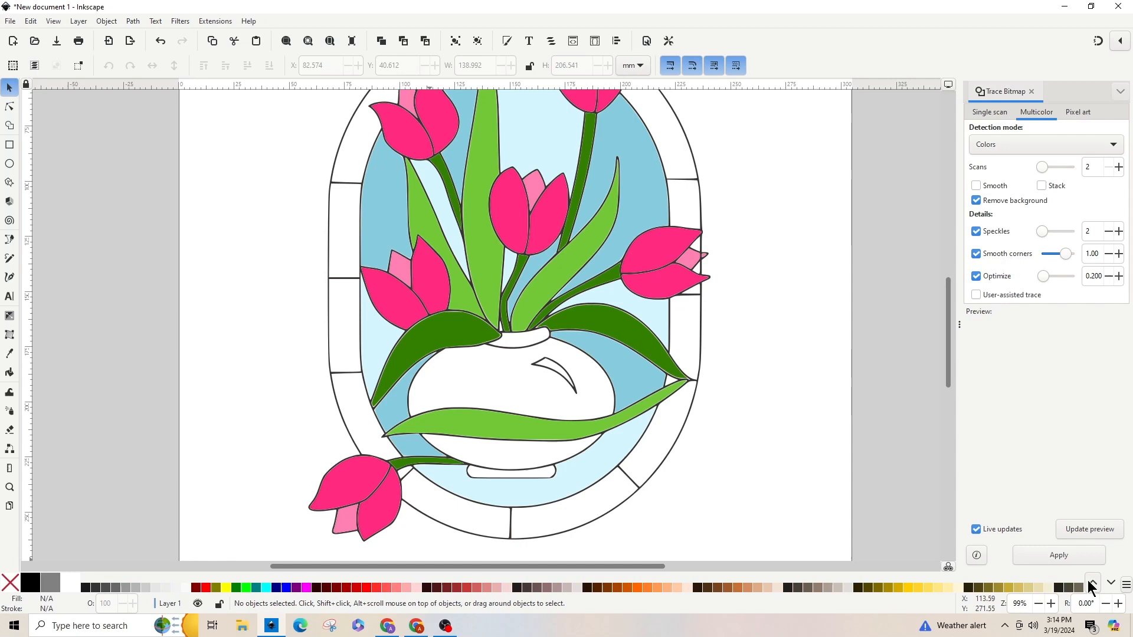
Select the two purple vase body pieces and union them with Path > Union.
click(1093, 583)
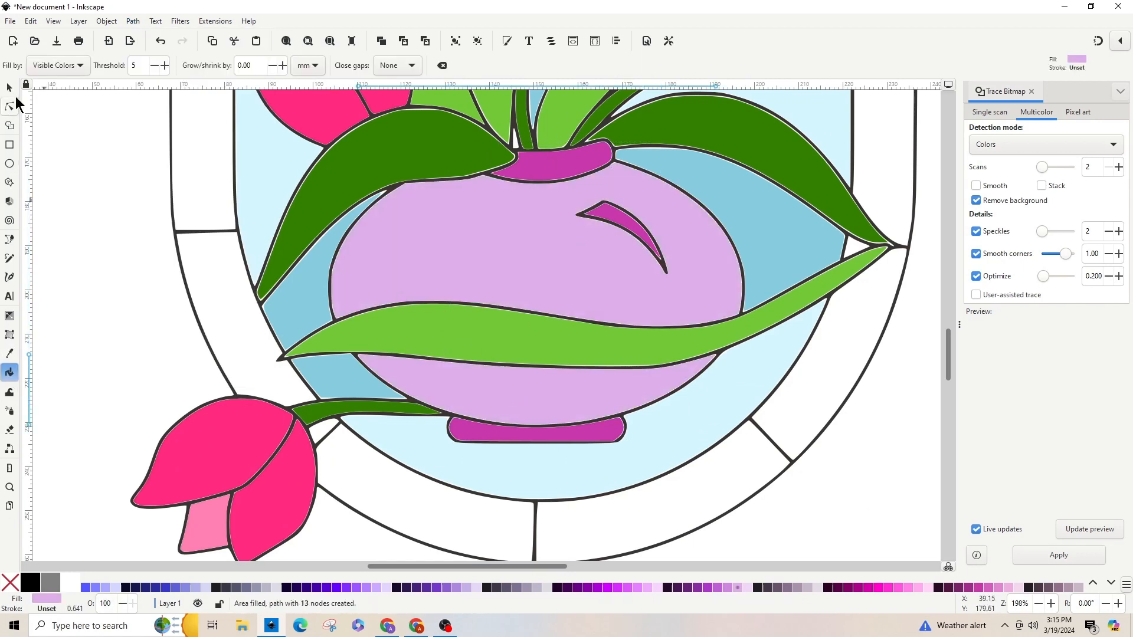
click(9, 87)
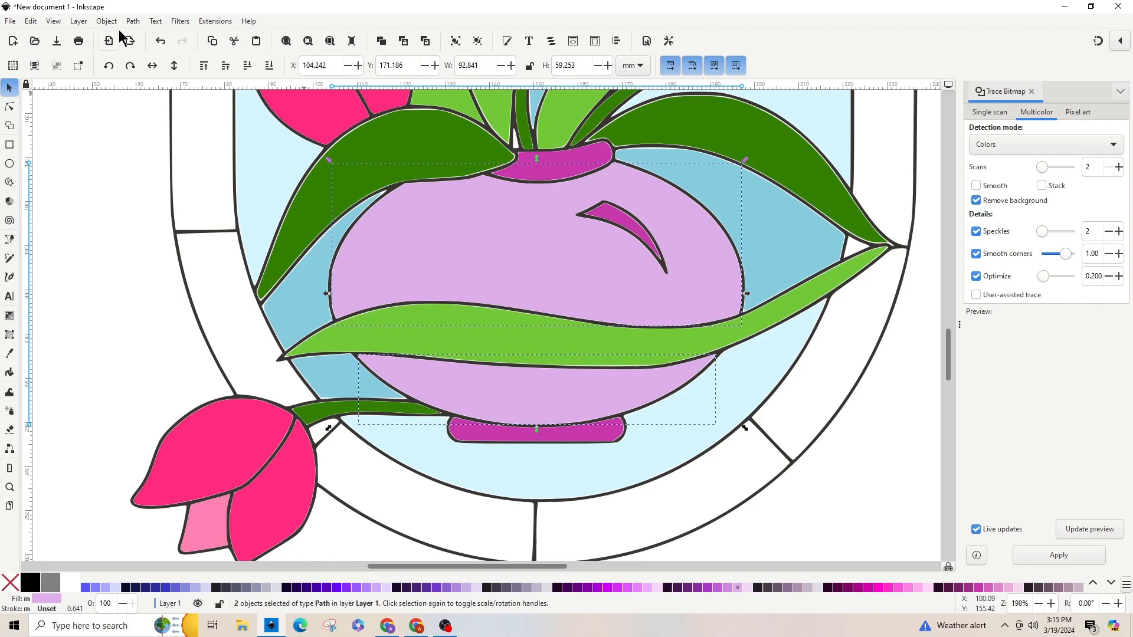
click(132, 21)
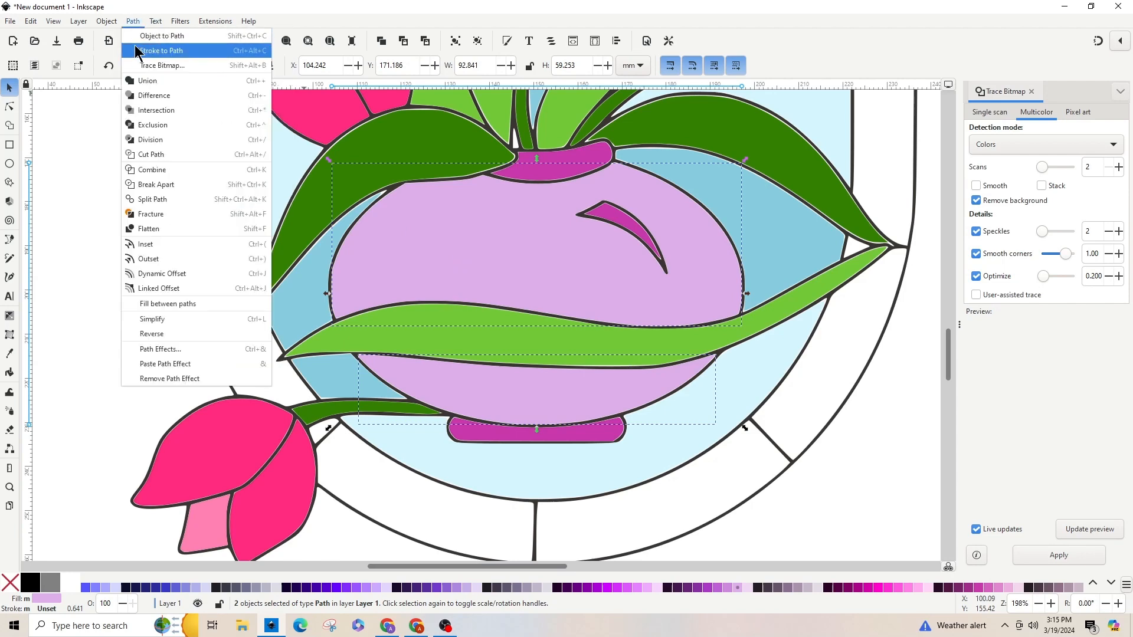
mouse_move(148, 81)
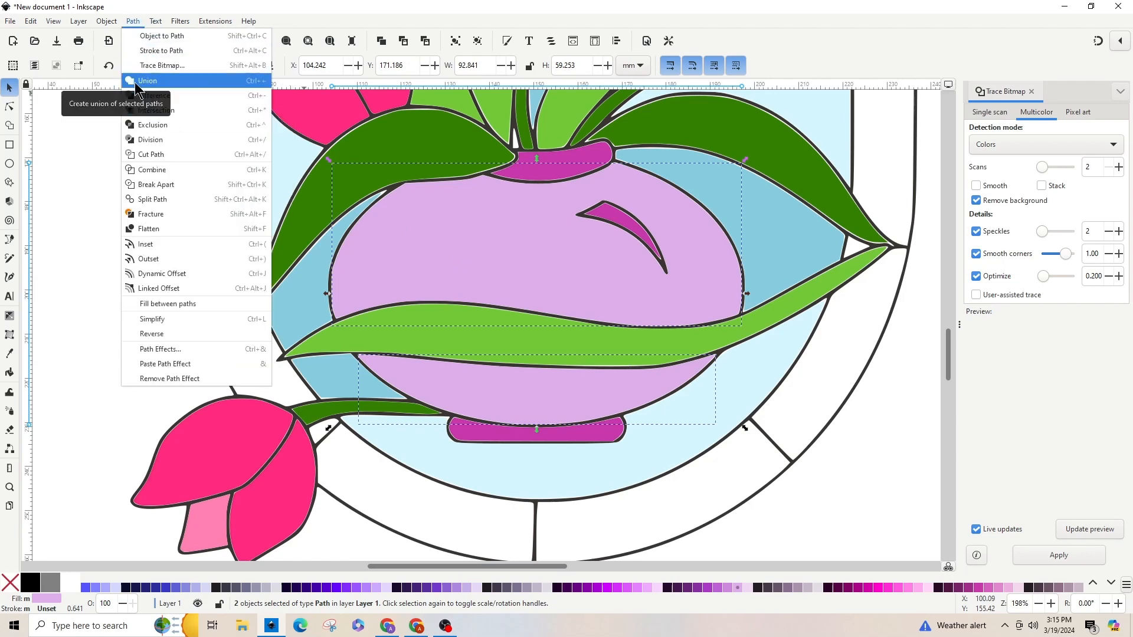
click(148, 81)
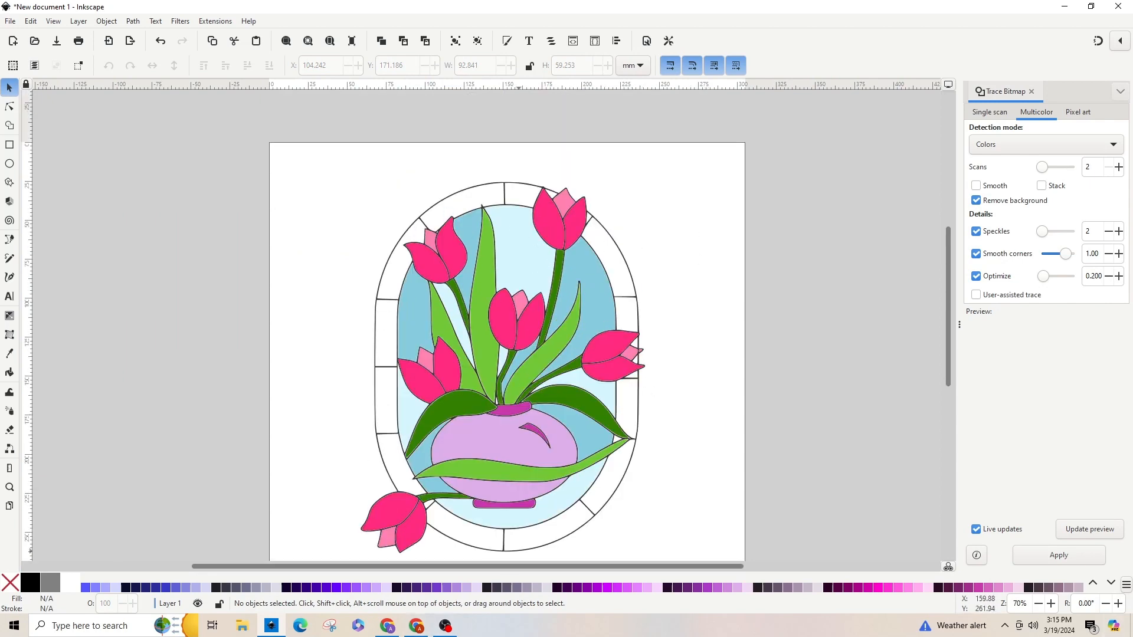
Switch to another swatch palette and select the remaining white border segments around the oval.
click(1092, 583)
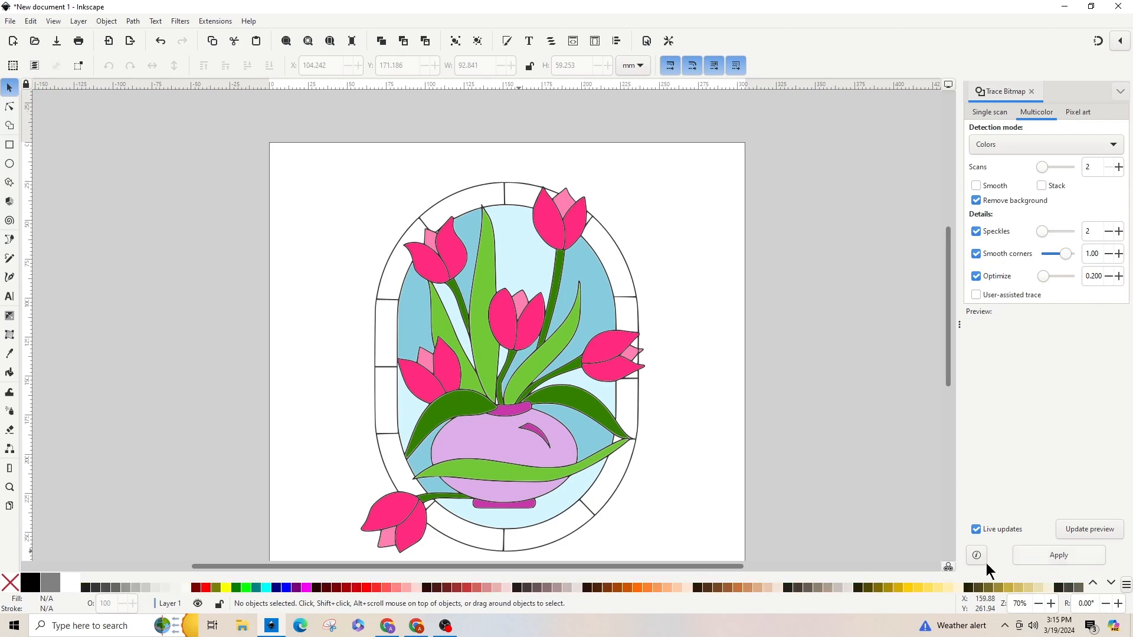
mouse_move(9, 373)
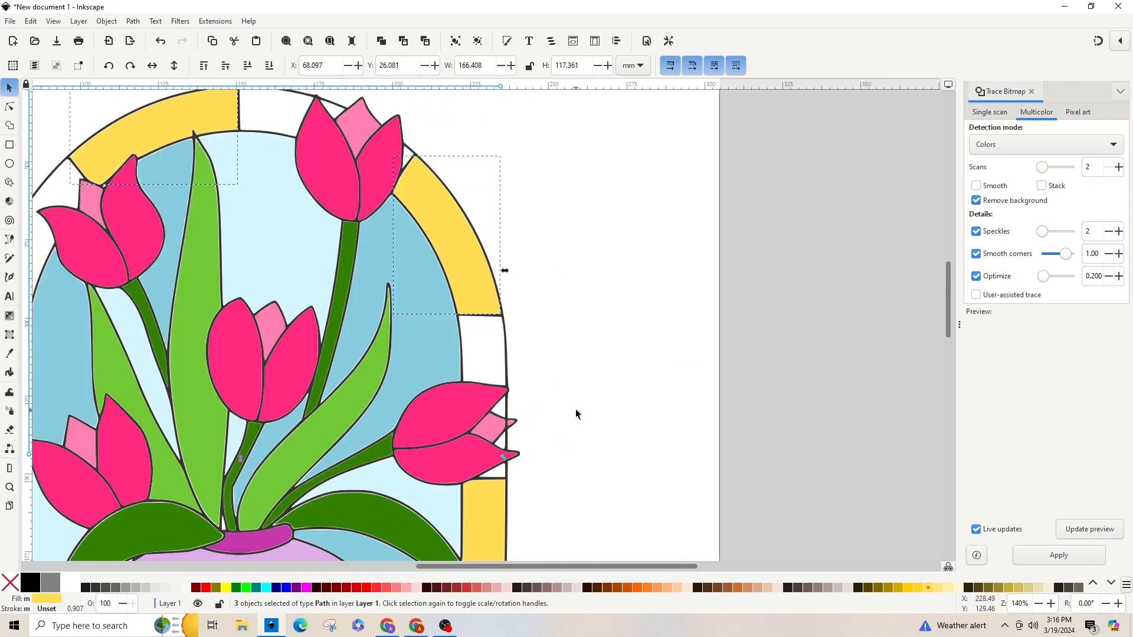
scroll(down, 3)
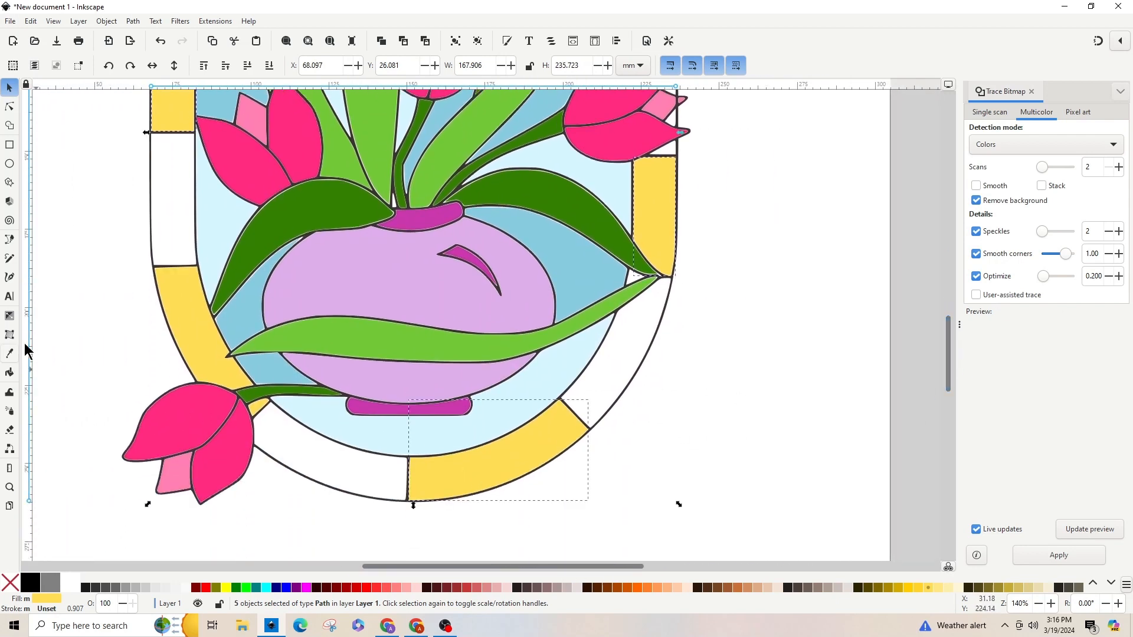
click(133, 20)
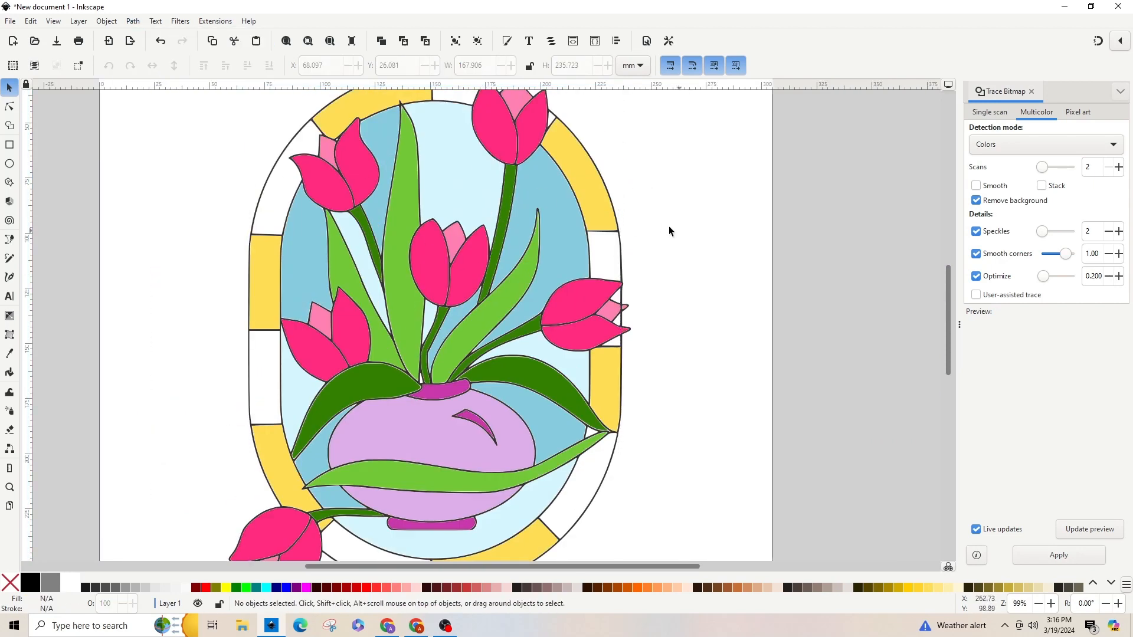
click(9, 372)
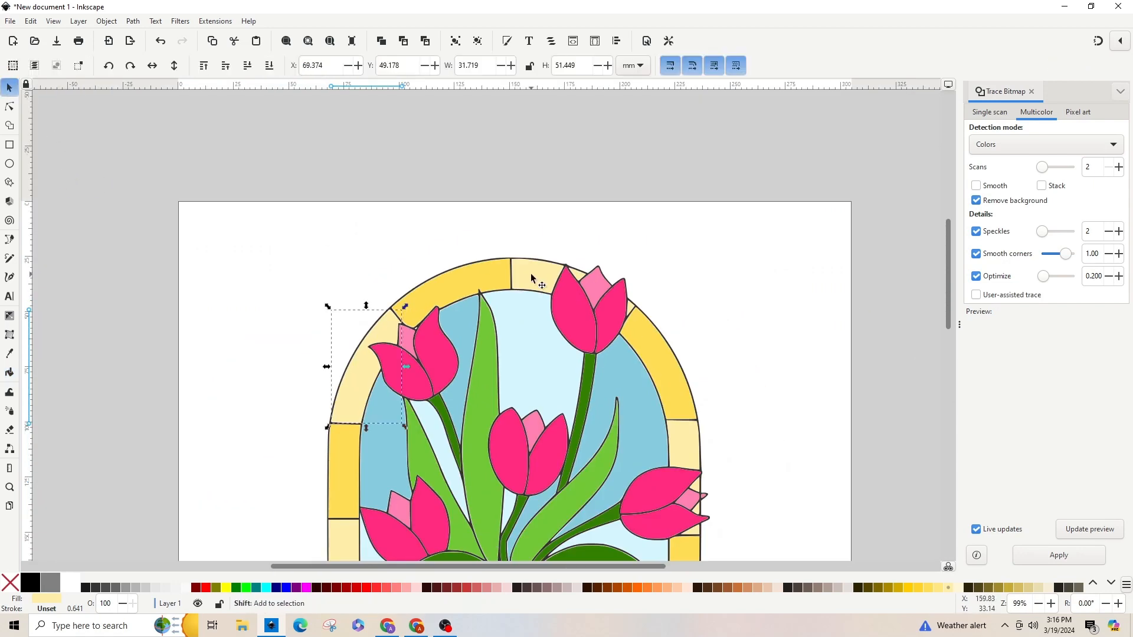
click(602, 299)
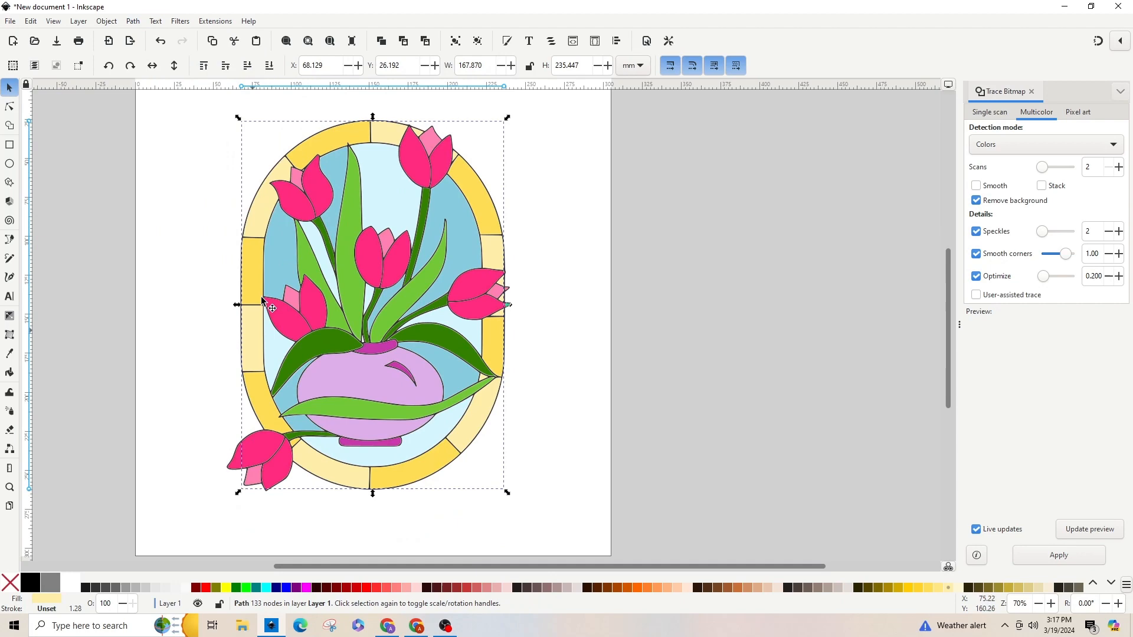
scroll(down, 3)
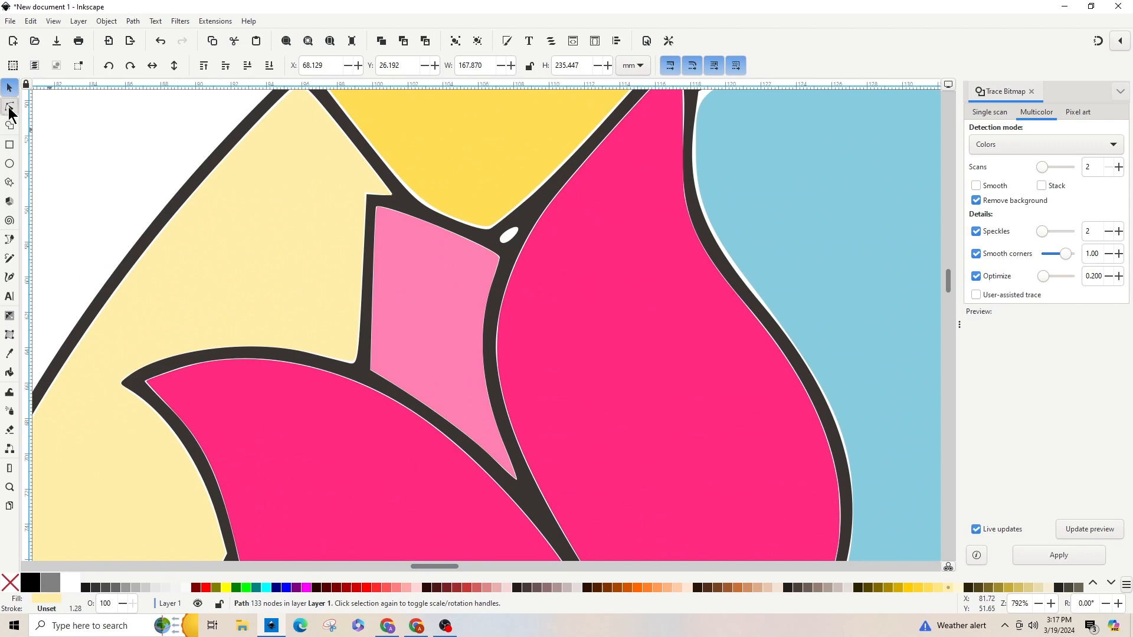
click(10, 106)
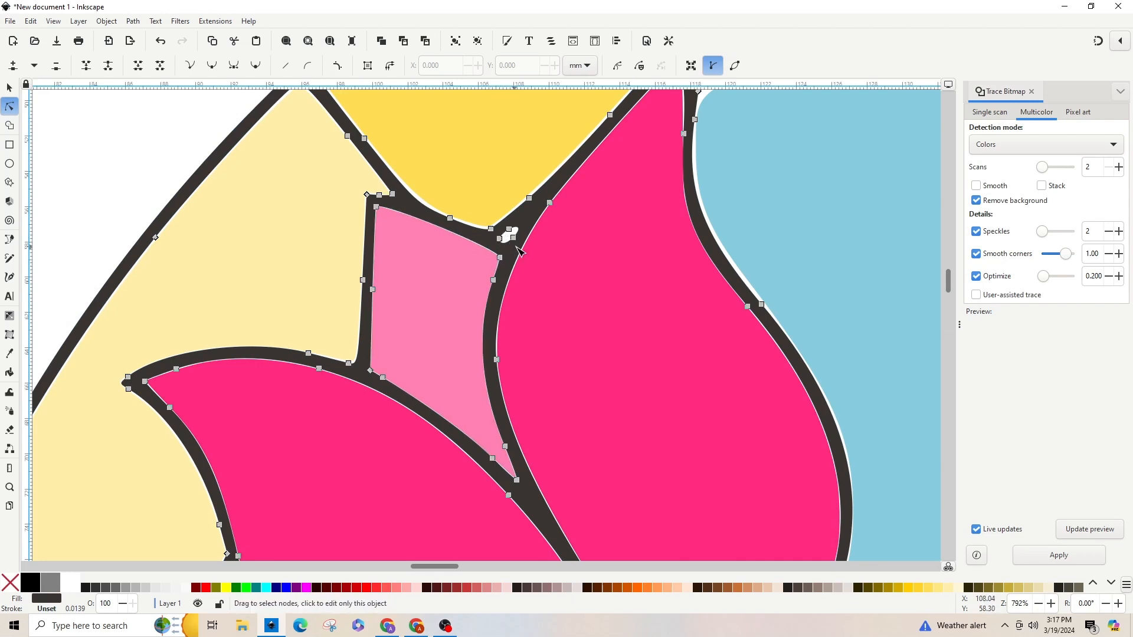
mouse_move(504, 277)
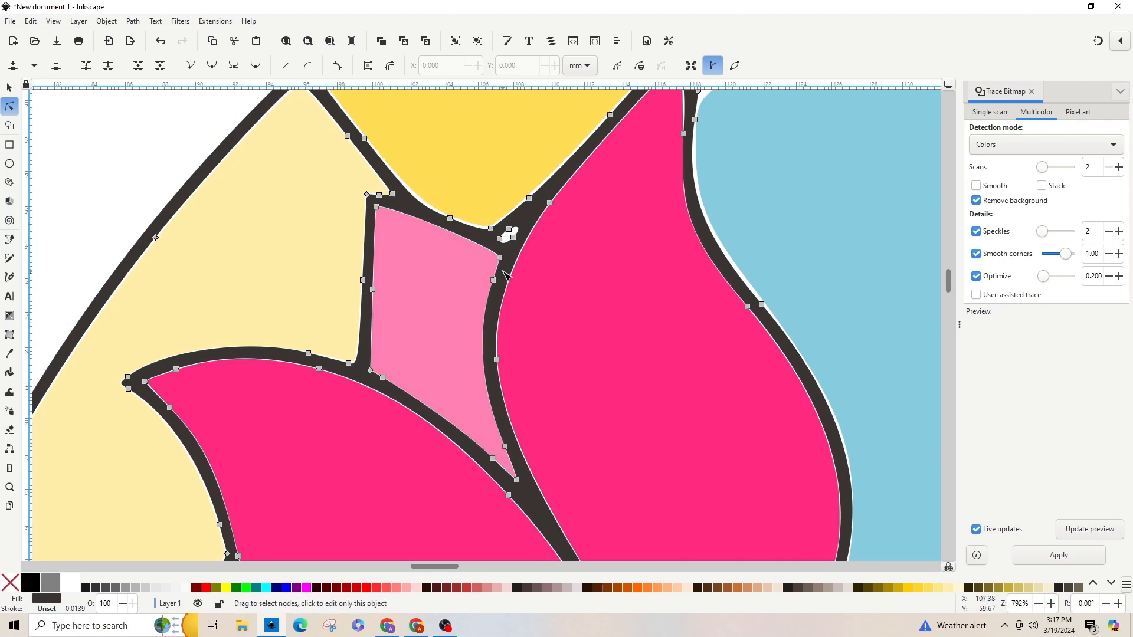
mouse_move(512, 235)
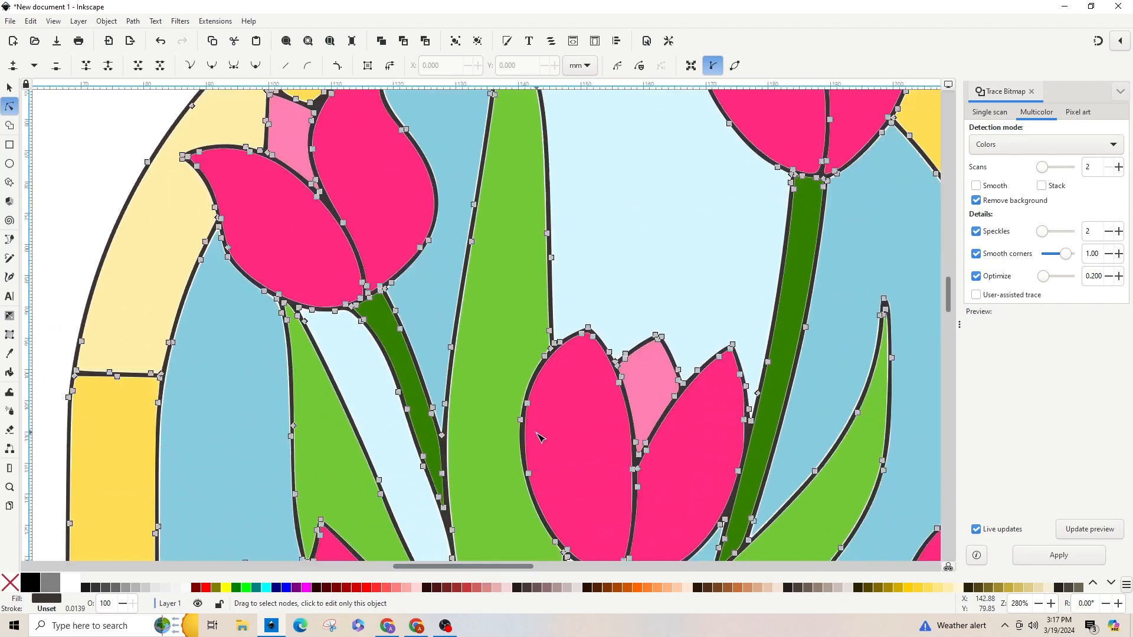
scroll(down, 3)
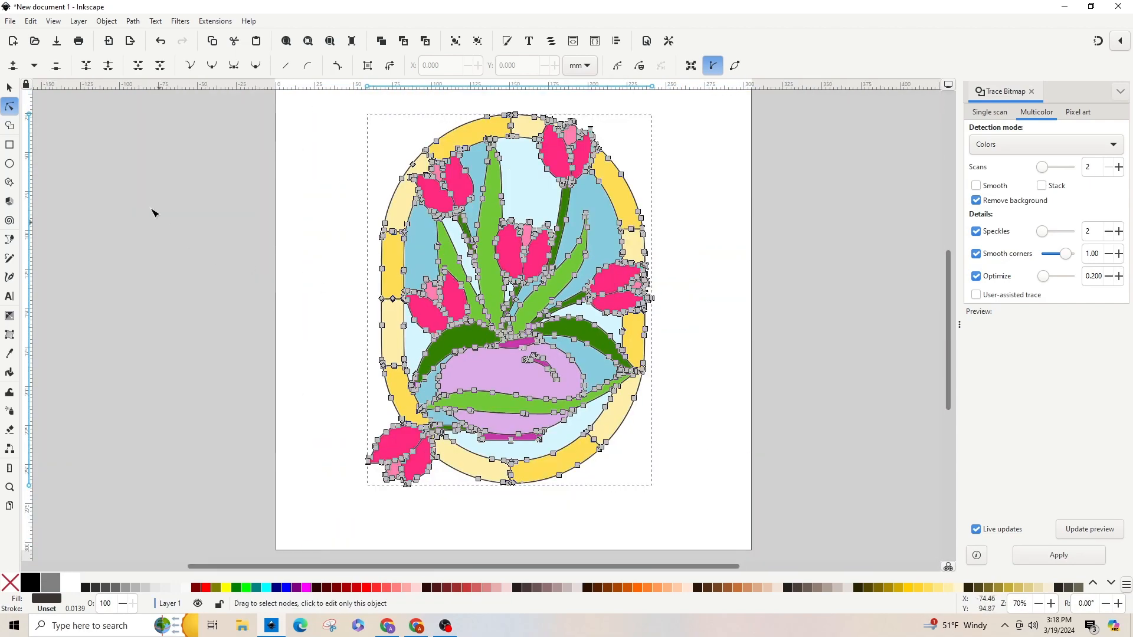
Drag the black line drawing out to the left and select the coloured artwork pieces.
click(8, 87)
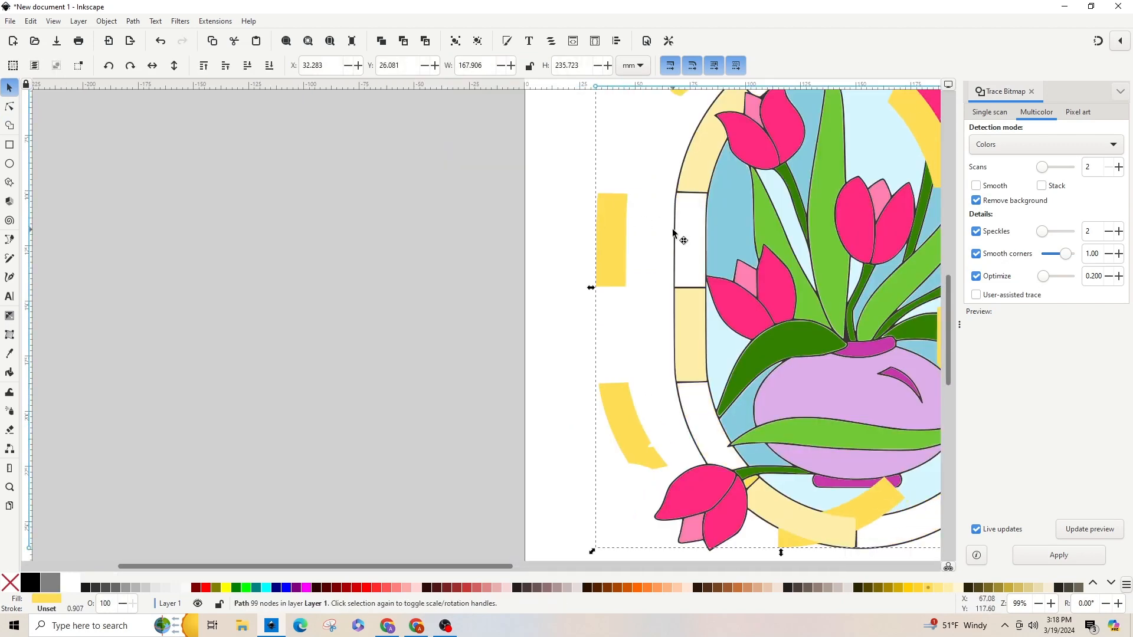
drag(683, 241, 91, 262)
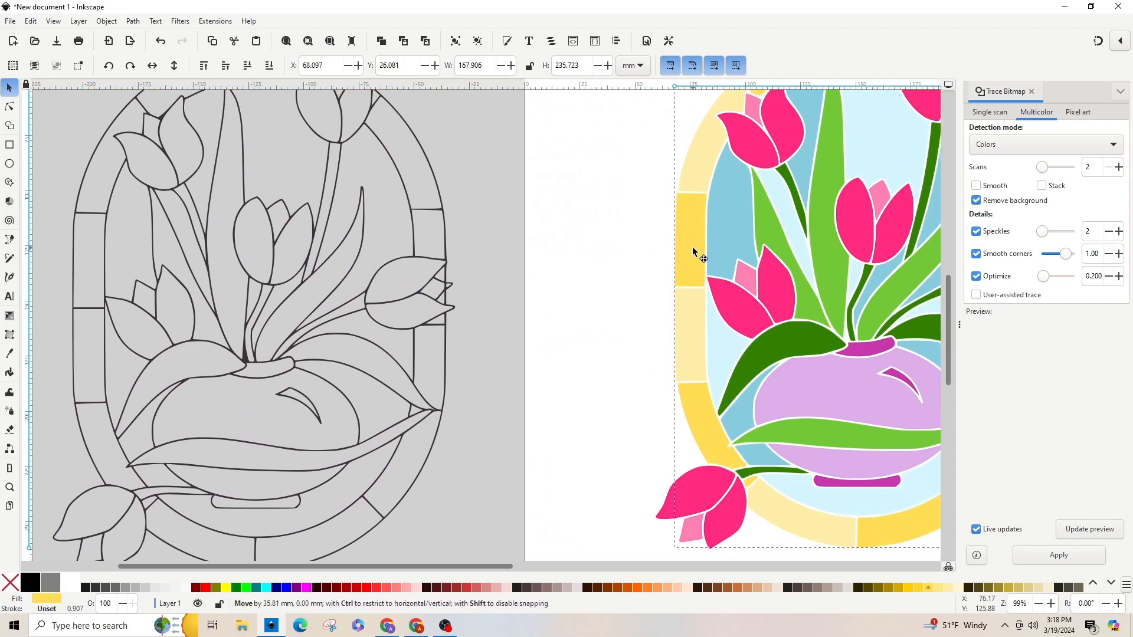
click(693, 251)
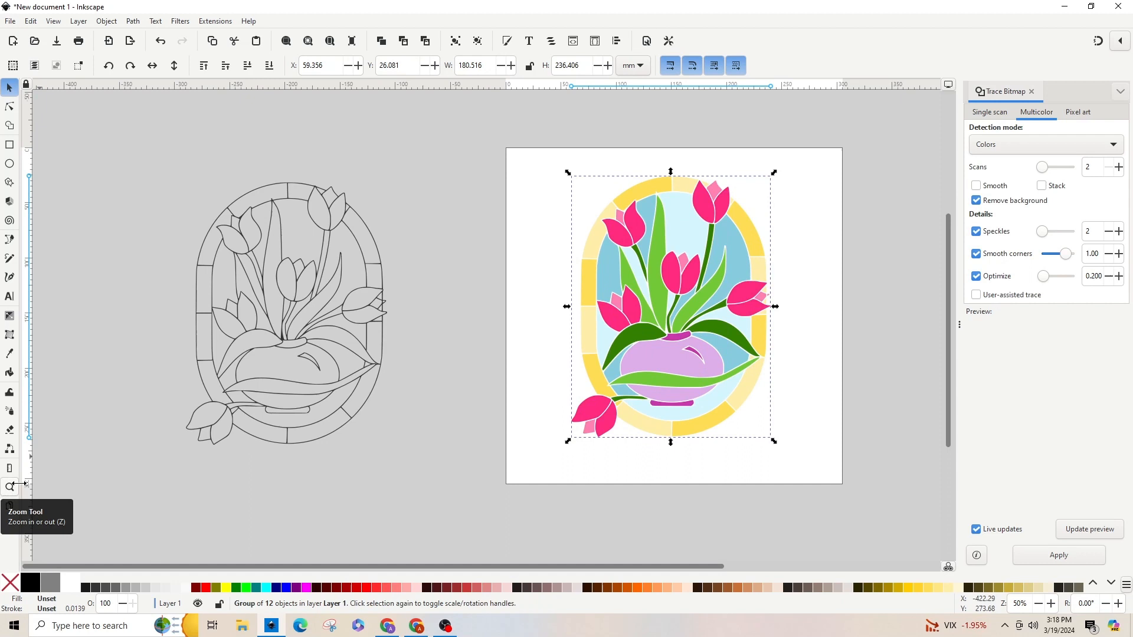
Move the line drawing closer to the page and break it into 69 separate paths.
drag(670, 307, 702, 289)
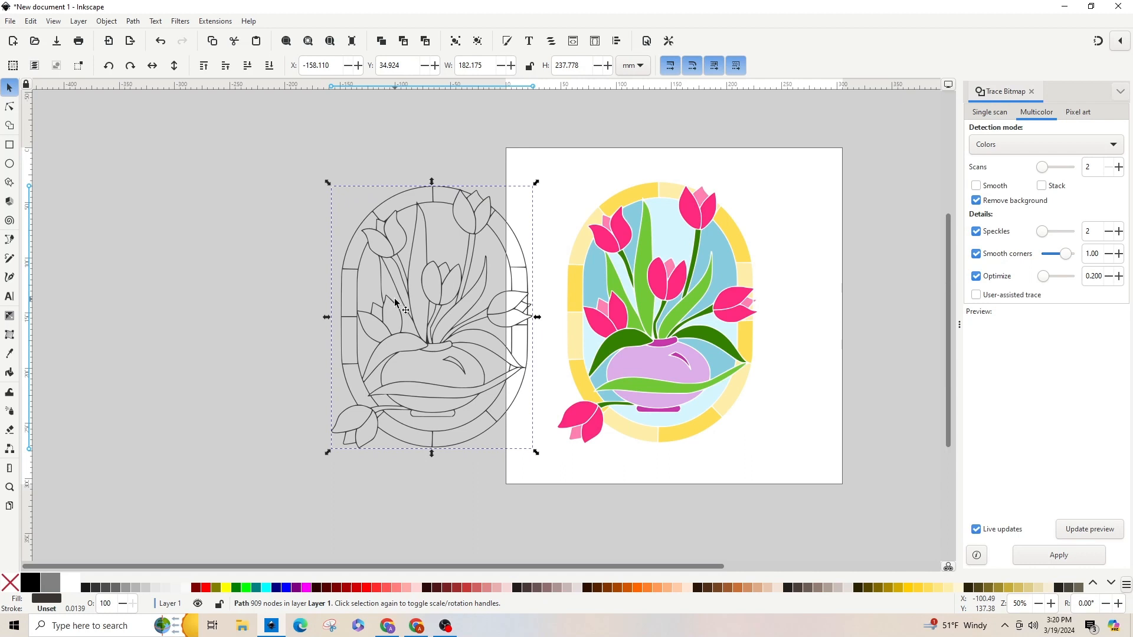
mouse_move(591, 250)
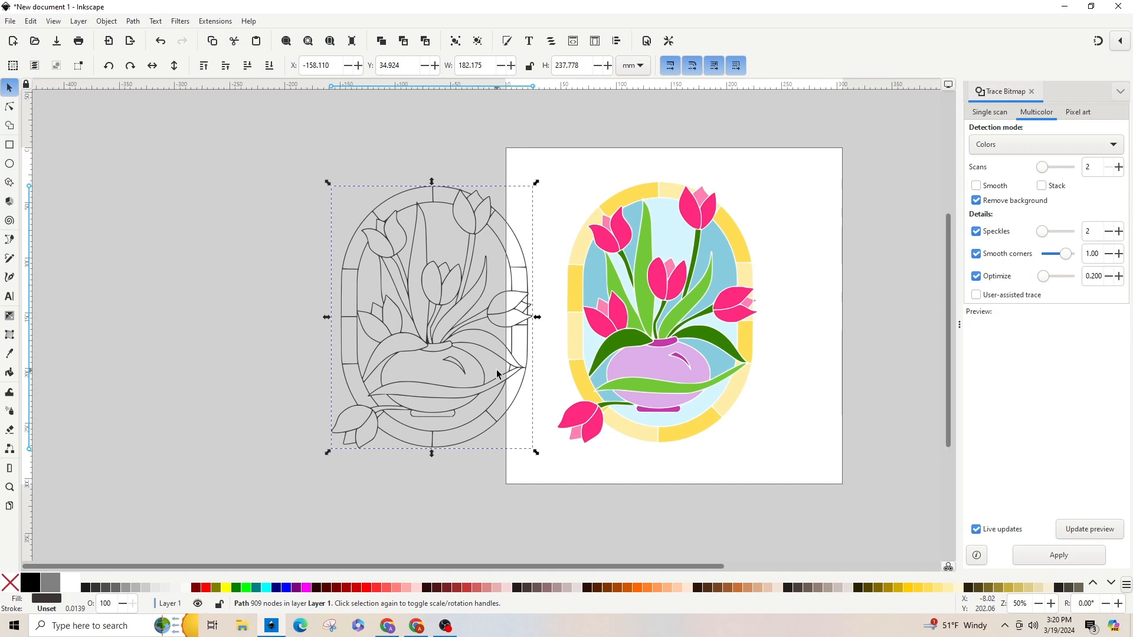
mouse_move(490, 243)
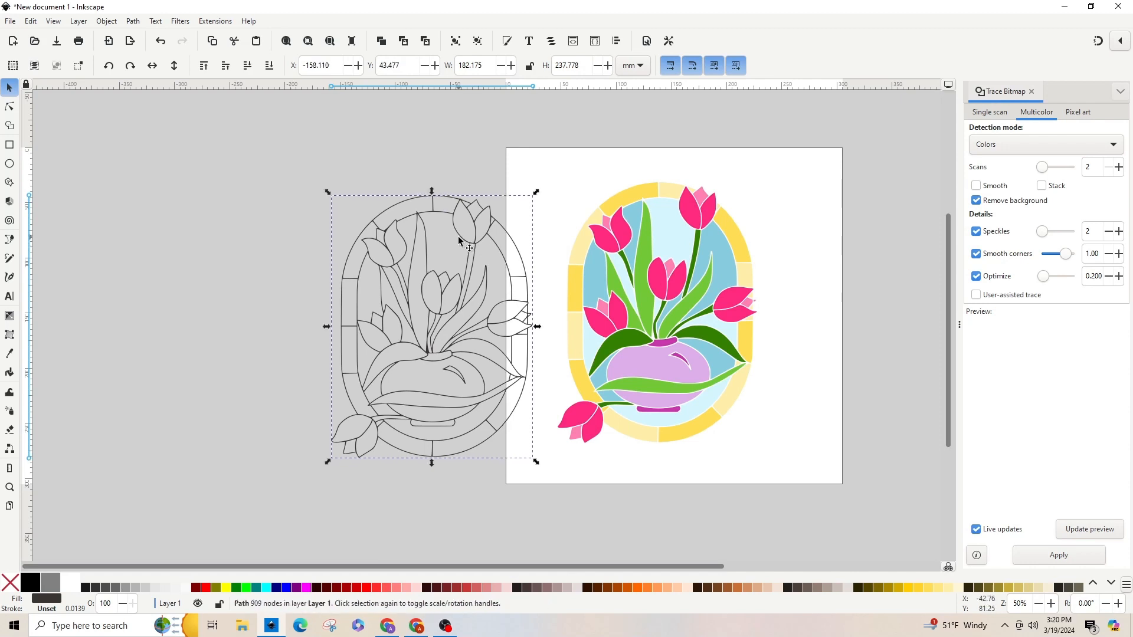
mouse_move(785, 305)
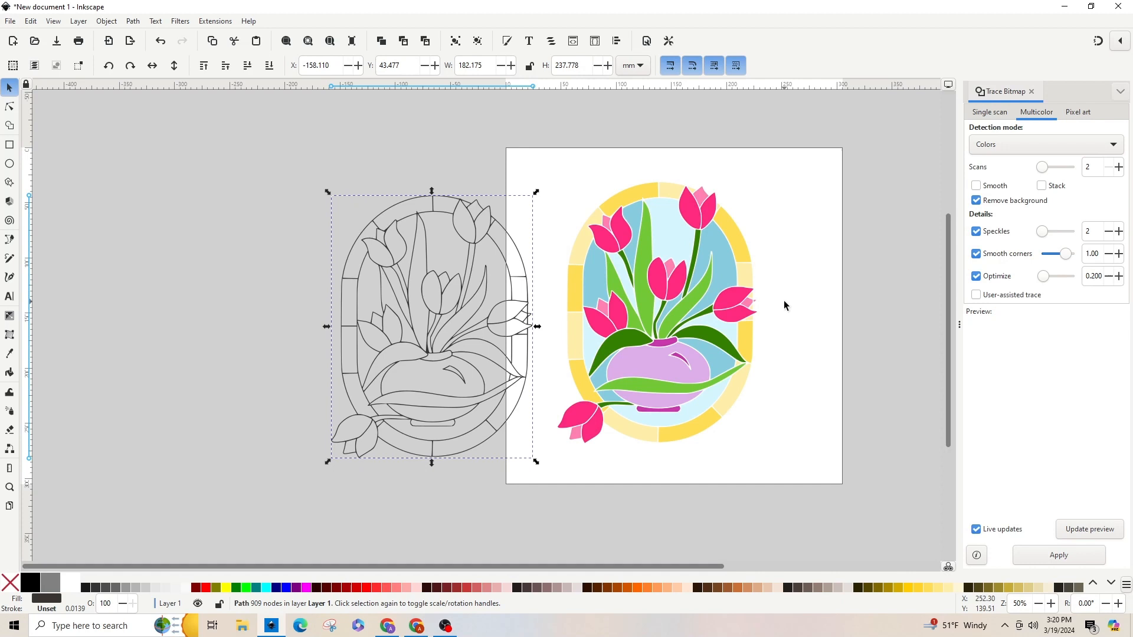
click(131, 21)
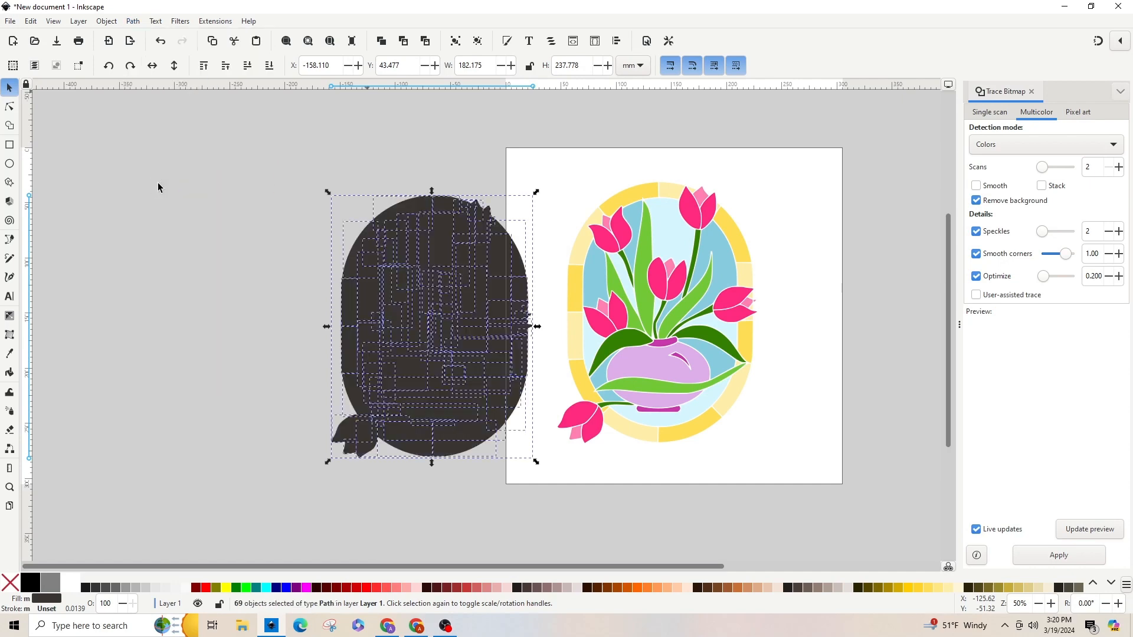
Union the dark pieces into one solid silhouette and drag it under the coloured artwork.
click(133, 20)
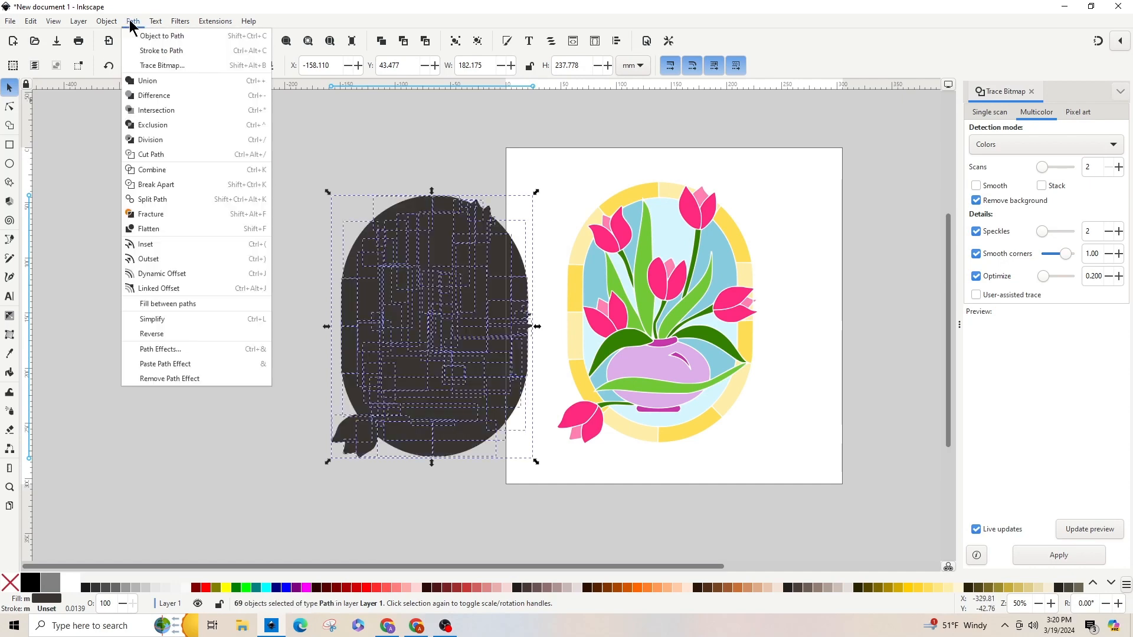
click(141, 80)
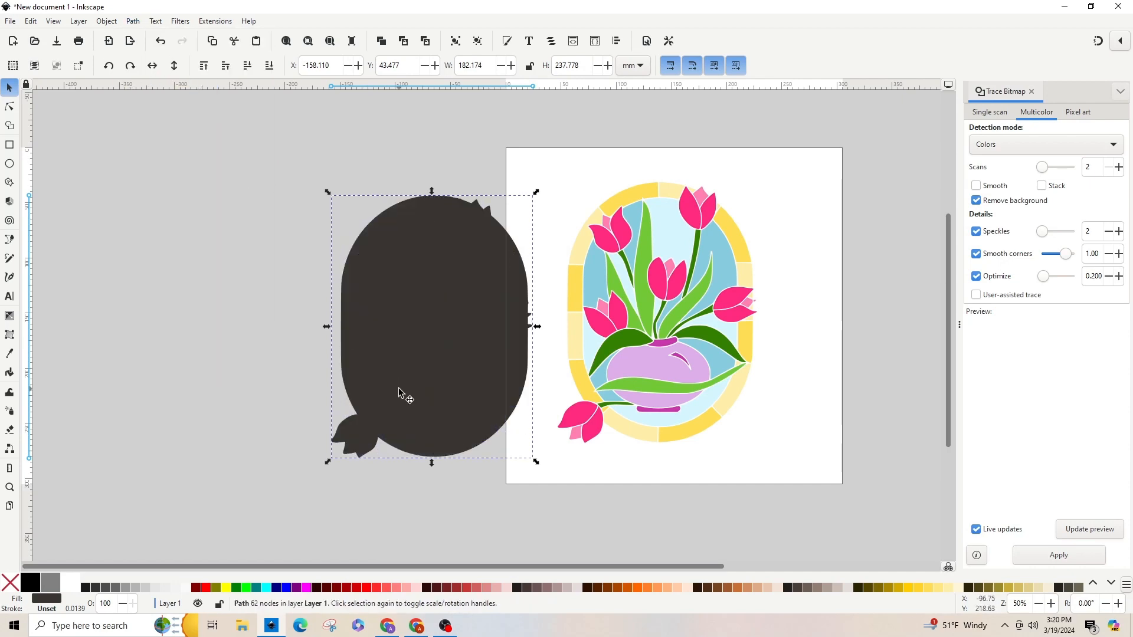
drag(412, 325, 656, 361)
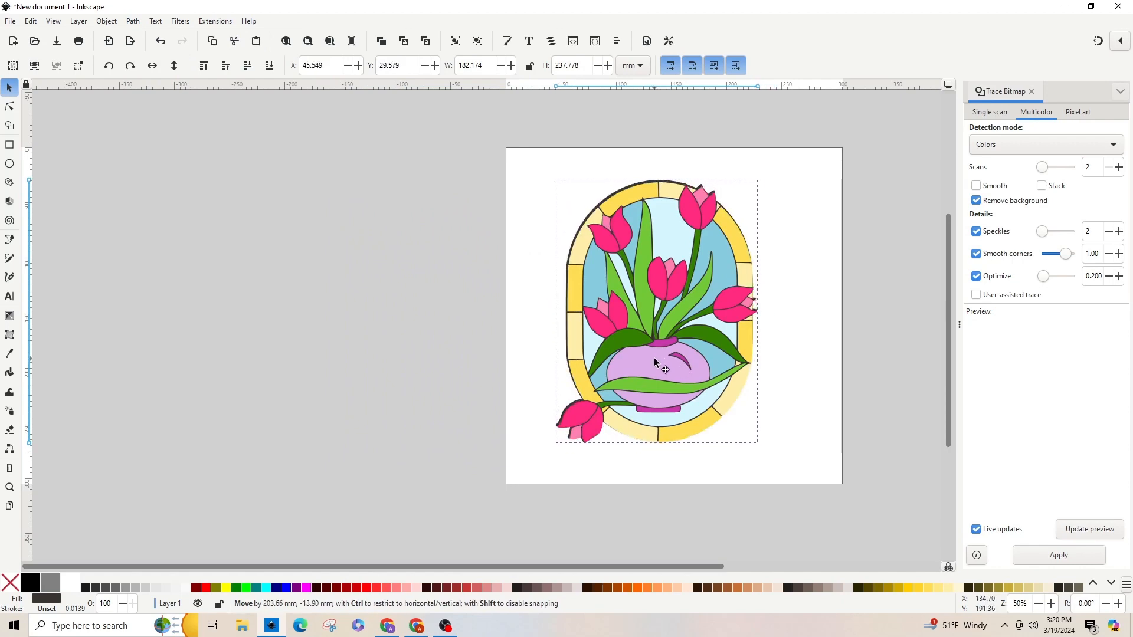